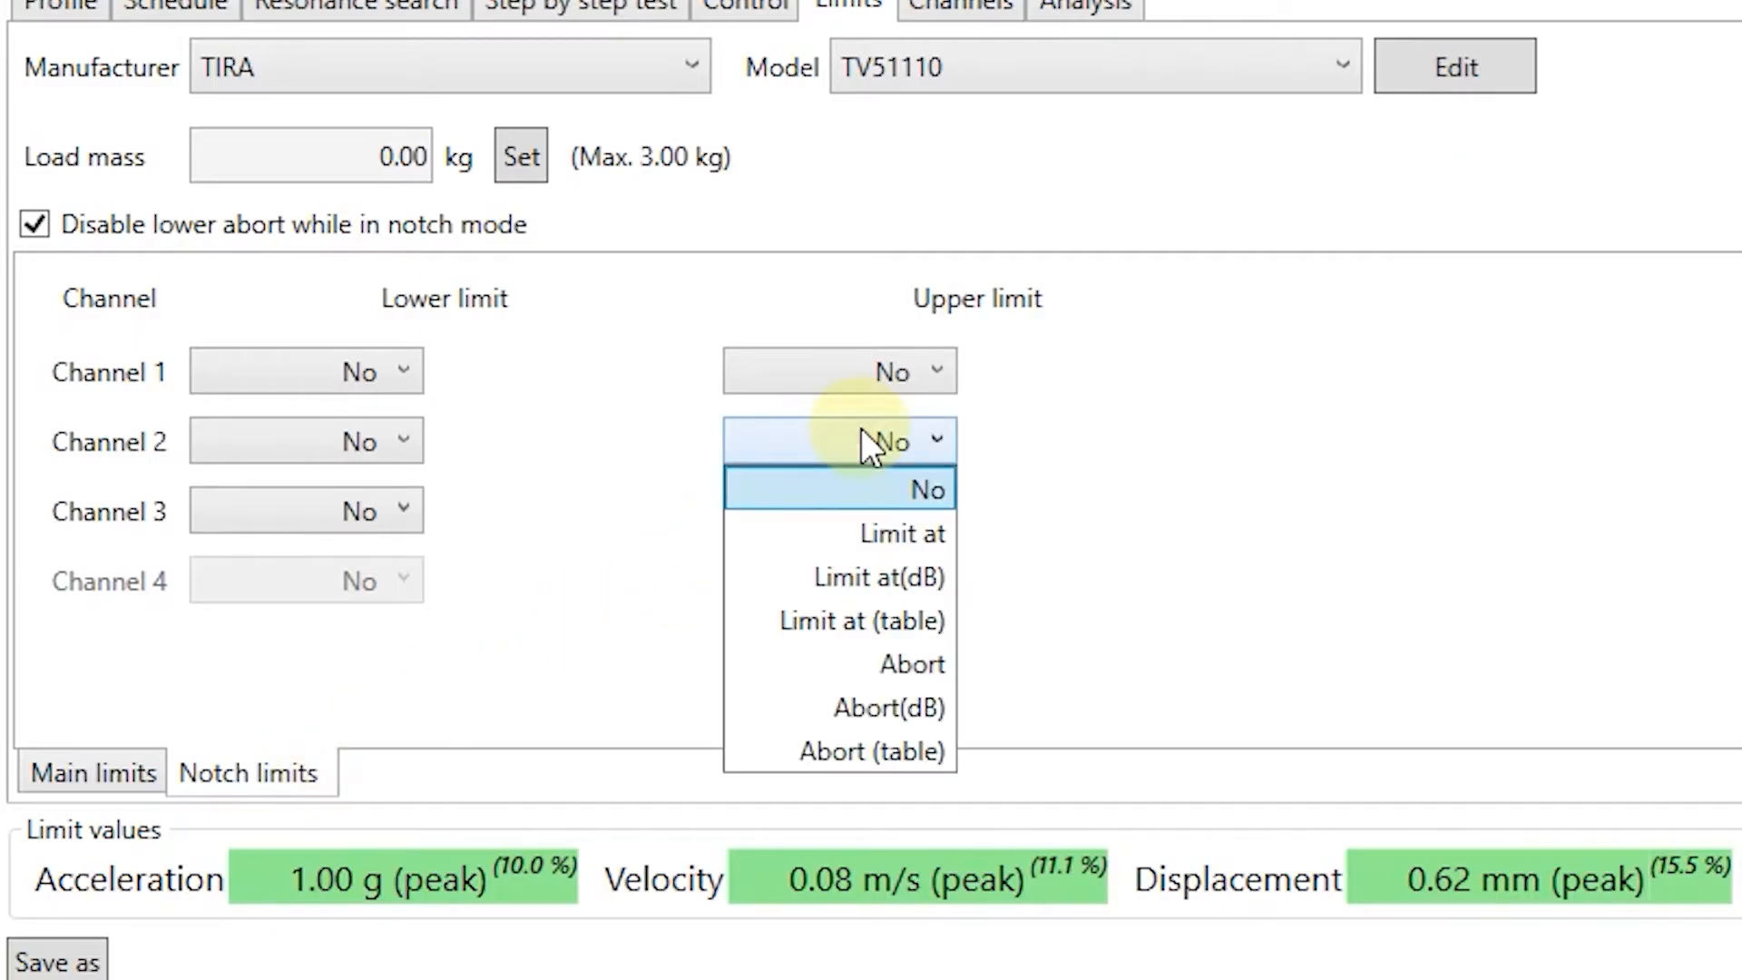
Step: Set a fixed 2.00 g upper notch limit on Channel 2 and Channel 3
{"action": "left_click", "coordinate": [902, 534]}
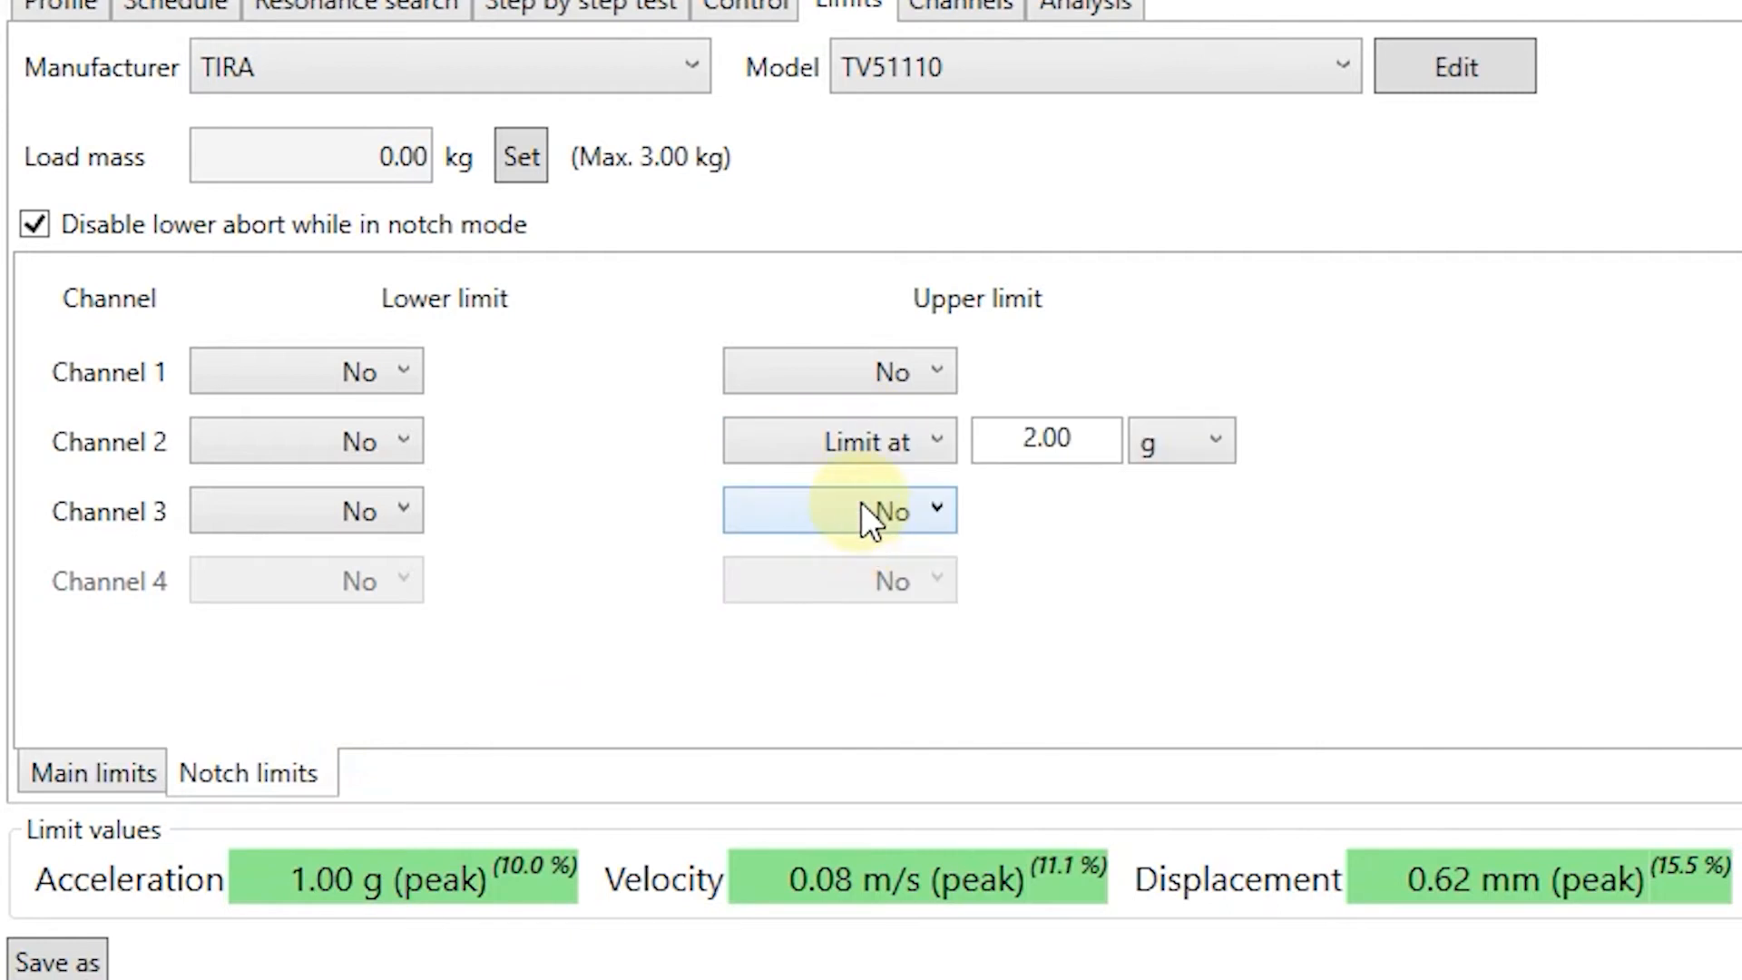
{"action": "left_click", "coordinate": [839, 510]}
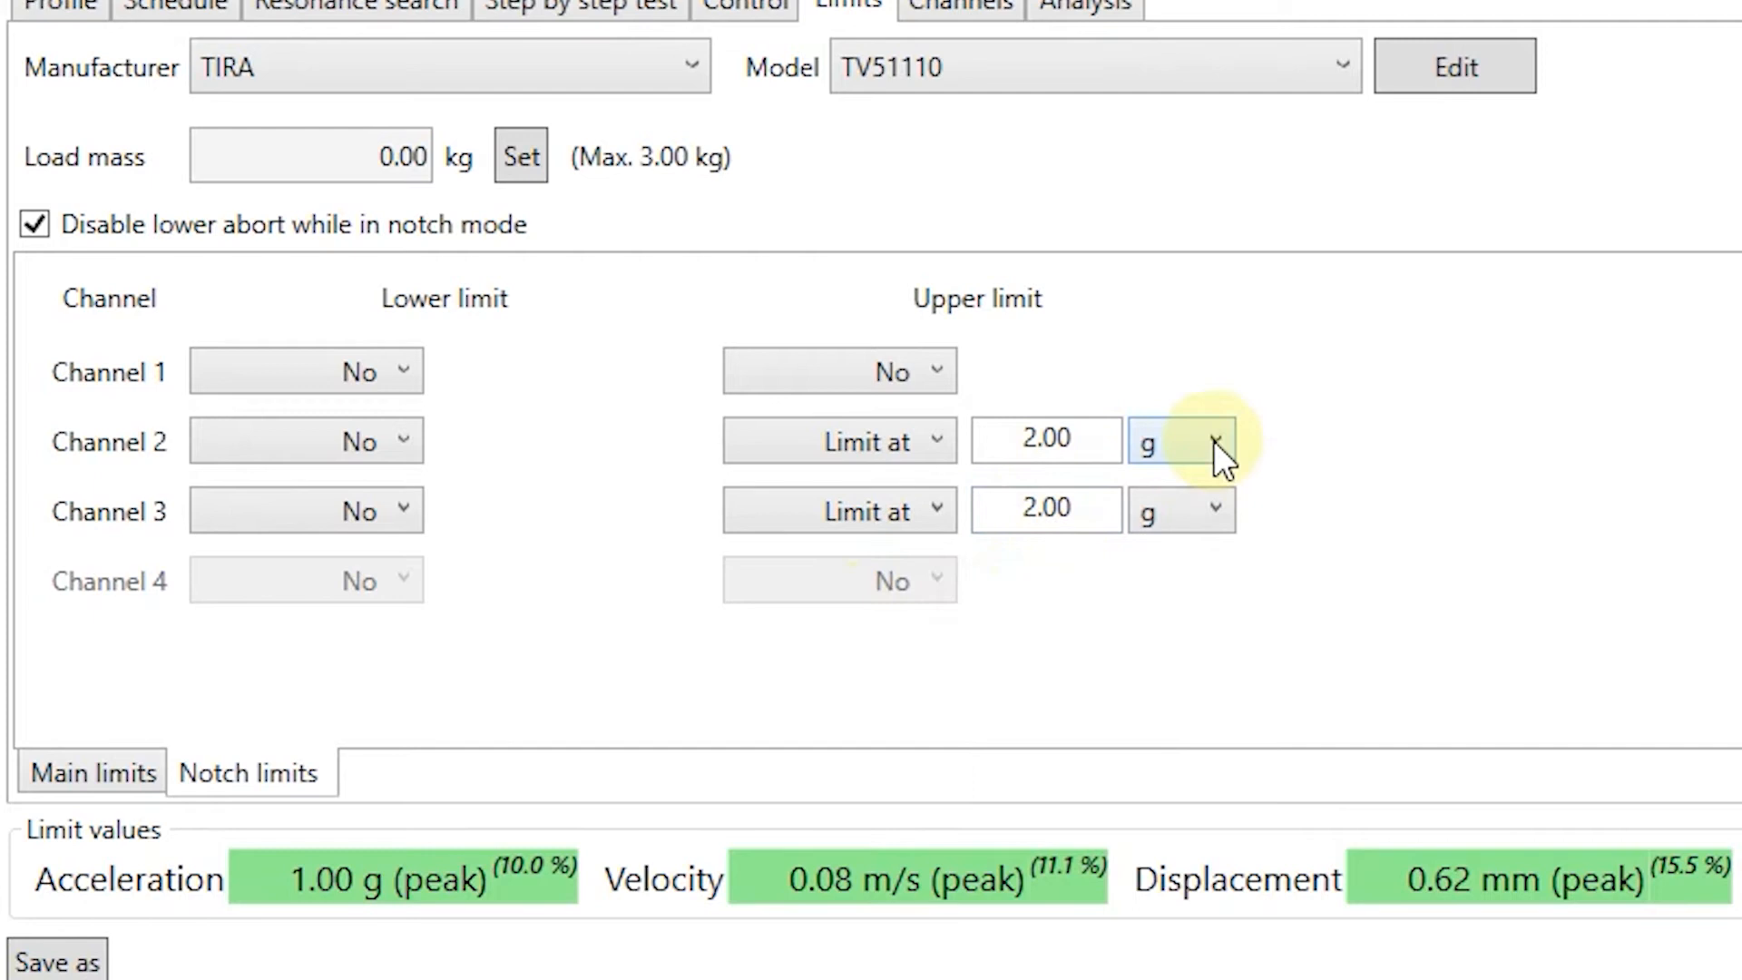
{"action": "left_click", "coordinate": [1180, 439]}
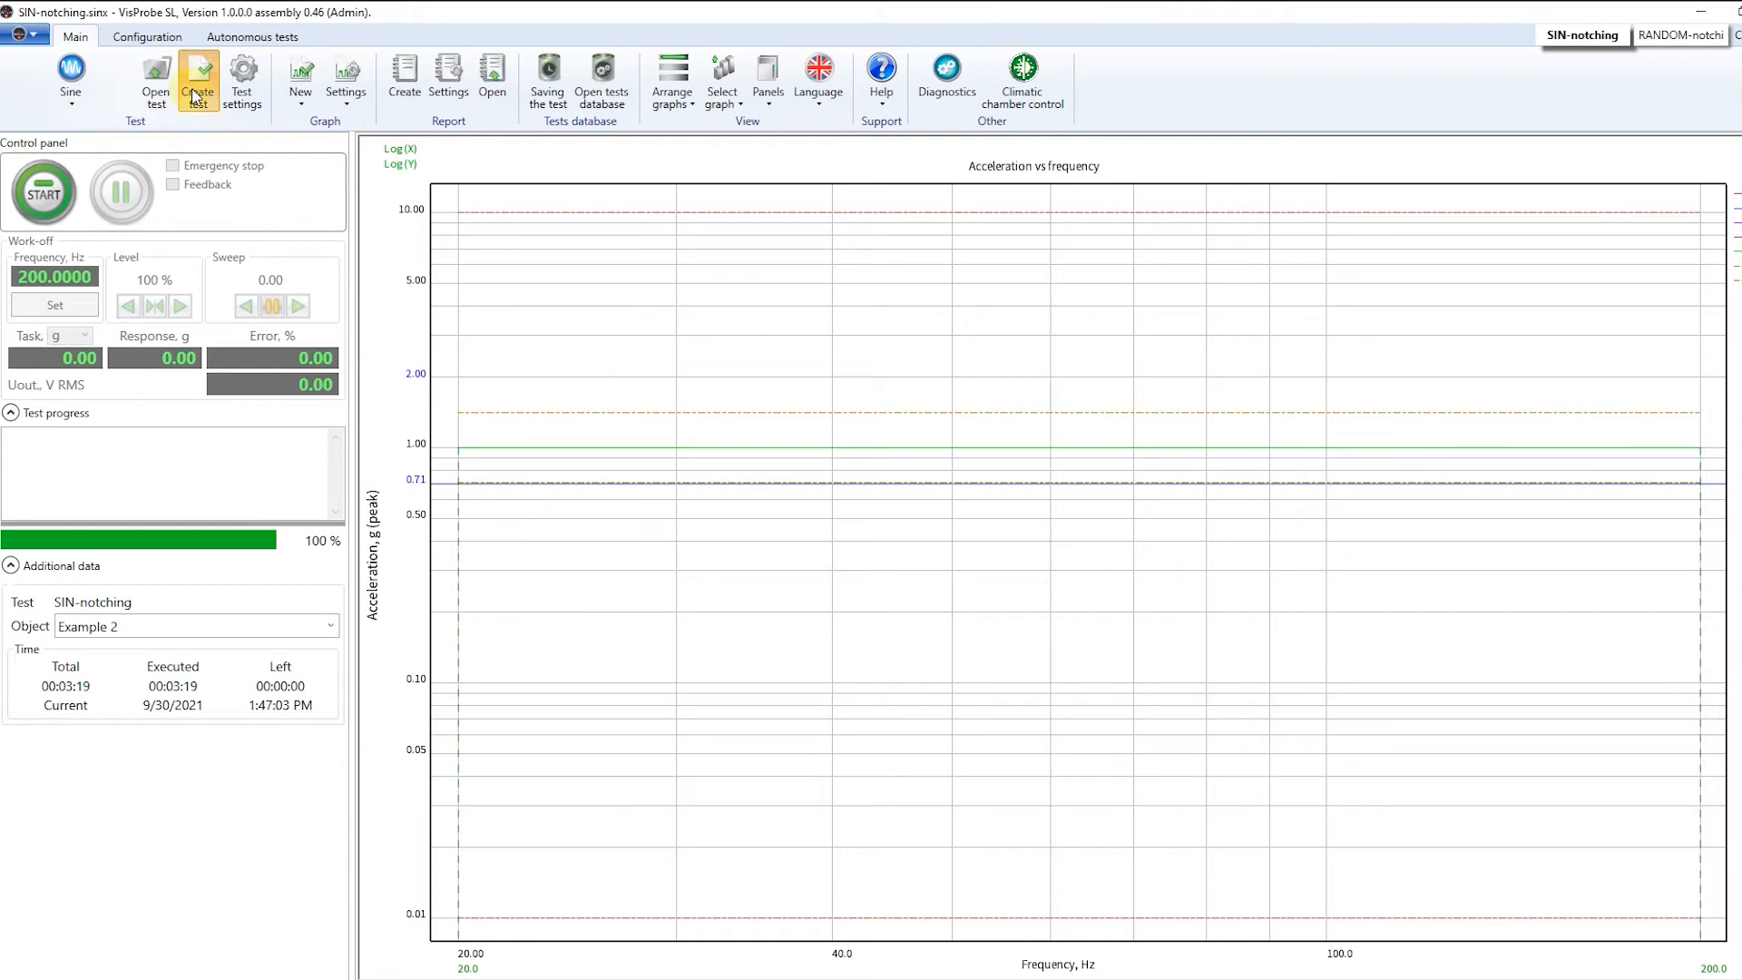
Step: Discard the empty new sine test and reopen the SIN-notching test's settings dialog
{"action": "left_click", "coordinate": [196, 78]}
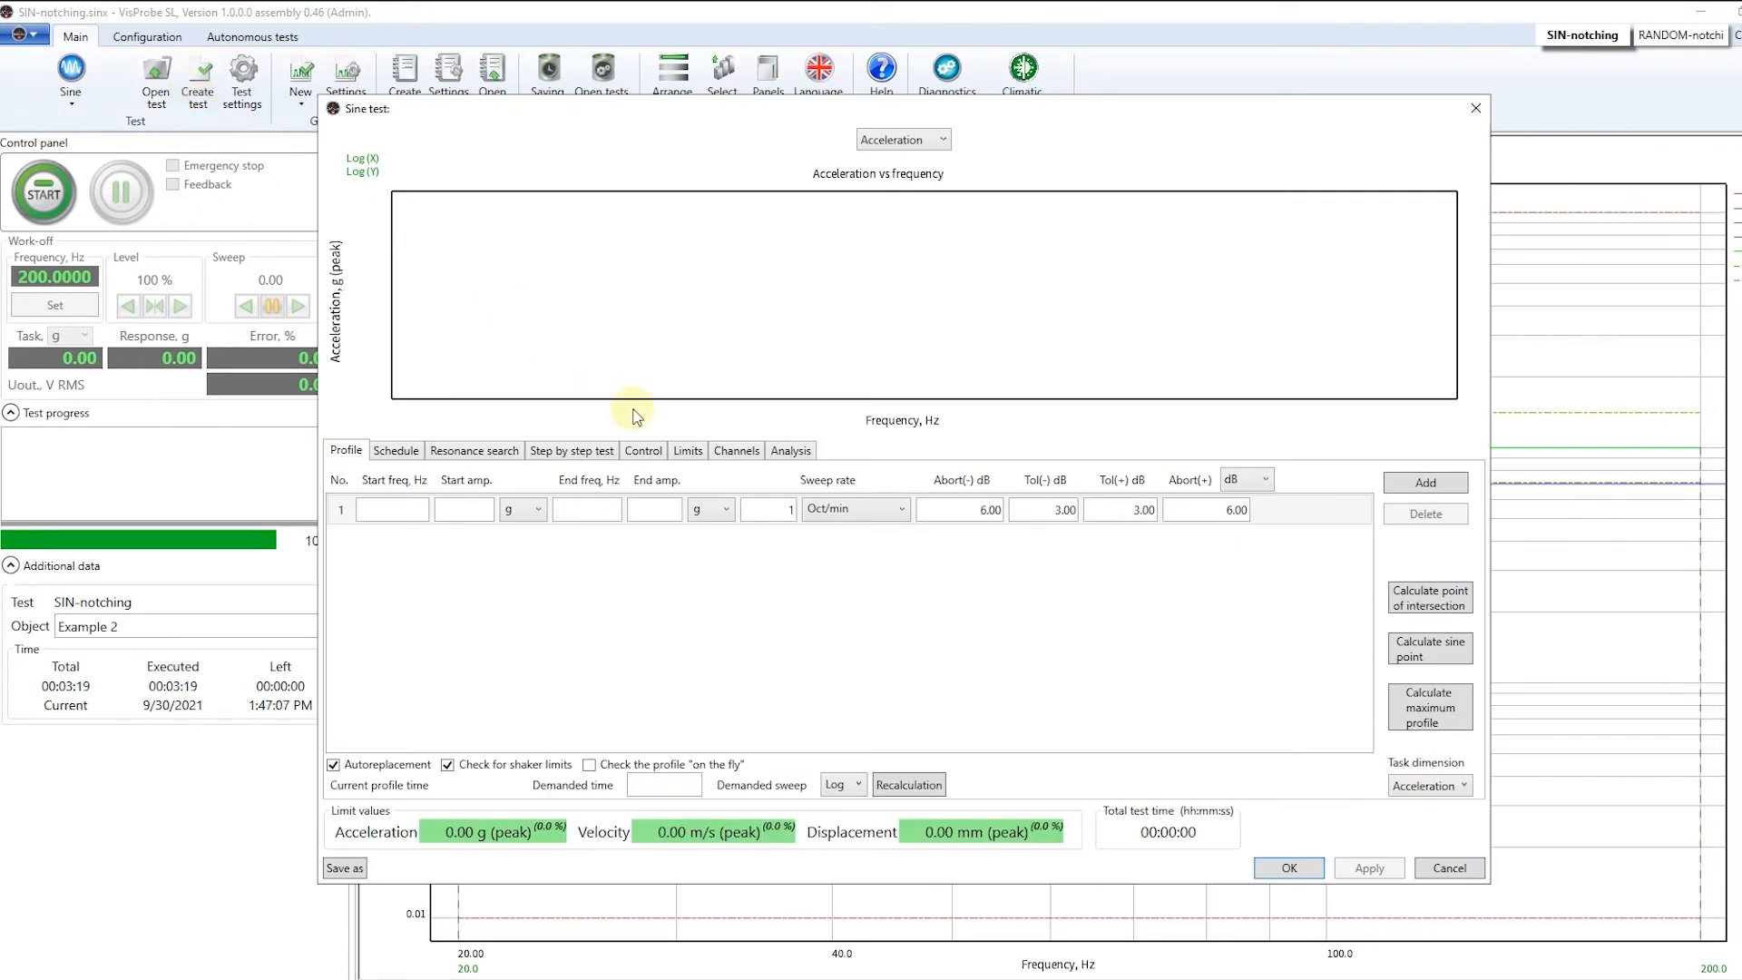
{"action": "mouse_move", "coordinate": [1475, 107]}
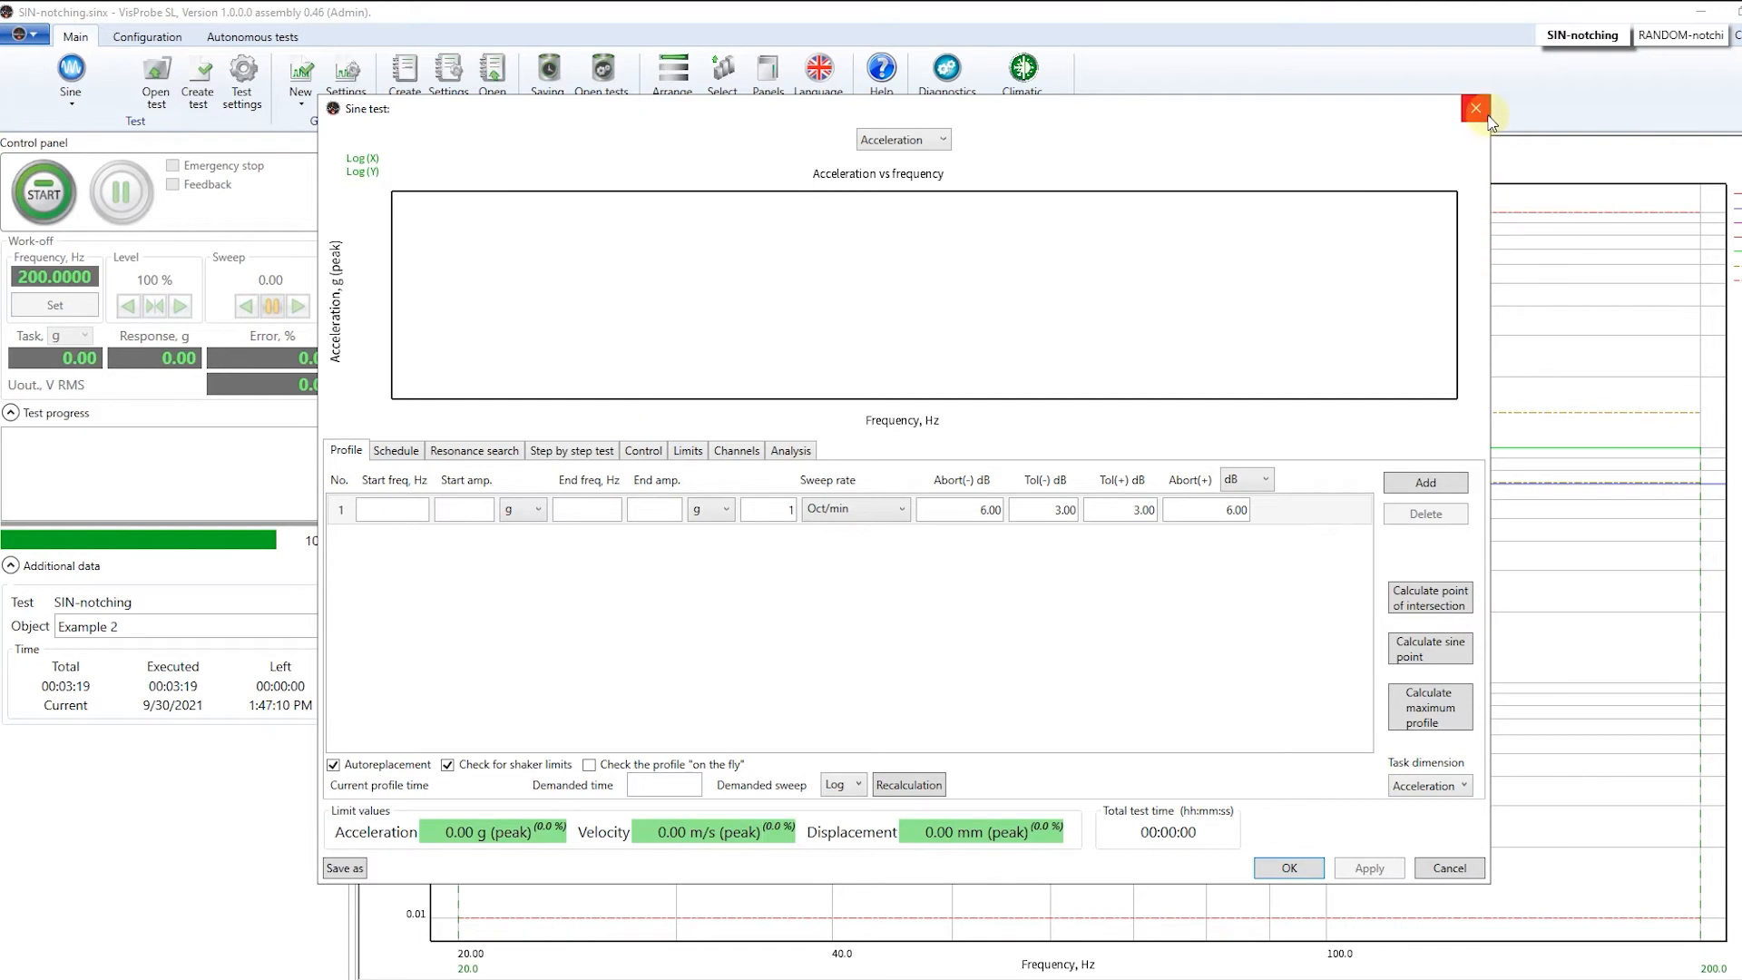
{"action": "left_click", "coordinate": [1473, 107]}
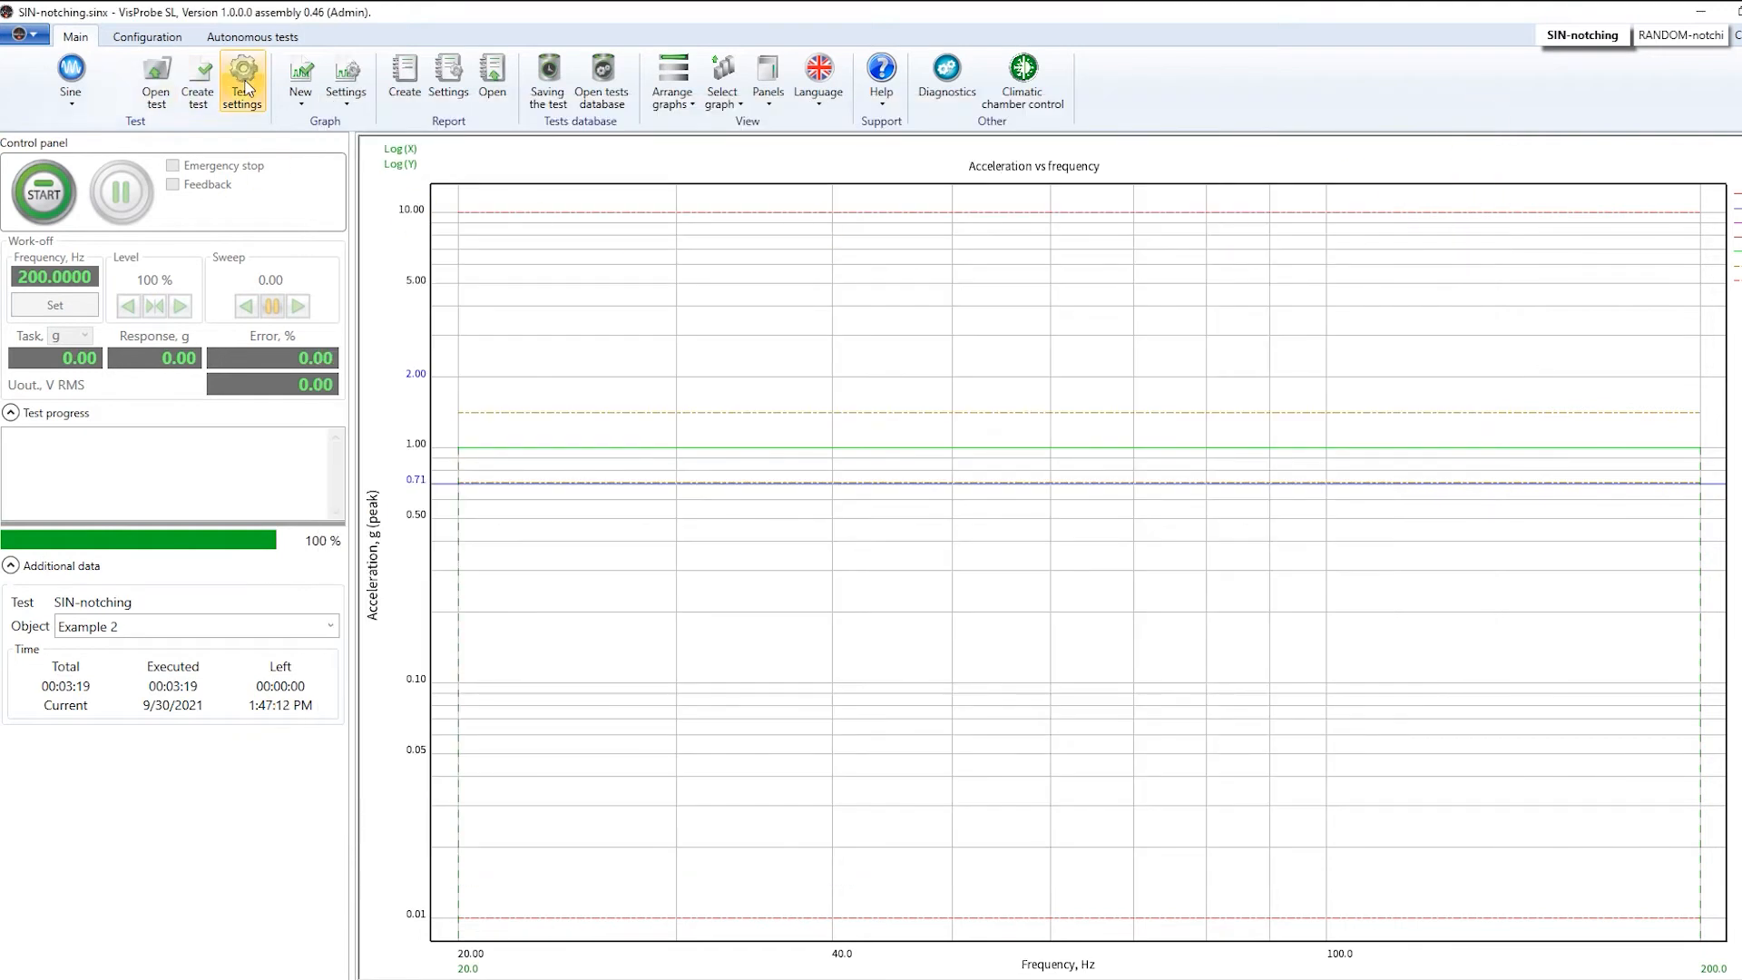
{"action": "left_click", "coordinate": [241, 78]}
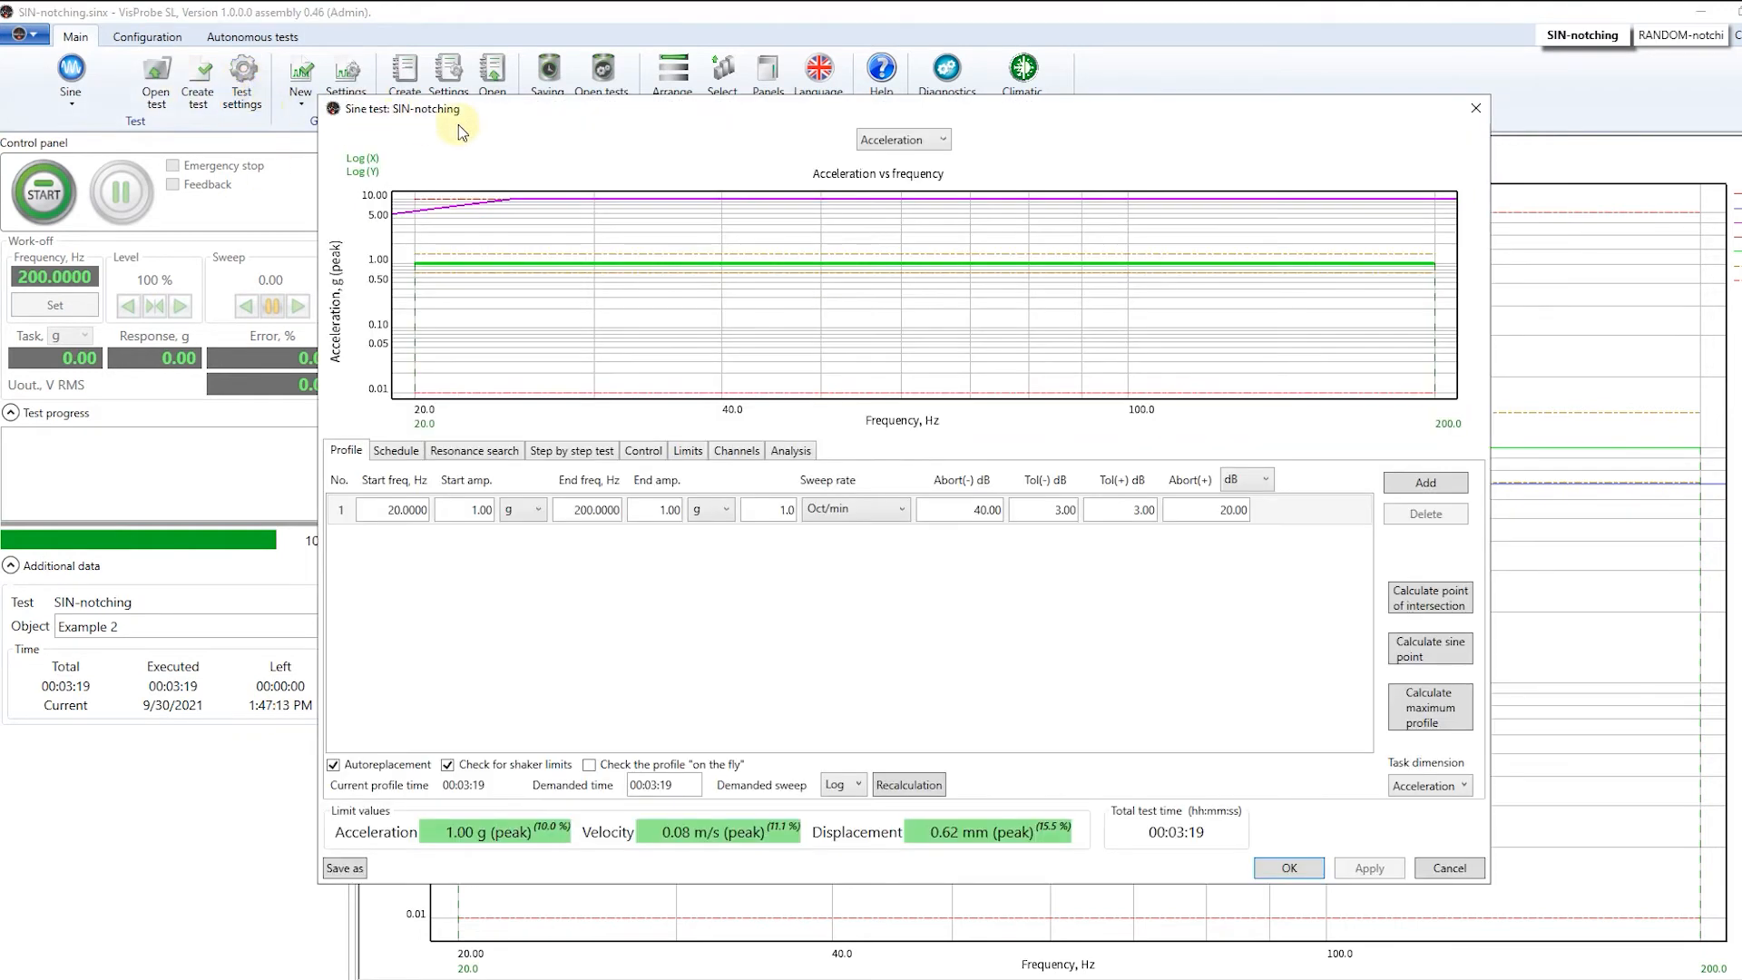
{"action": "mouse_move", "coordinate": [512, 138]}
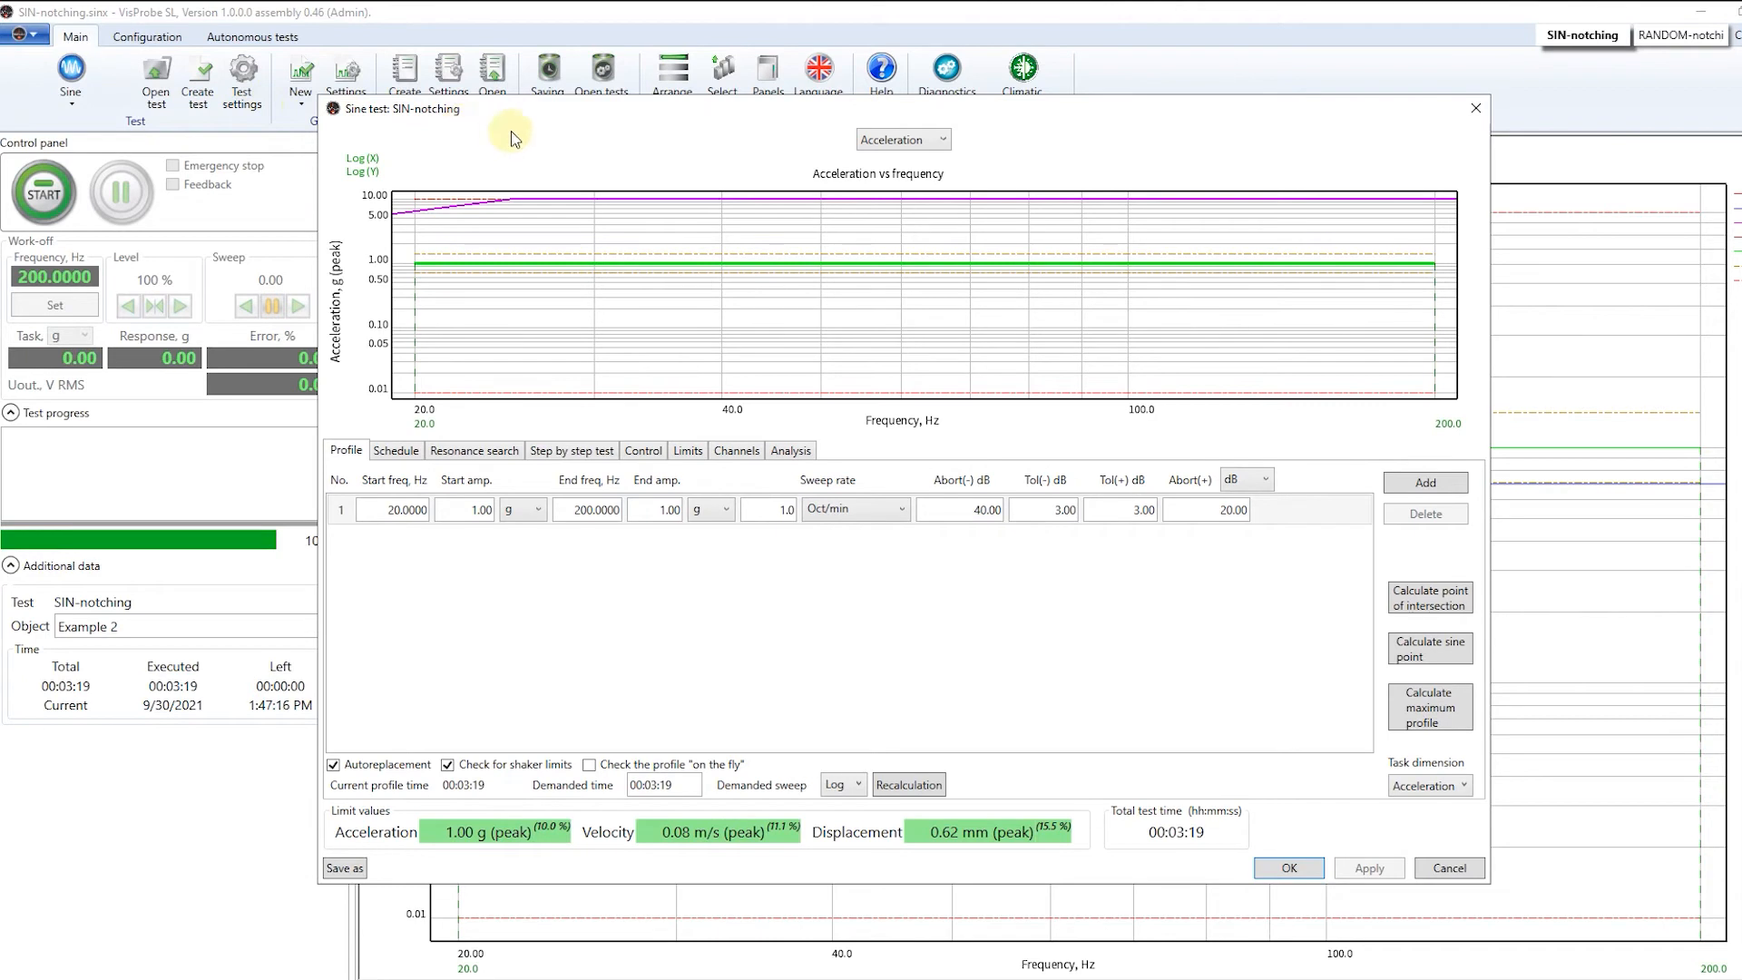
{"action": "mouse_move", "coordinate": [555, 292]}
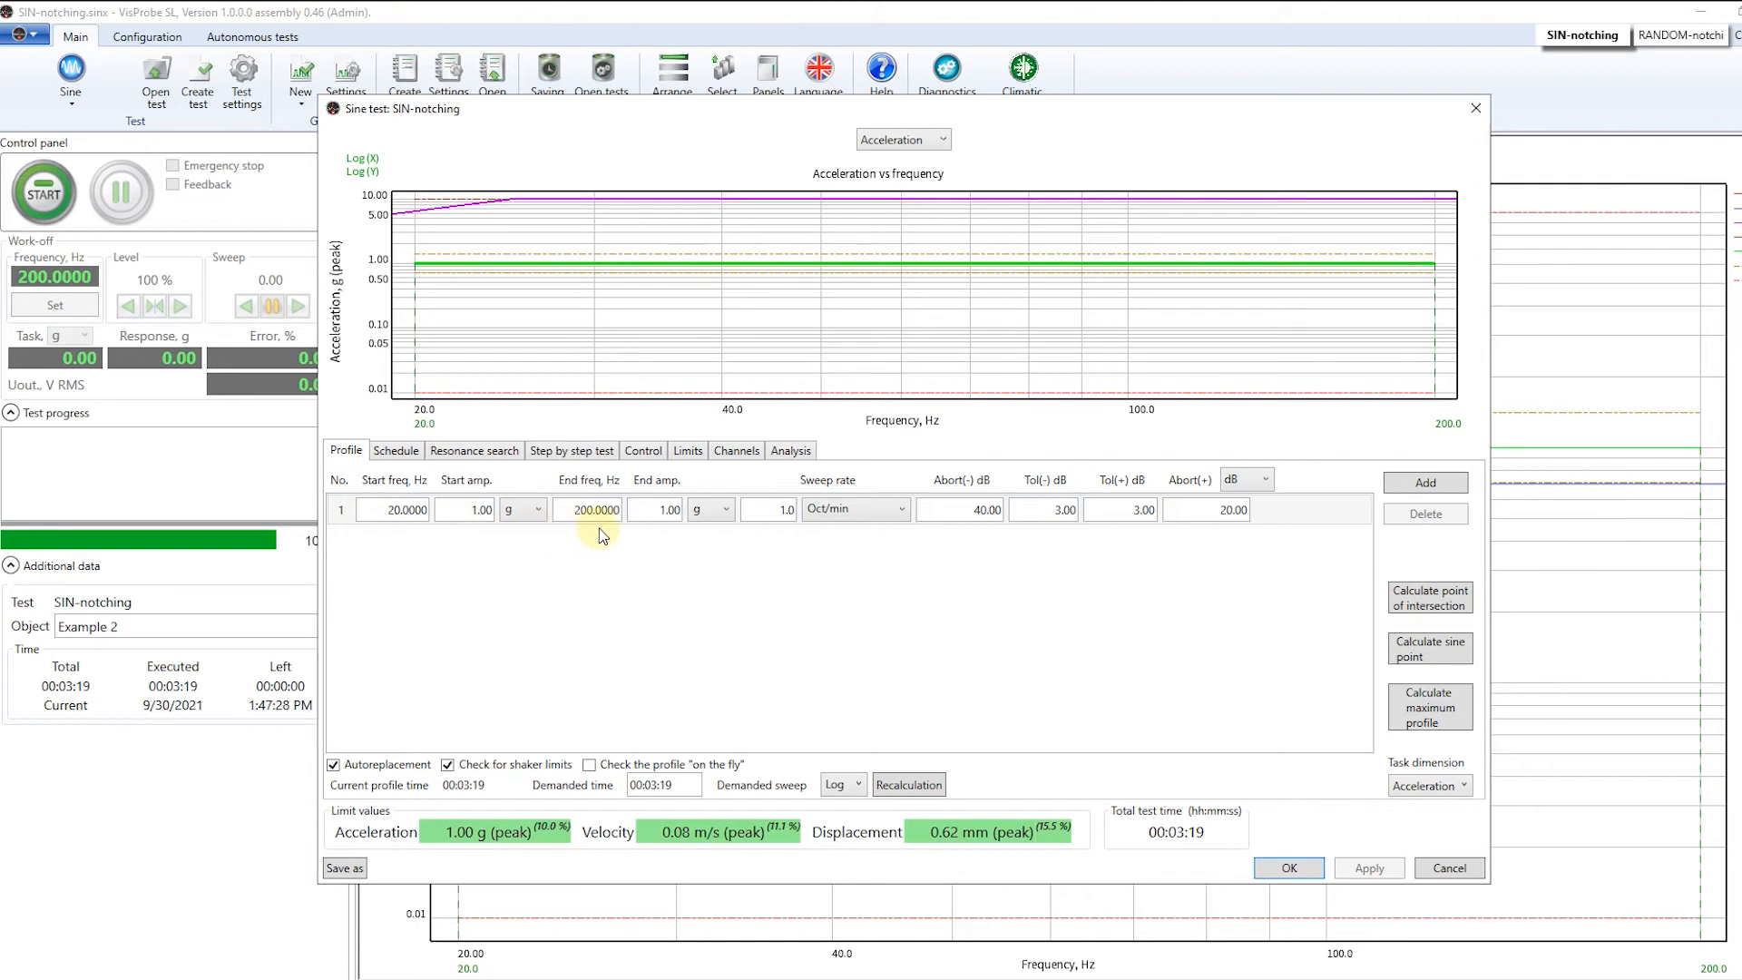
{"action": "mouse_move", "coordinate": [949, 539]}
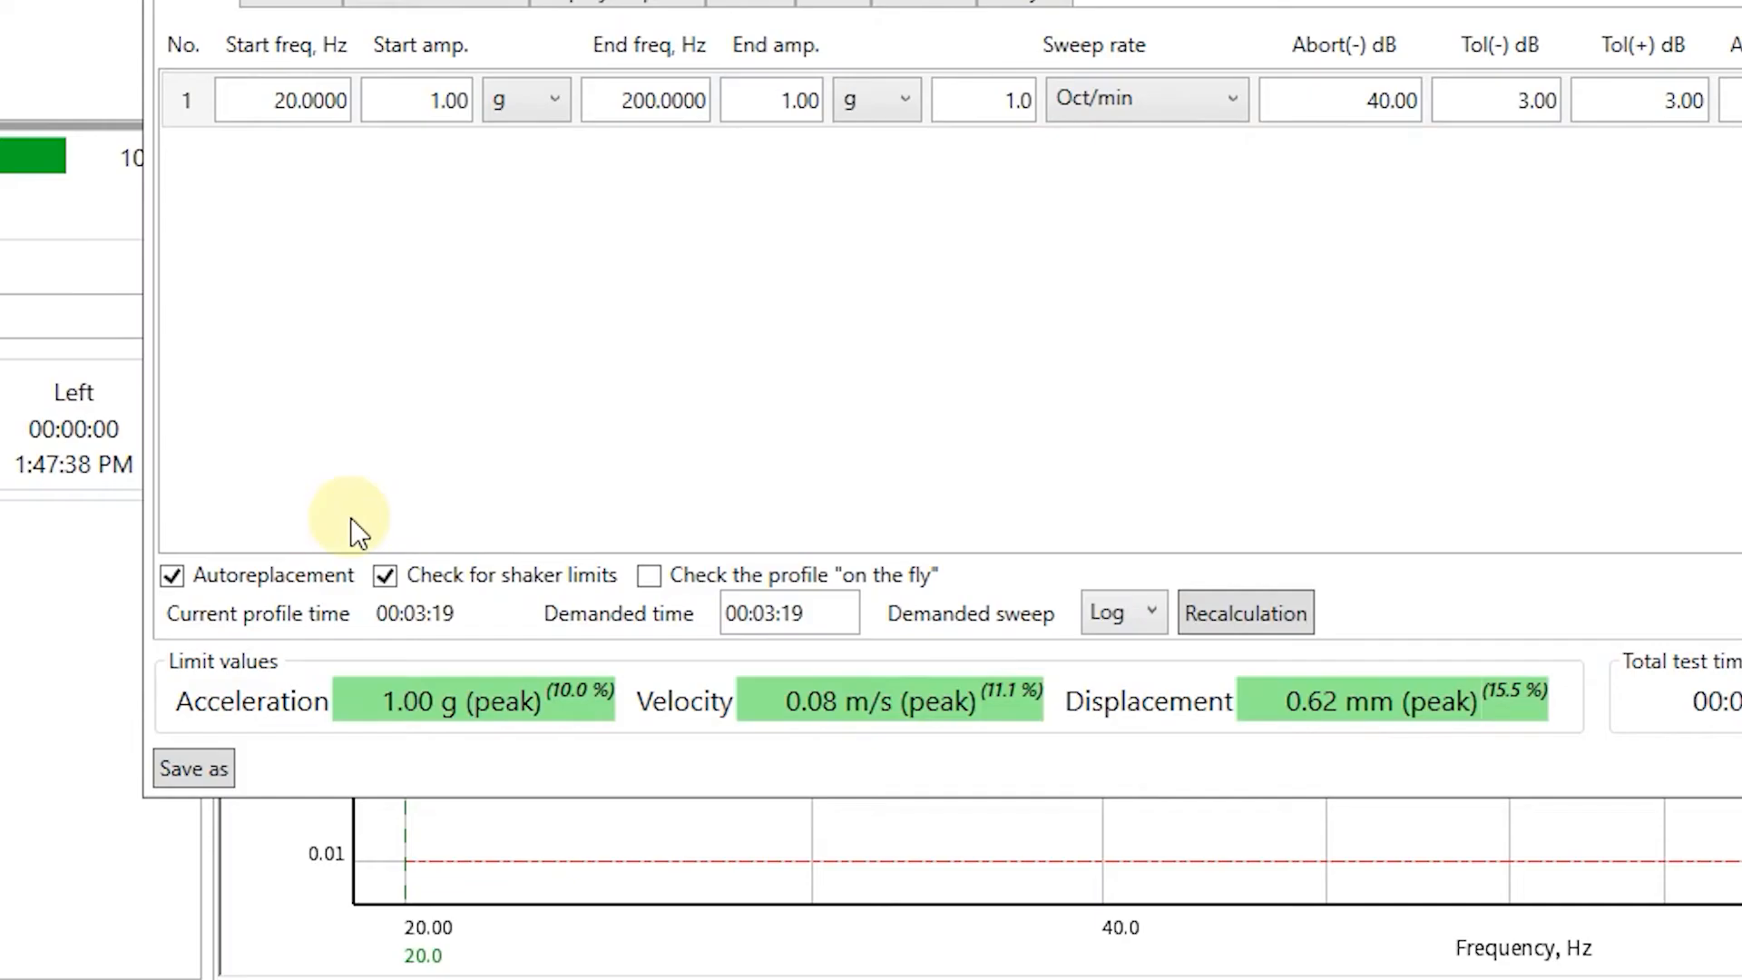
{"action": "mouse_move", "coordinate": [445, 533]}
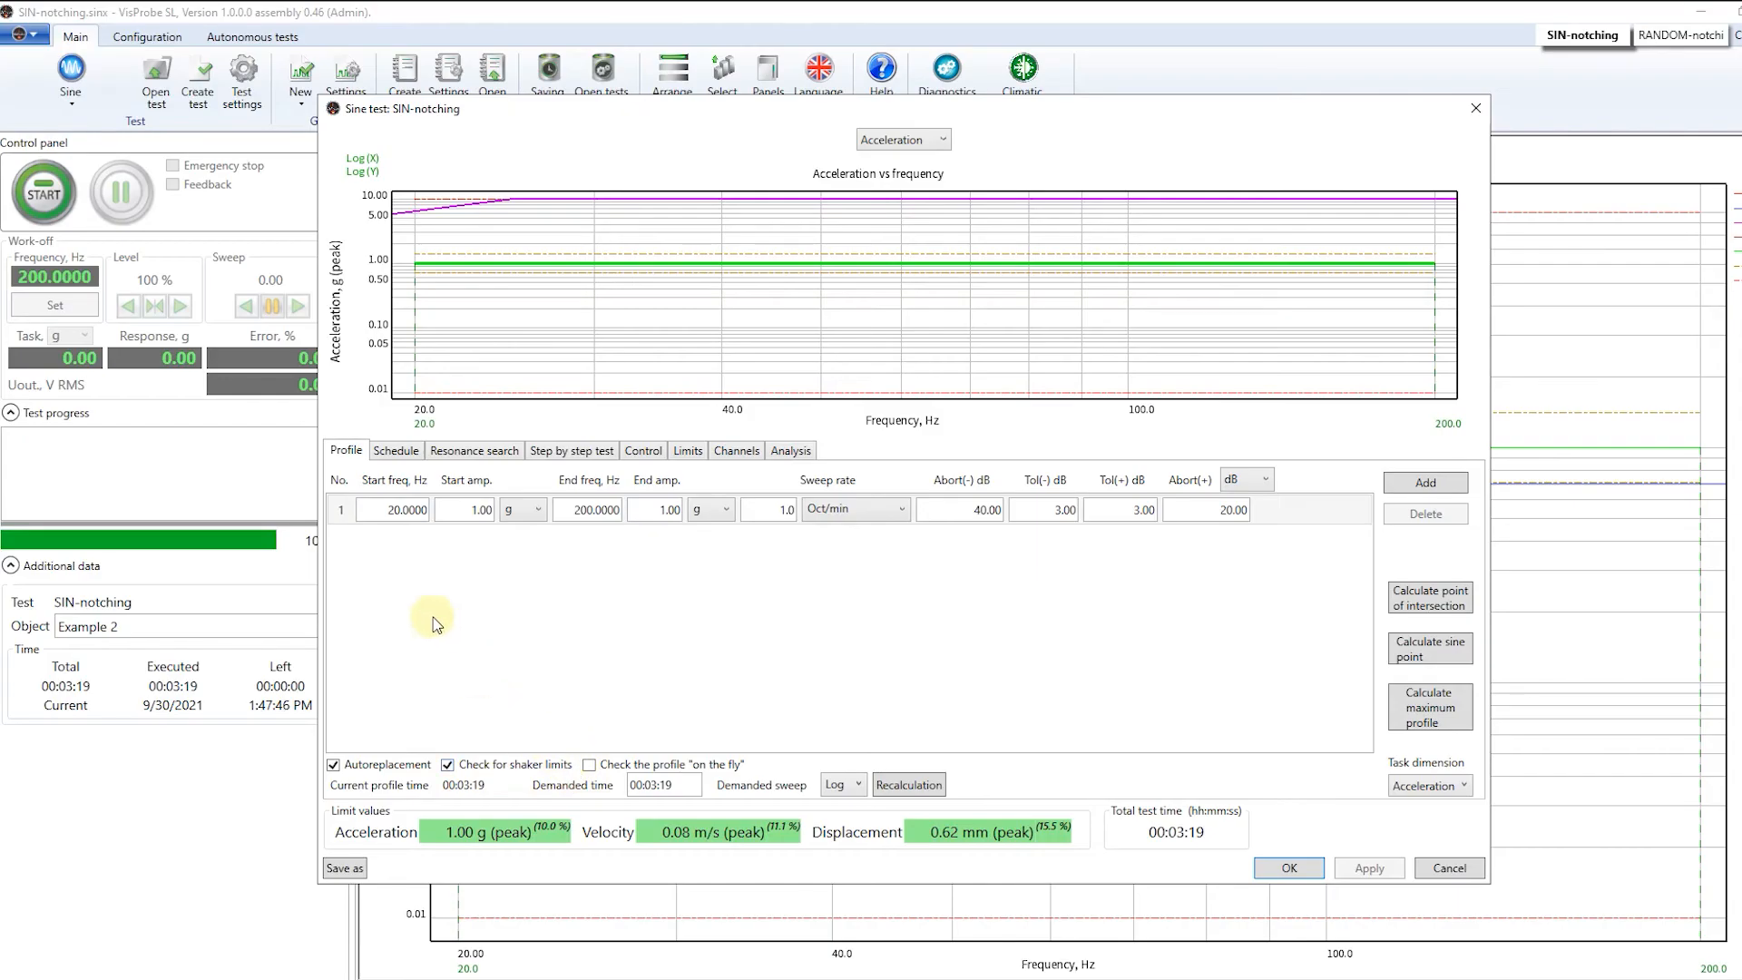
Step: Review the Schedule, Limits, Channels and Analysis settings, then confirm with OK
{"action": "left_click", "coordinate": [394, 450]}
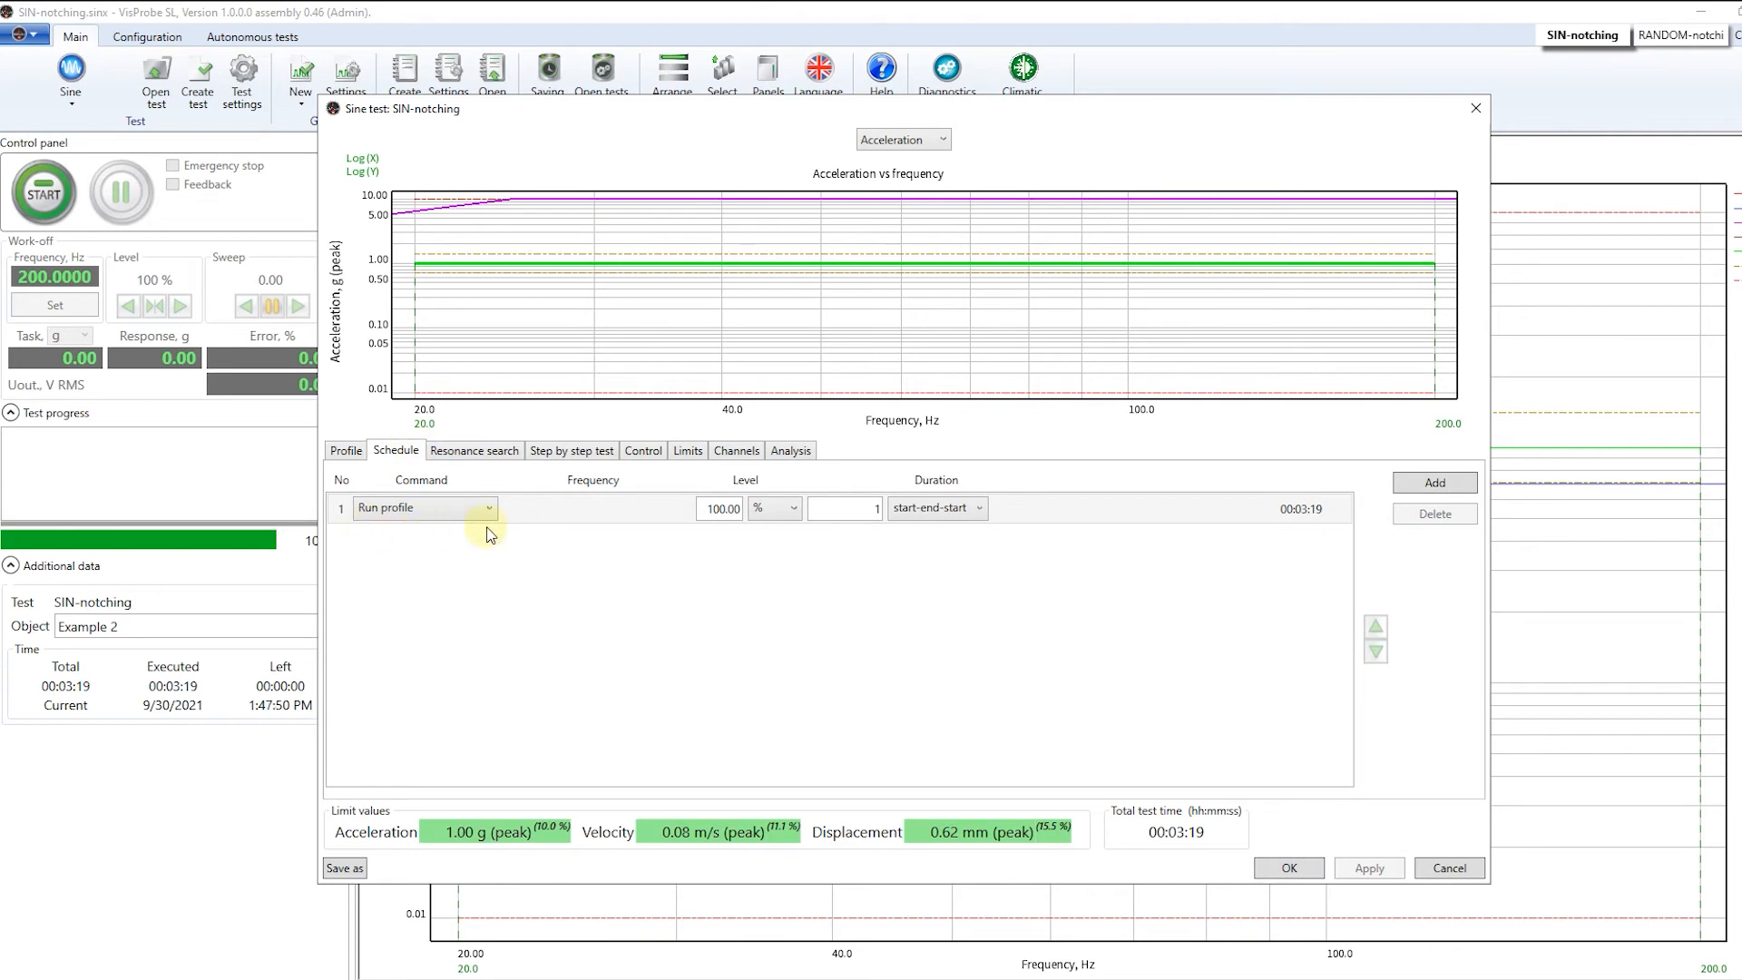
{"action": "left_click", "coordinate": [686, 450]}
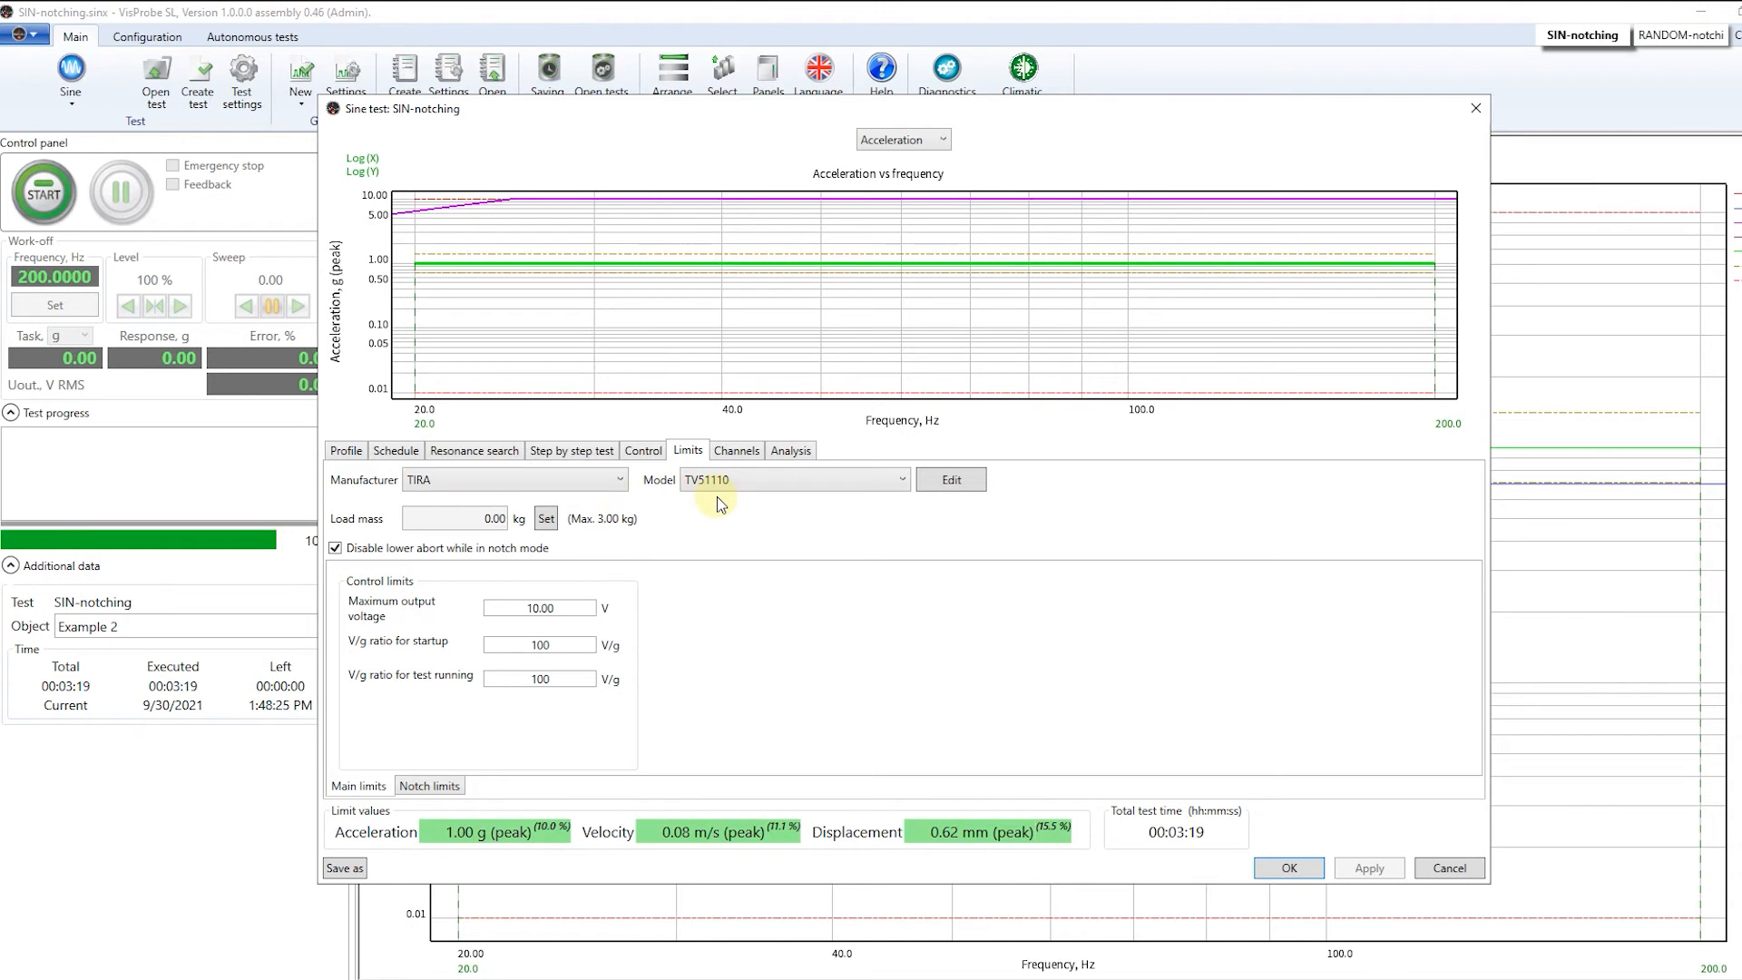
{"action": "mouse_move", "coordinate": [648, 646]}
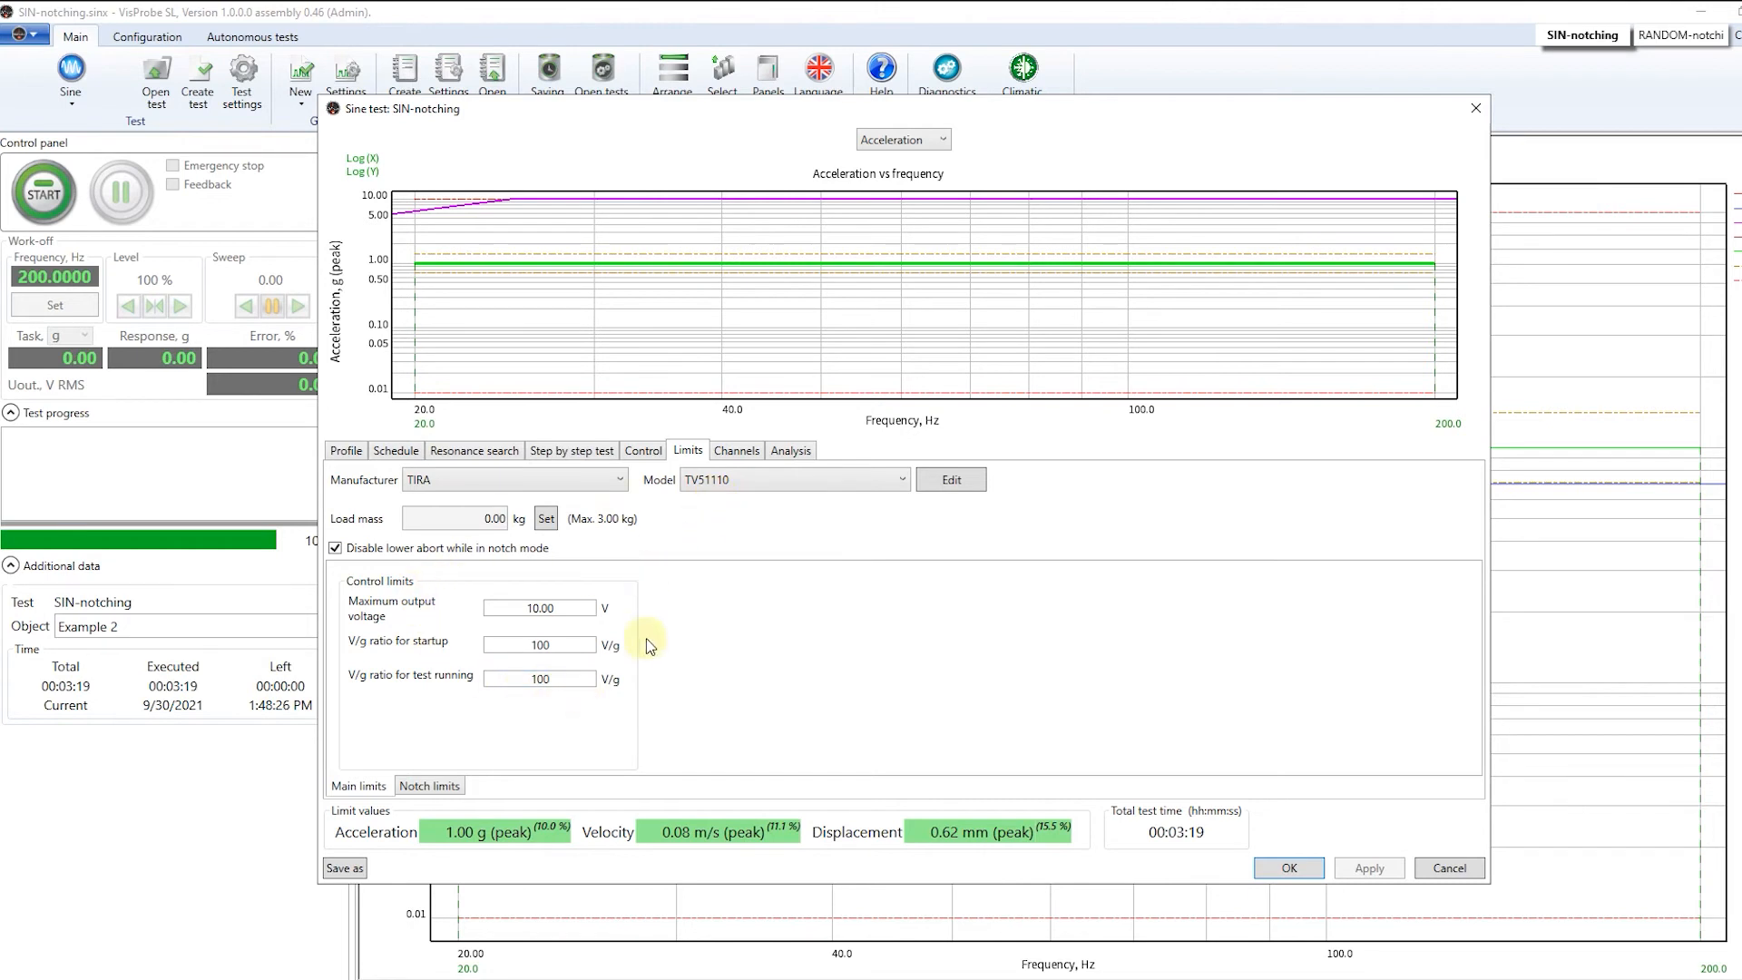
{"action": "left_click", "coordinate": [735, 450]}
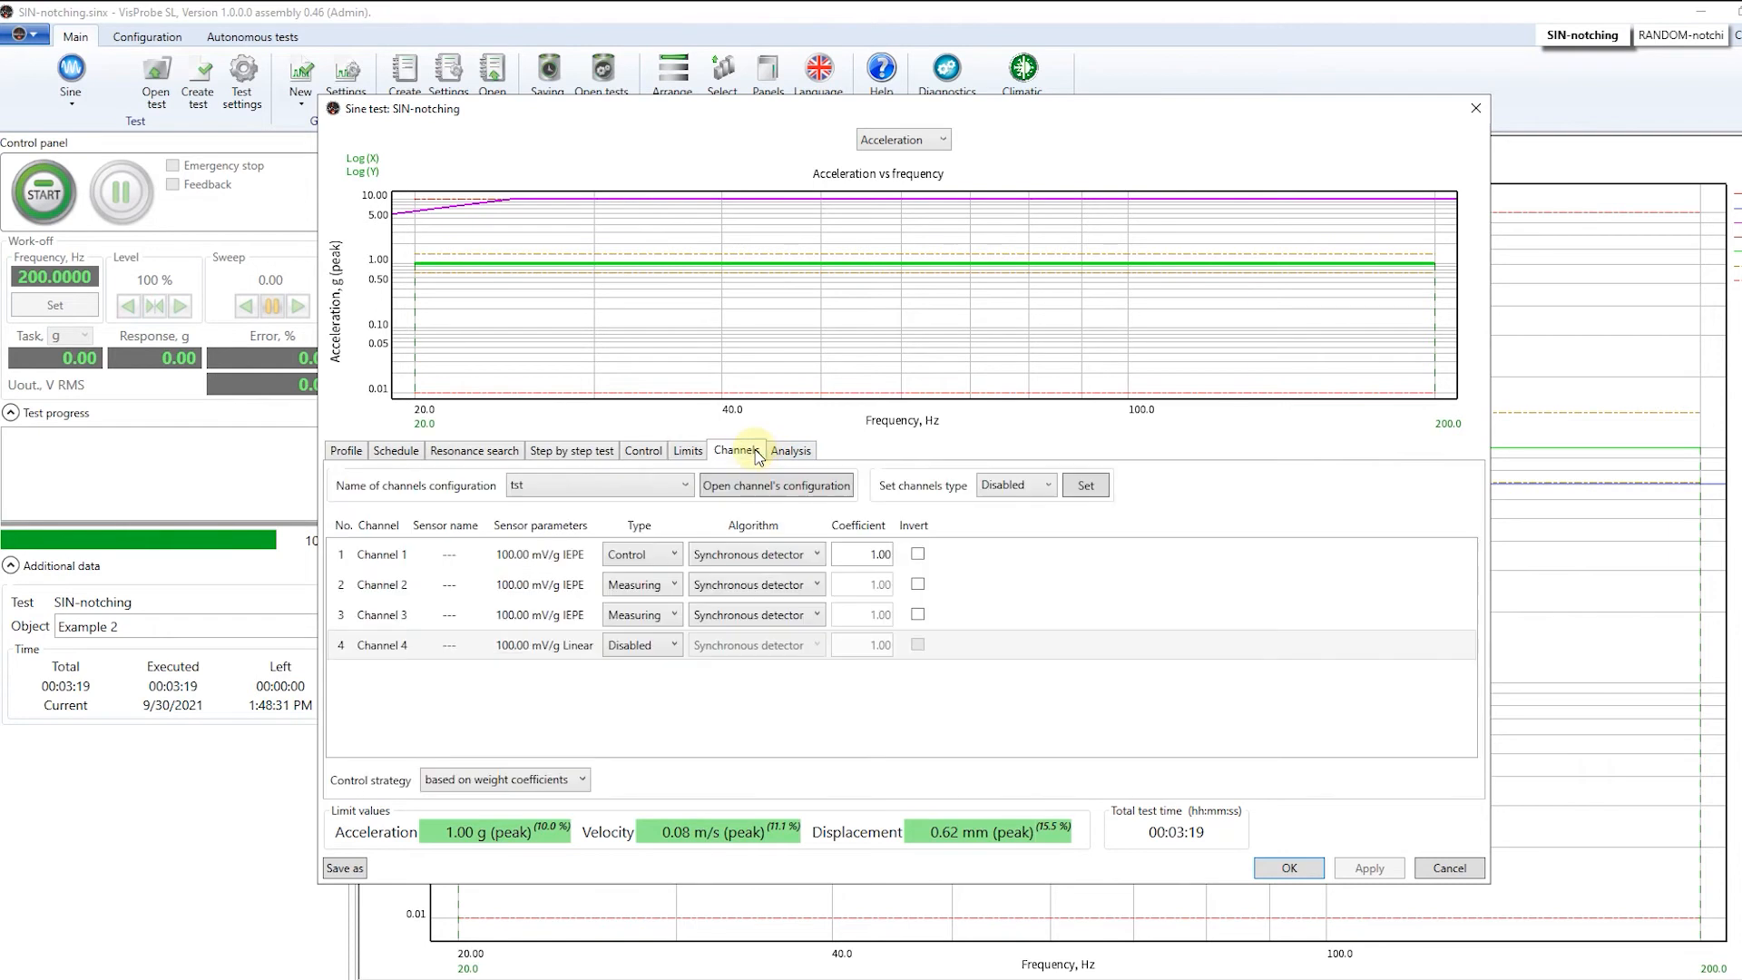
{"action": "mouse_move", "coordinate": [503, 525]}
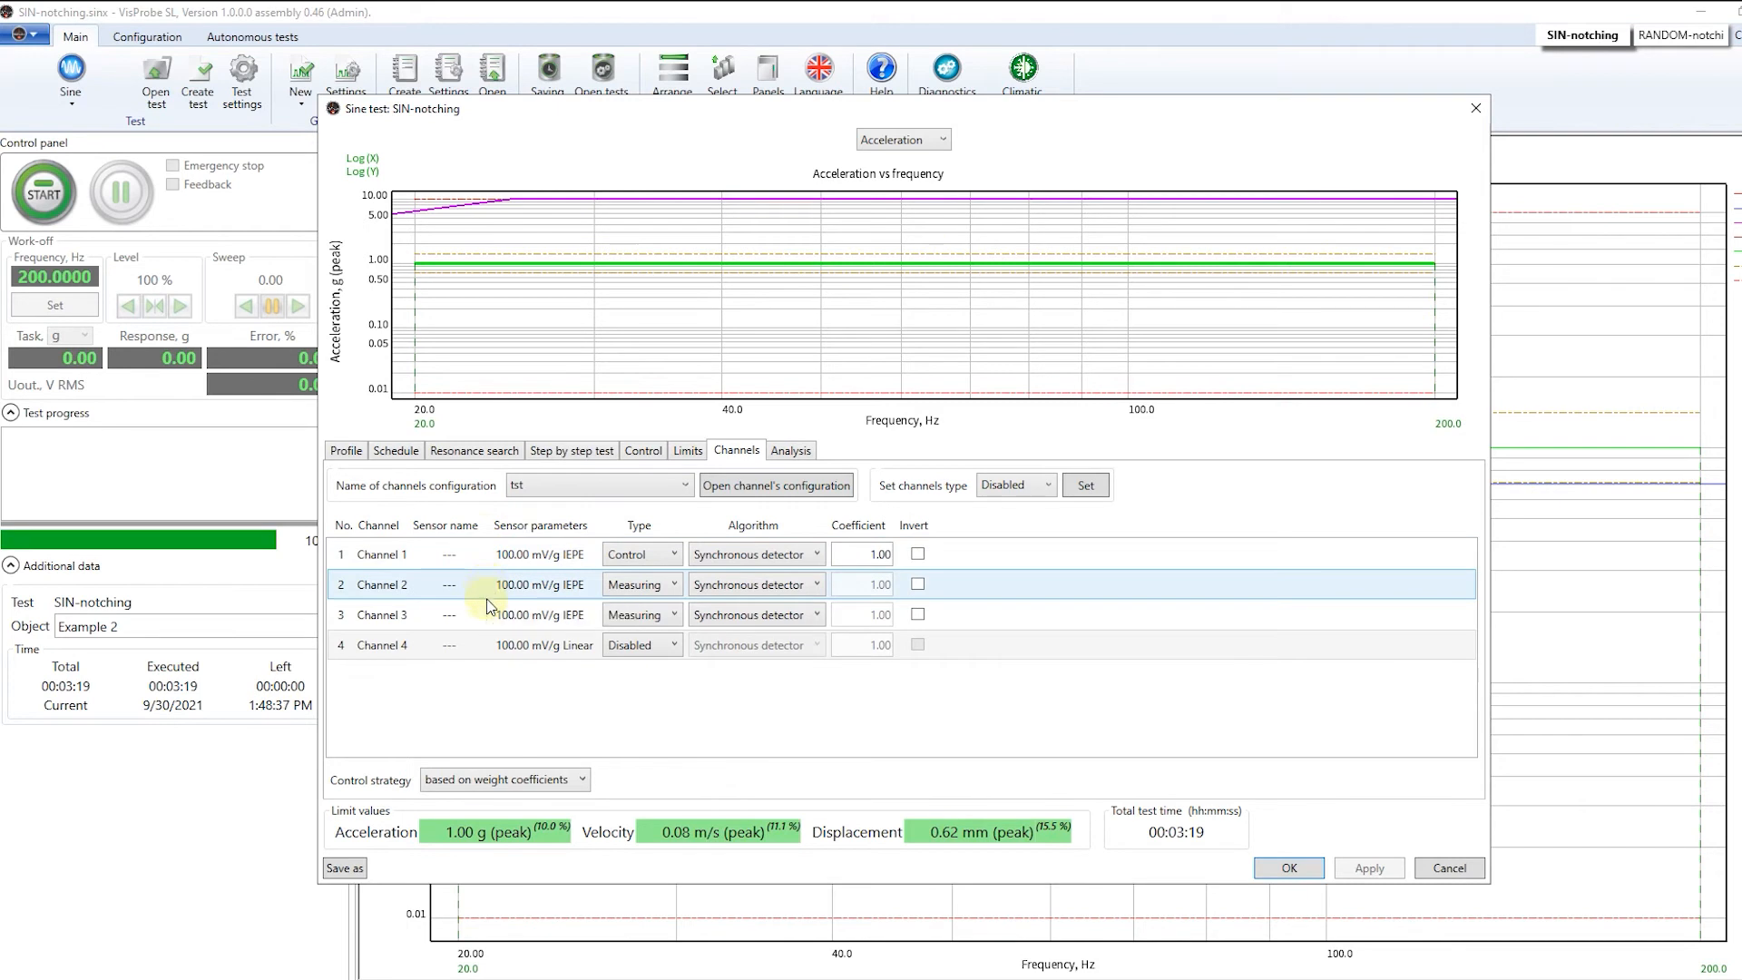
{"action": "left_click", "coordinate": [789, 450]}
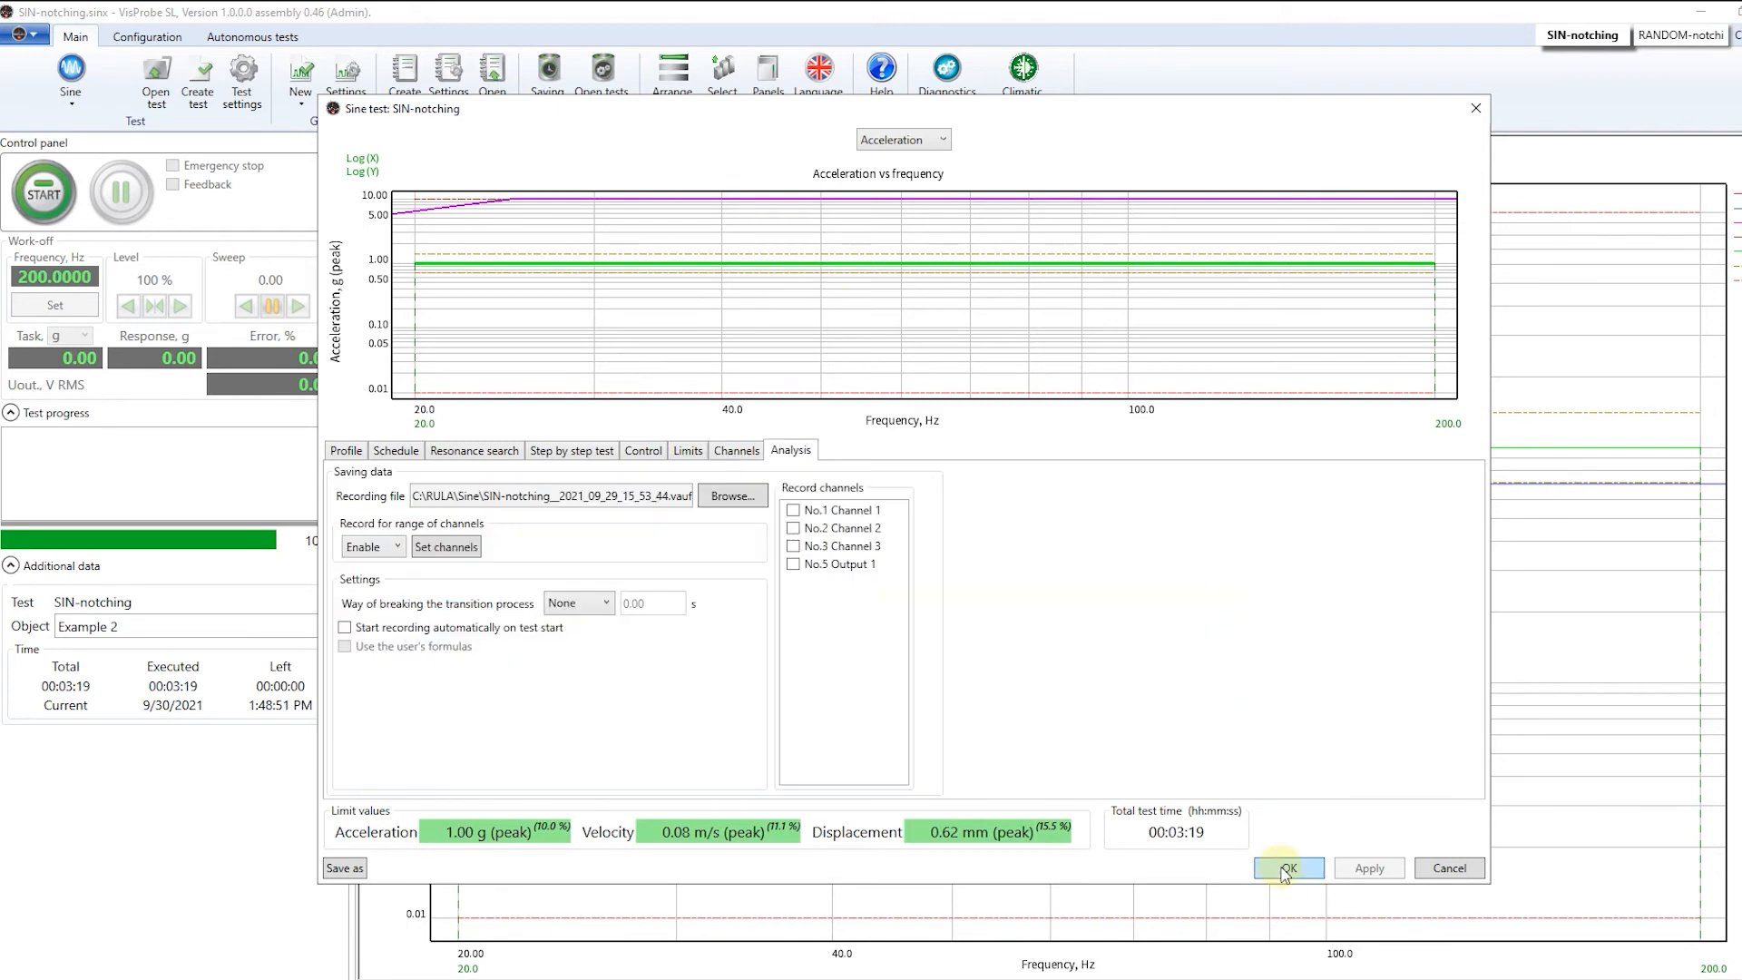
{"action": "left_click", "coordinate": [1288, 867]}
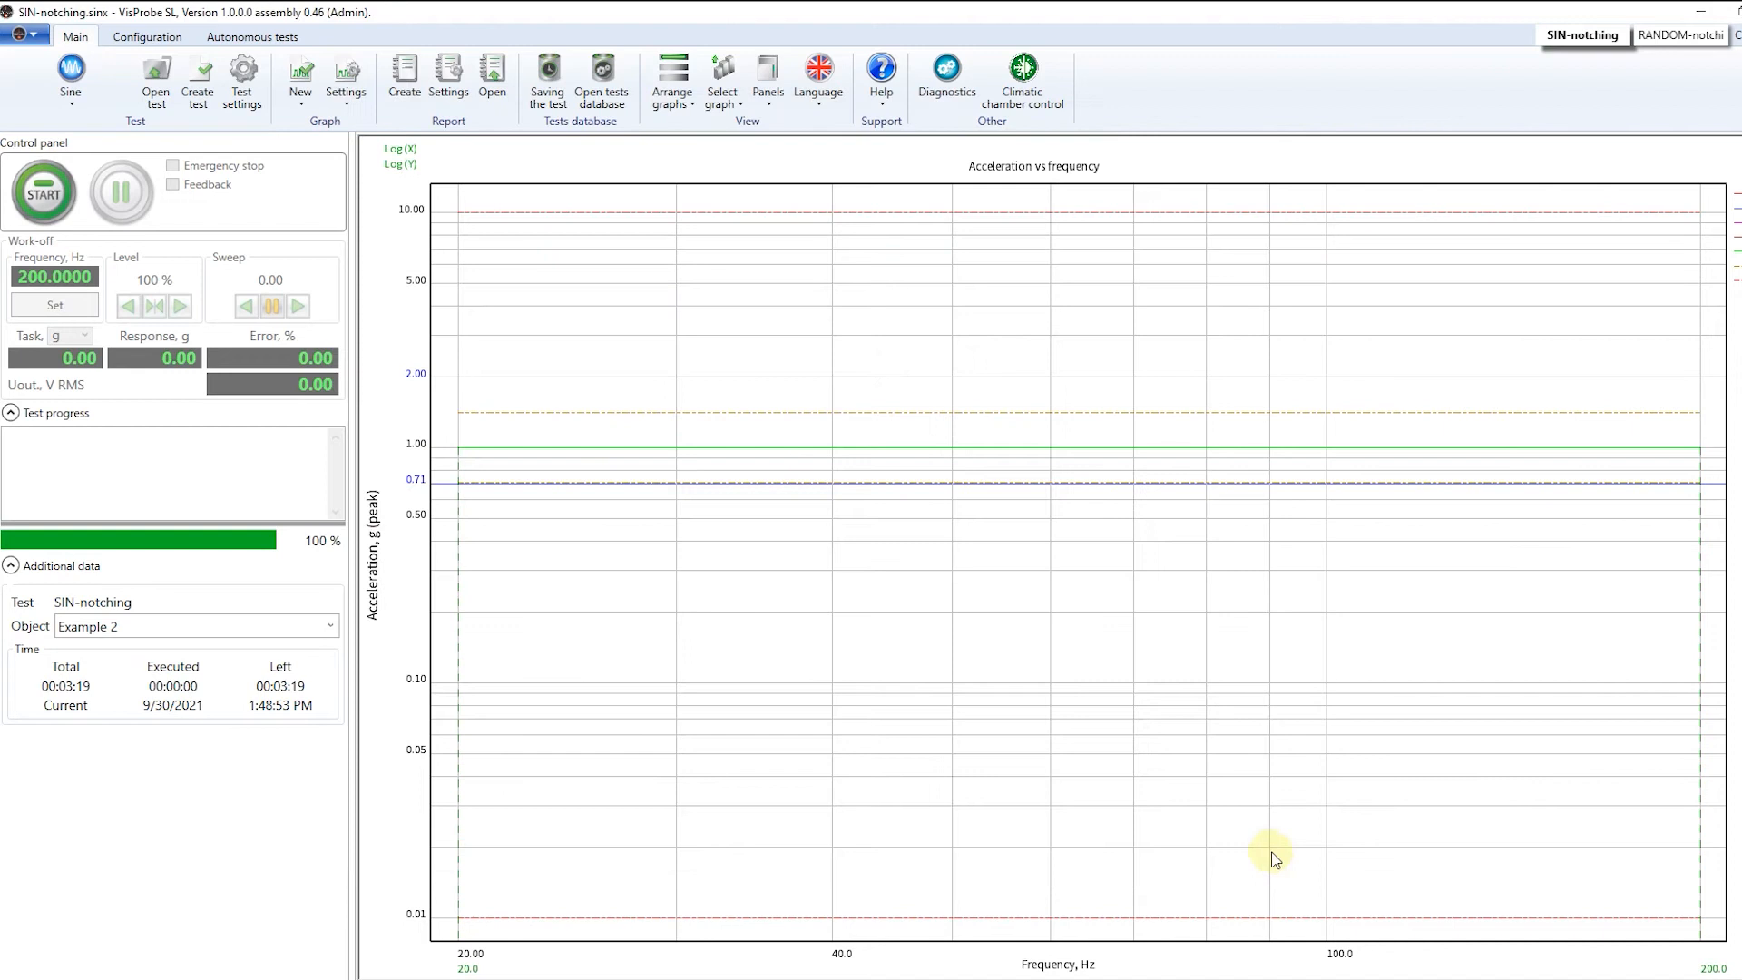
{"action": "mouse_move", "coordinate": [900, 588]}
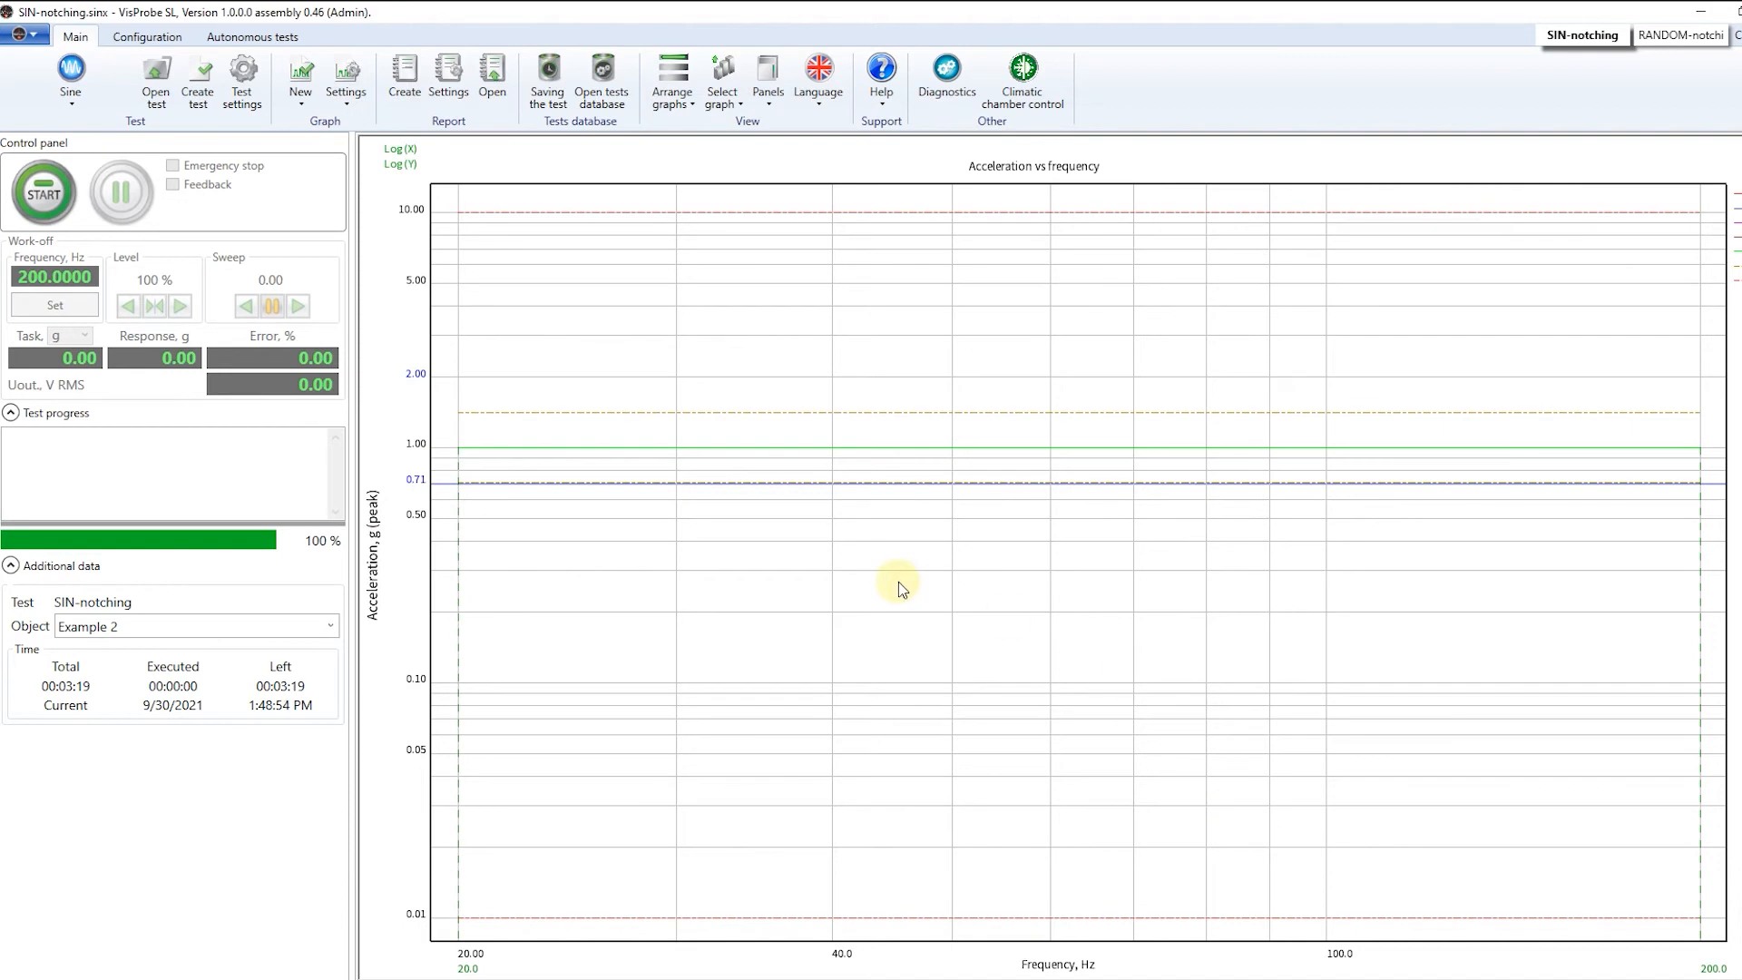
Step: Start the SIN-notching sine sweep, restarting it after the first stop
{"action": "left_click", "coordinate": [42, 190]}
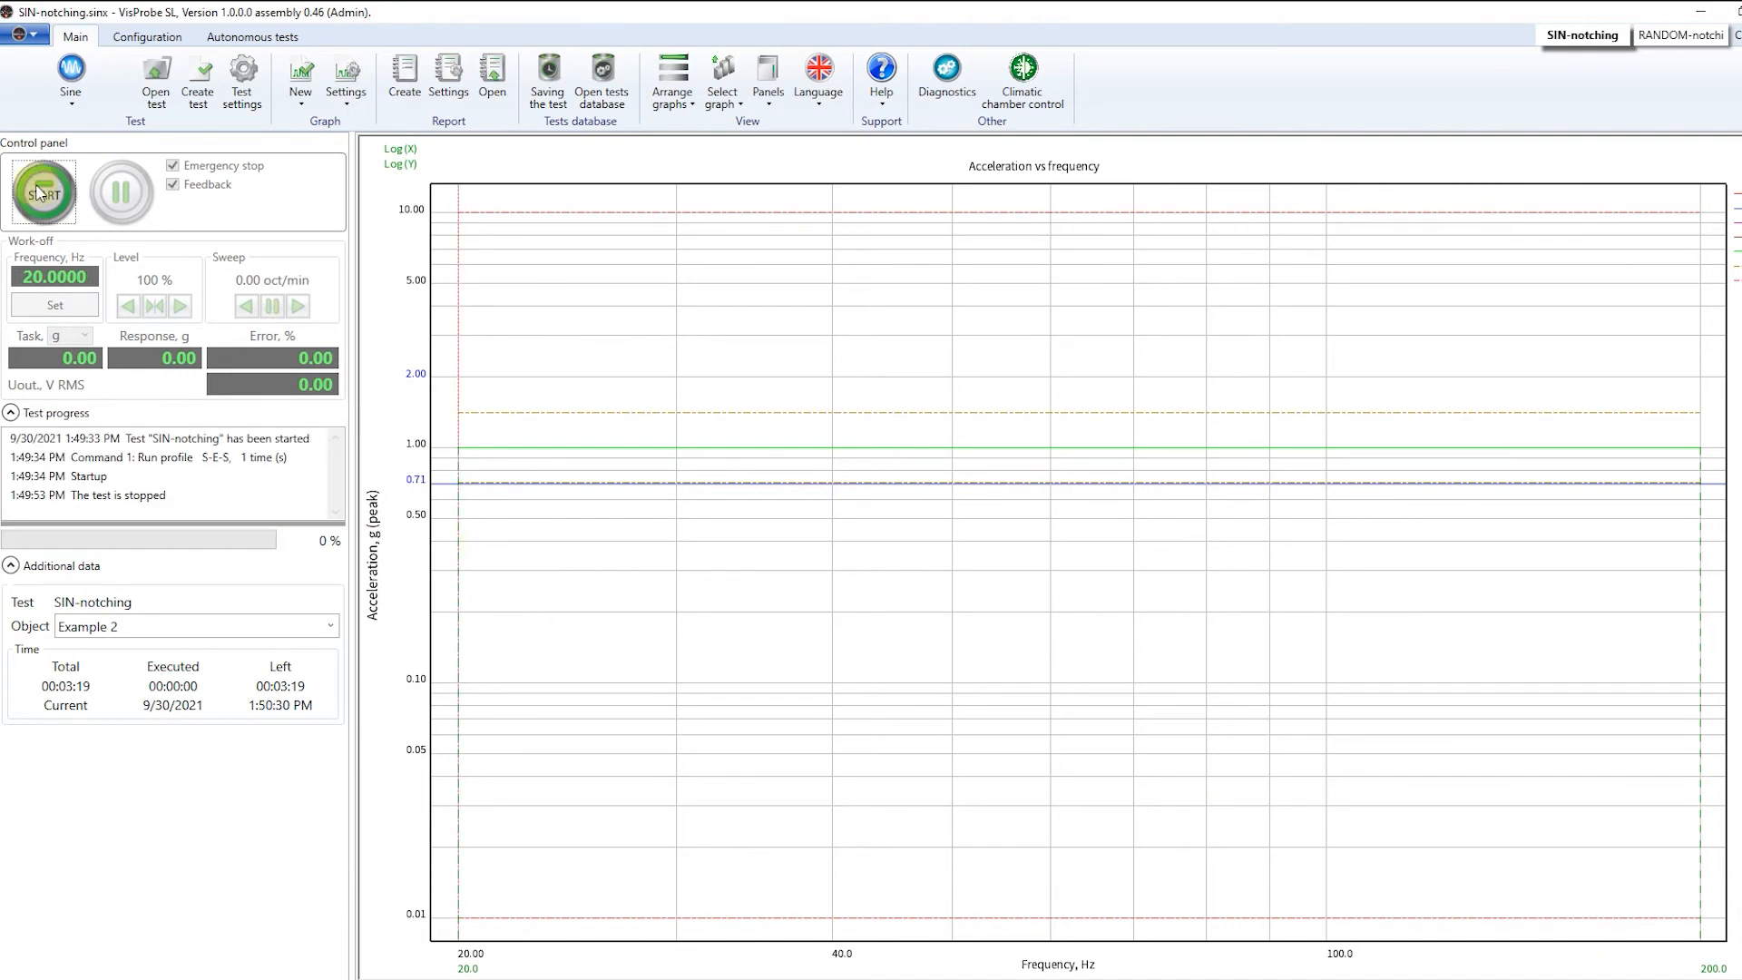
{"action": "left_click", "coordinate": [42, 191]}
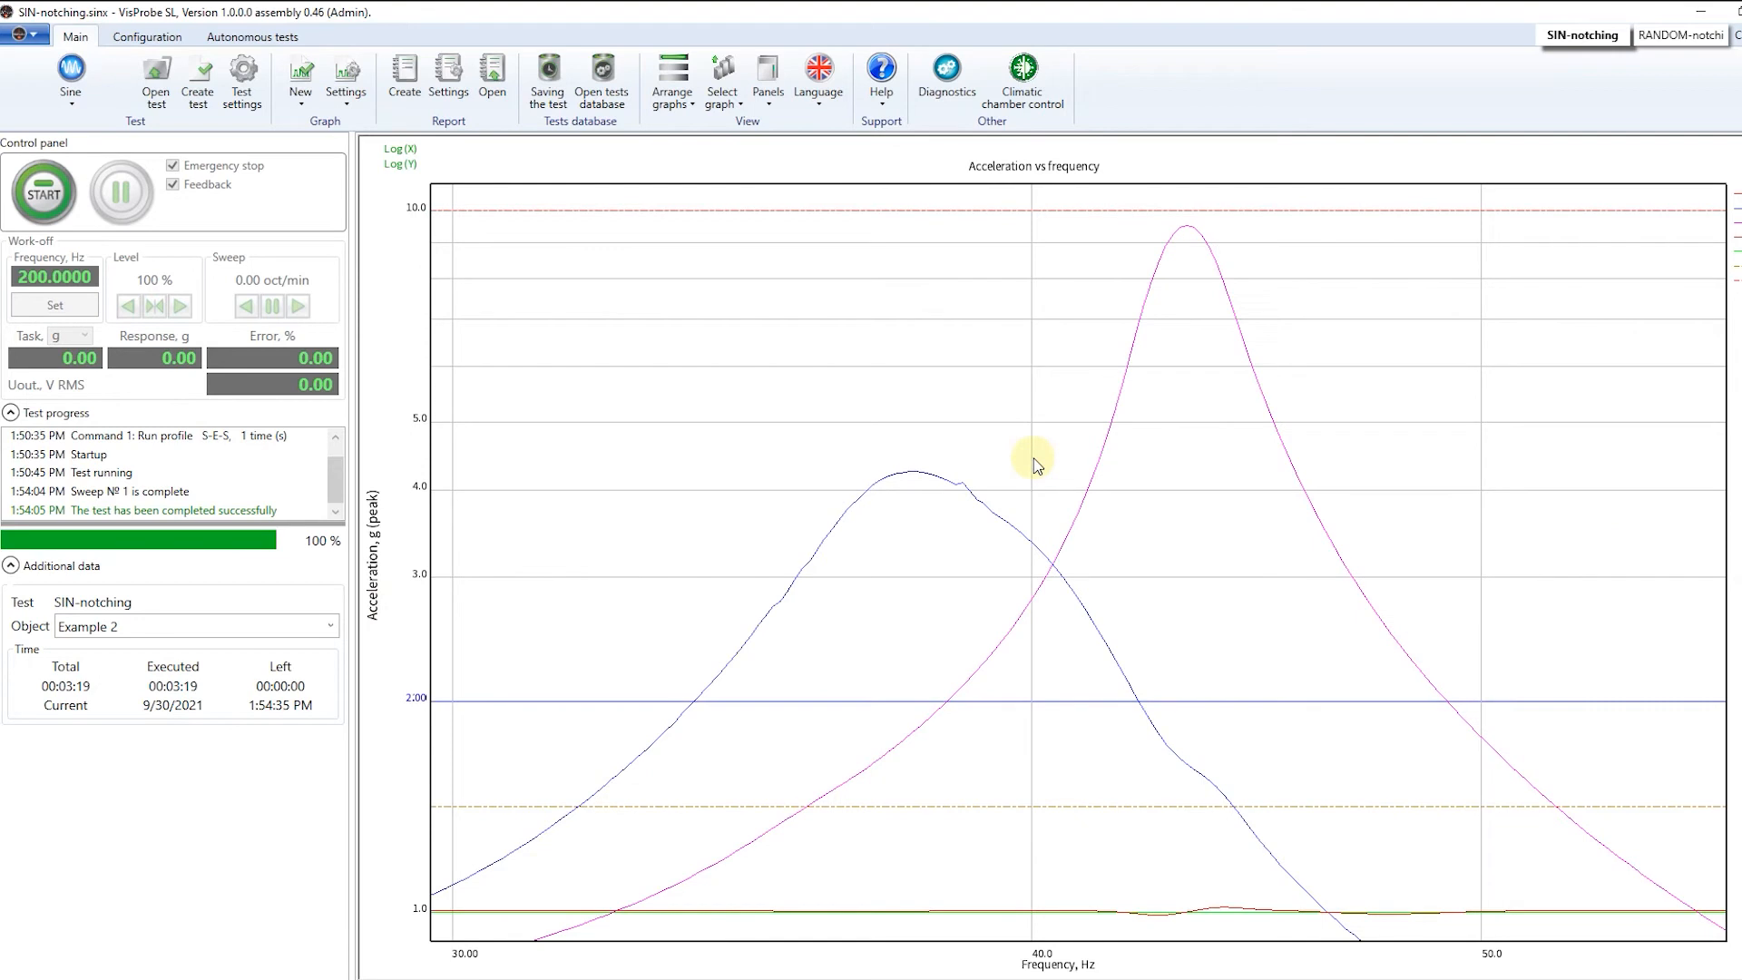
{"action": "mouse_move", "coordinate": [1094, 343]}
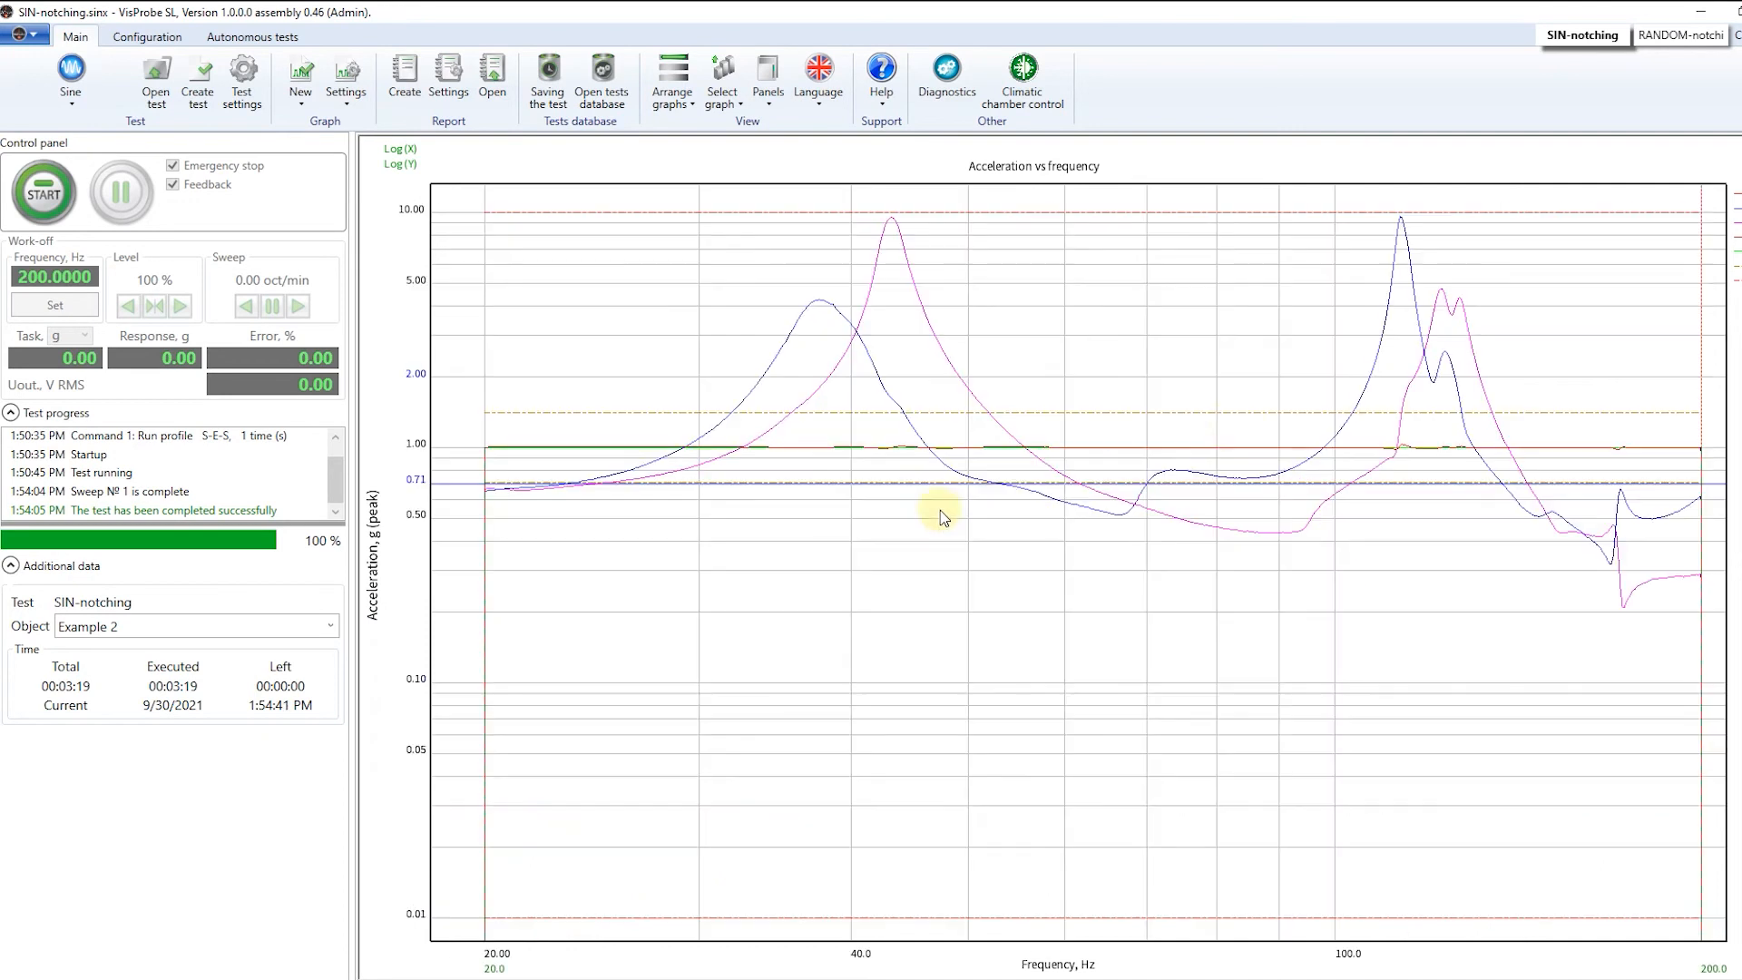
Step: Zoom into the response plot and restore the full 20–200 Hz range
{"action": "left_click_drag", "start_coordinate": [941, 517], "coordinate": [1539, 403]}
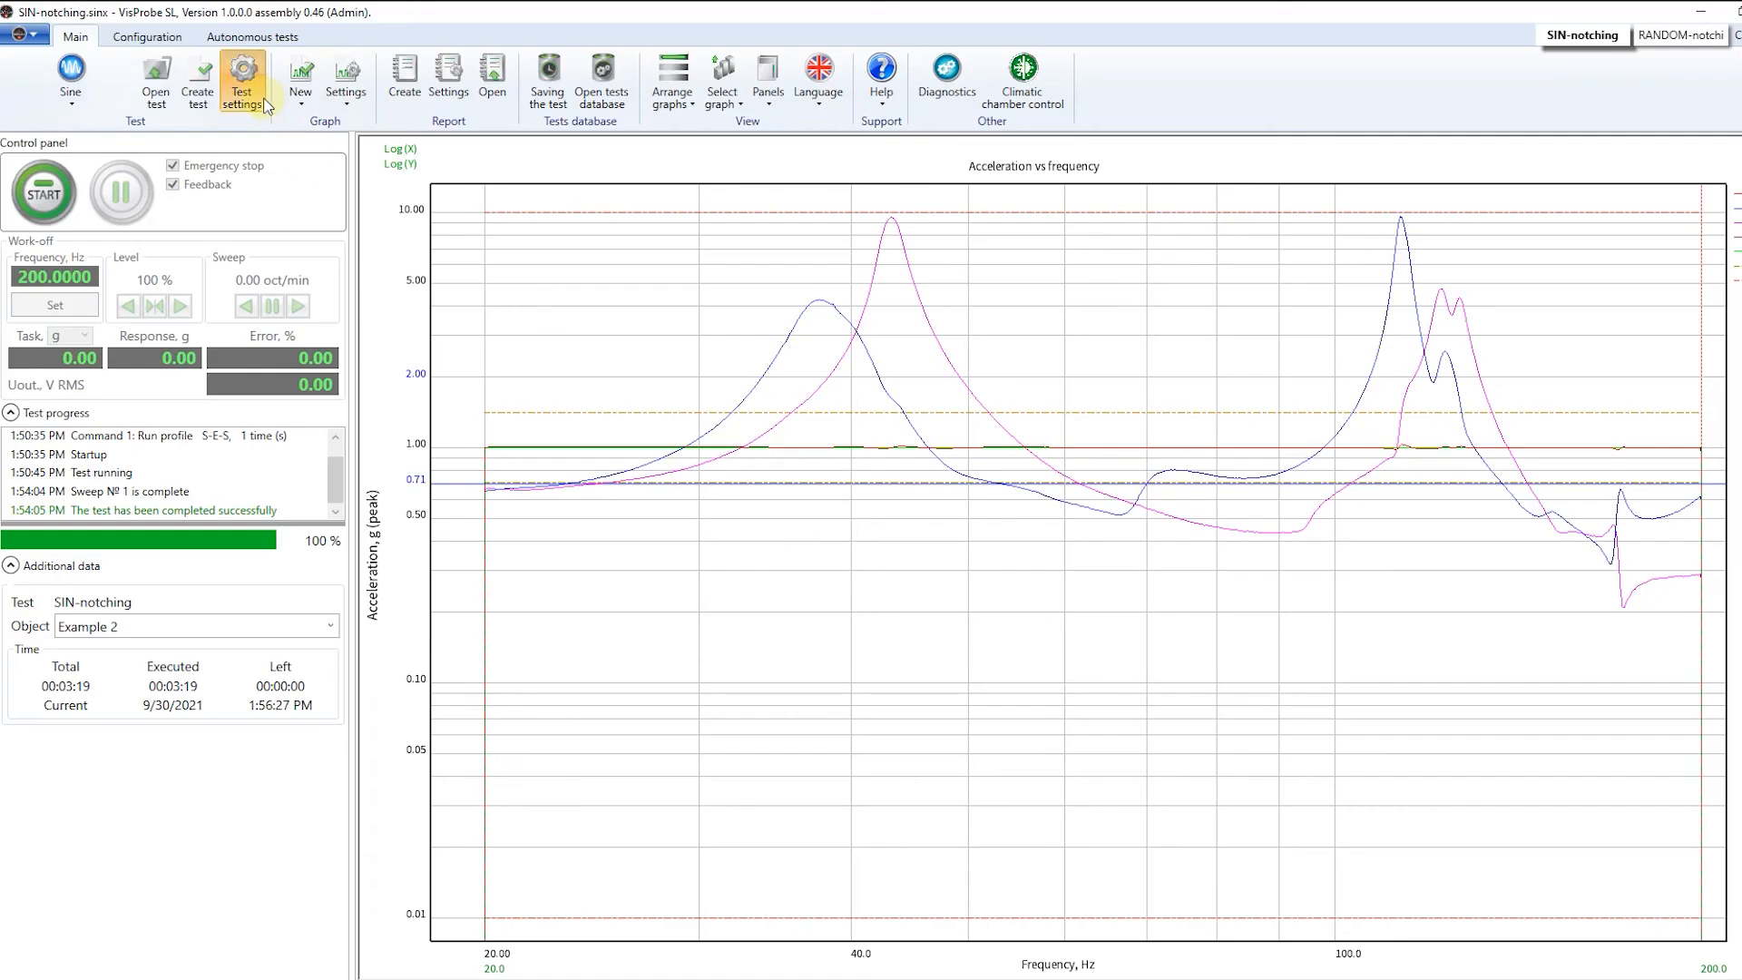
Step: Bring up the per-channel notch limits in the SIN-notching test's Limits settings
{"action": "left_click", "coordinate": [242, 73]}
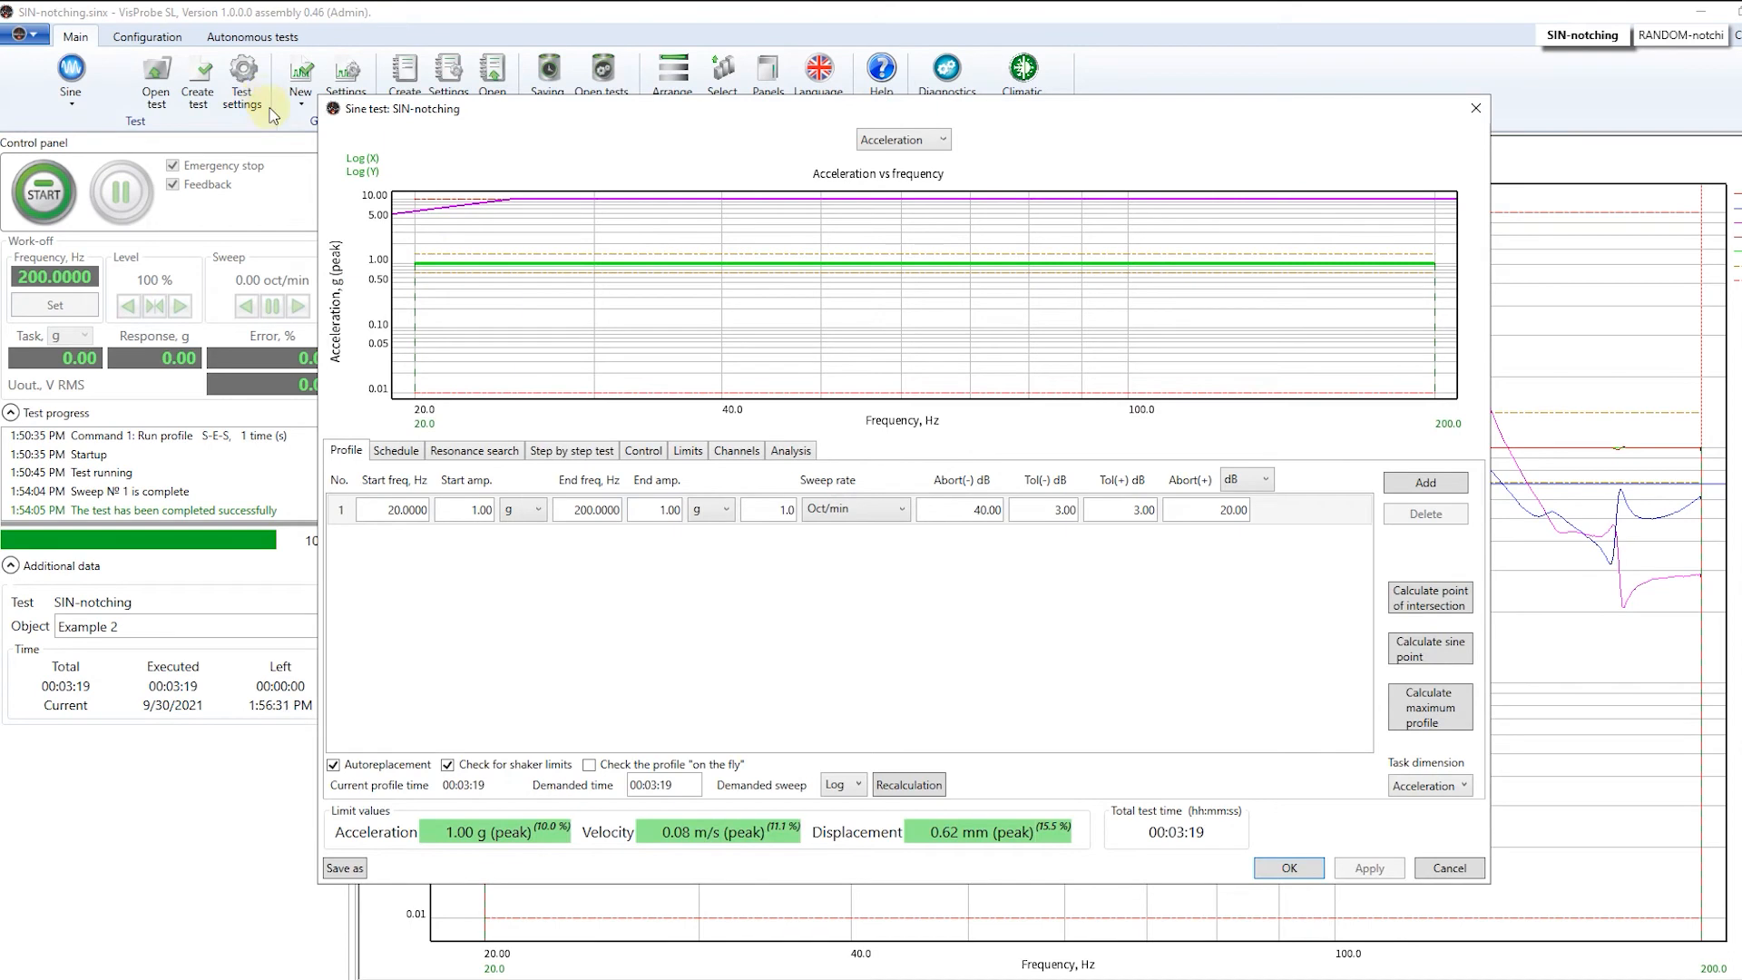
{"action": "left_click", "coordinate": [686, 450]}
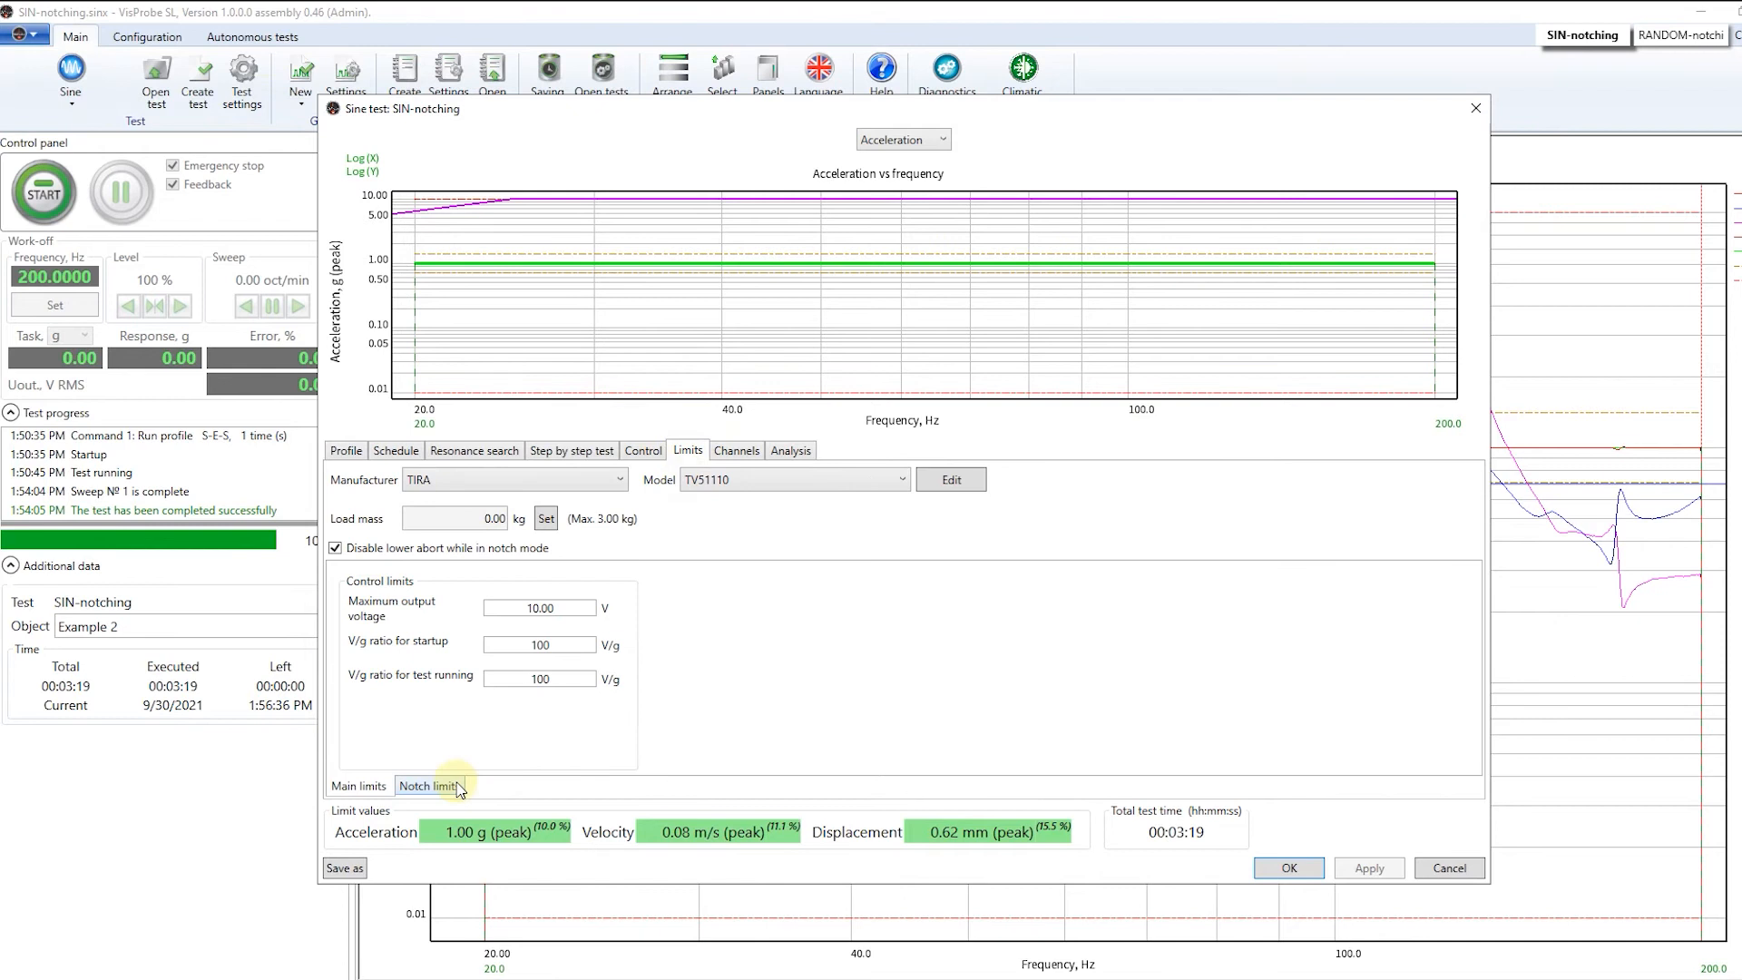
{"action": "left_click", "coordinate": [430, 790]}
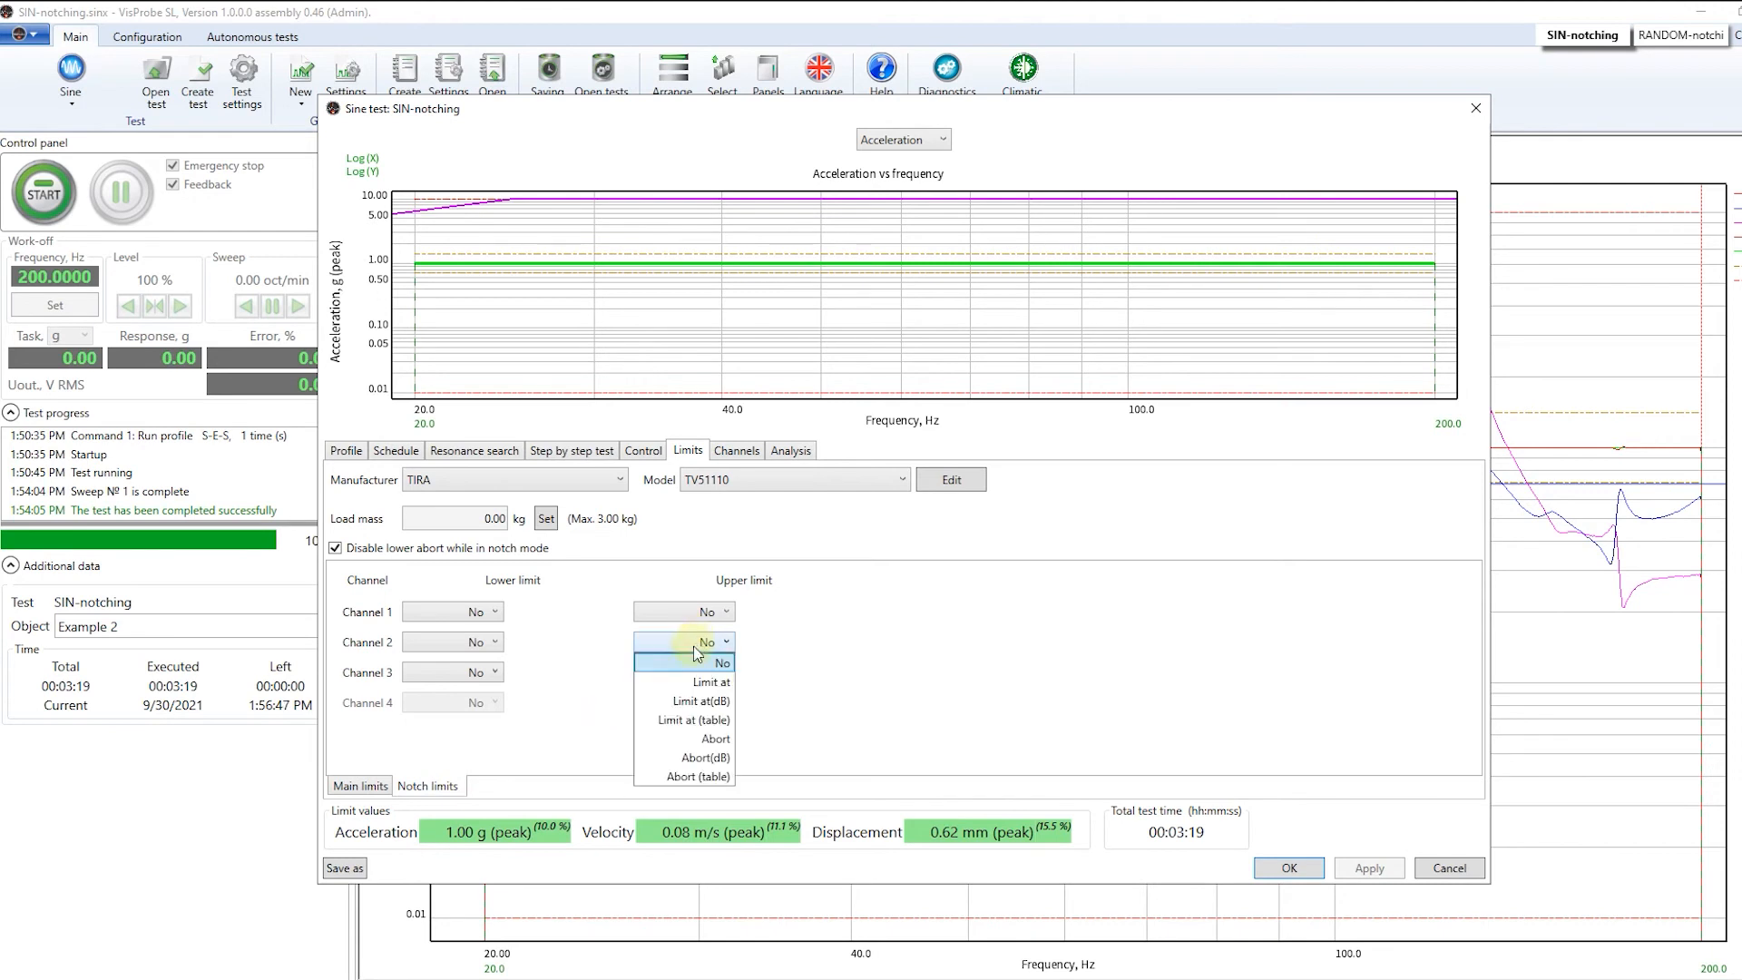
Step: Set Channel 2 and Channel 3 upper limits to 'Limit at' 2.00 g, keeping g as unit
{"action": "left_click", "coordinate": [707, 682]}
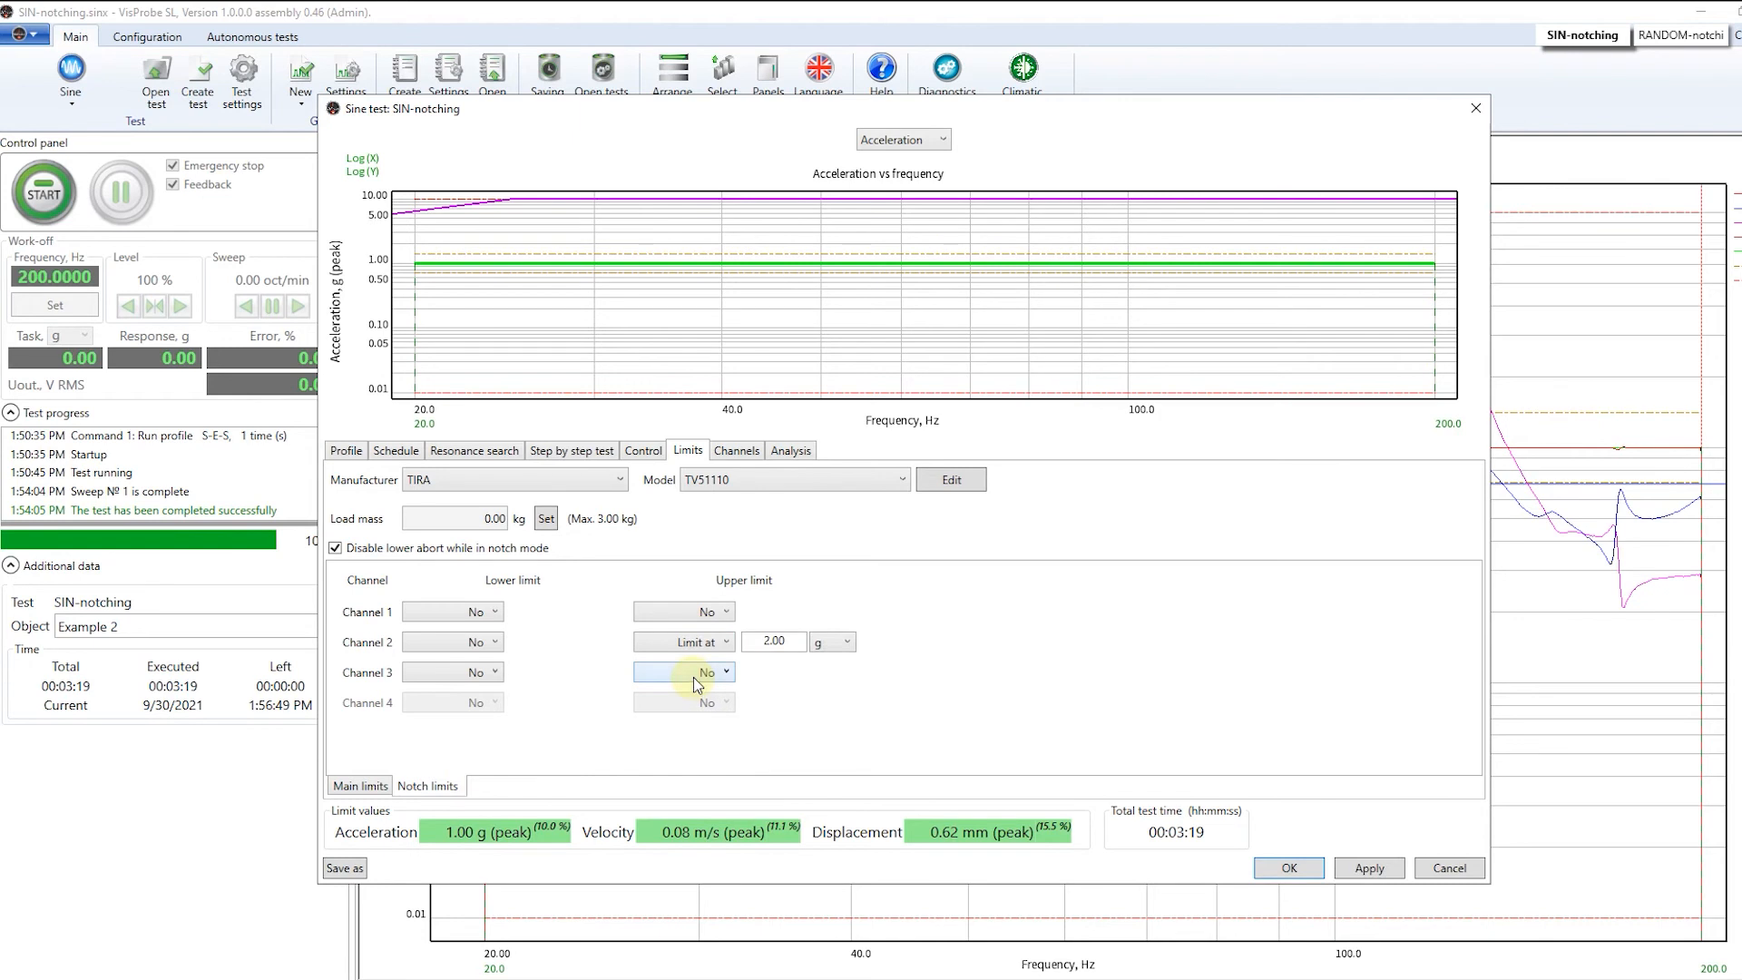
{"action": "left_click", "coordinate": [724, 671]}
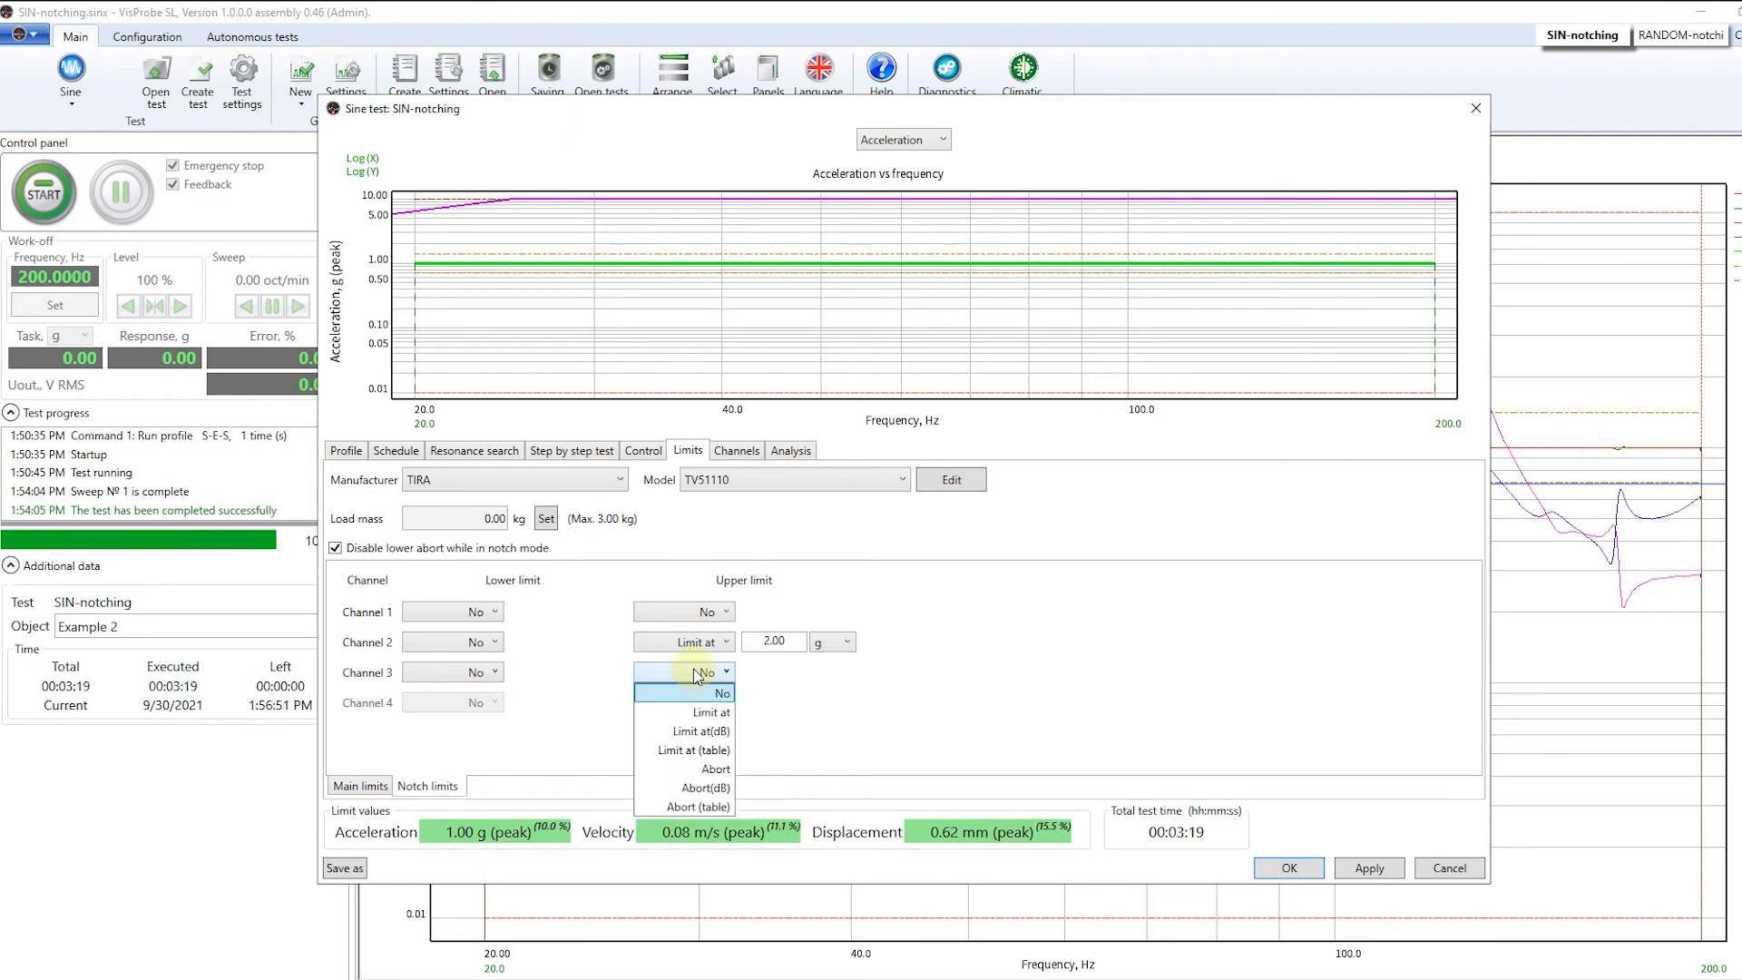
{"action": "left_click", "coordinate": [711, 711]}
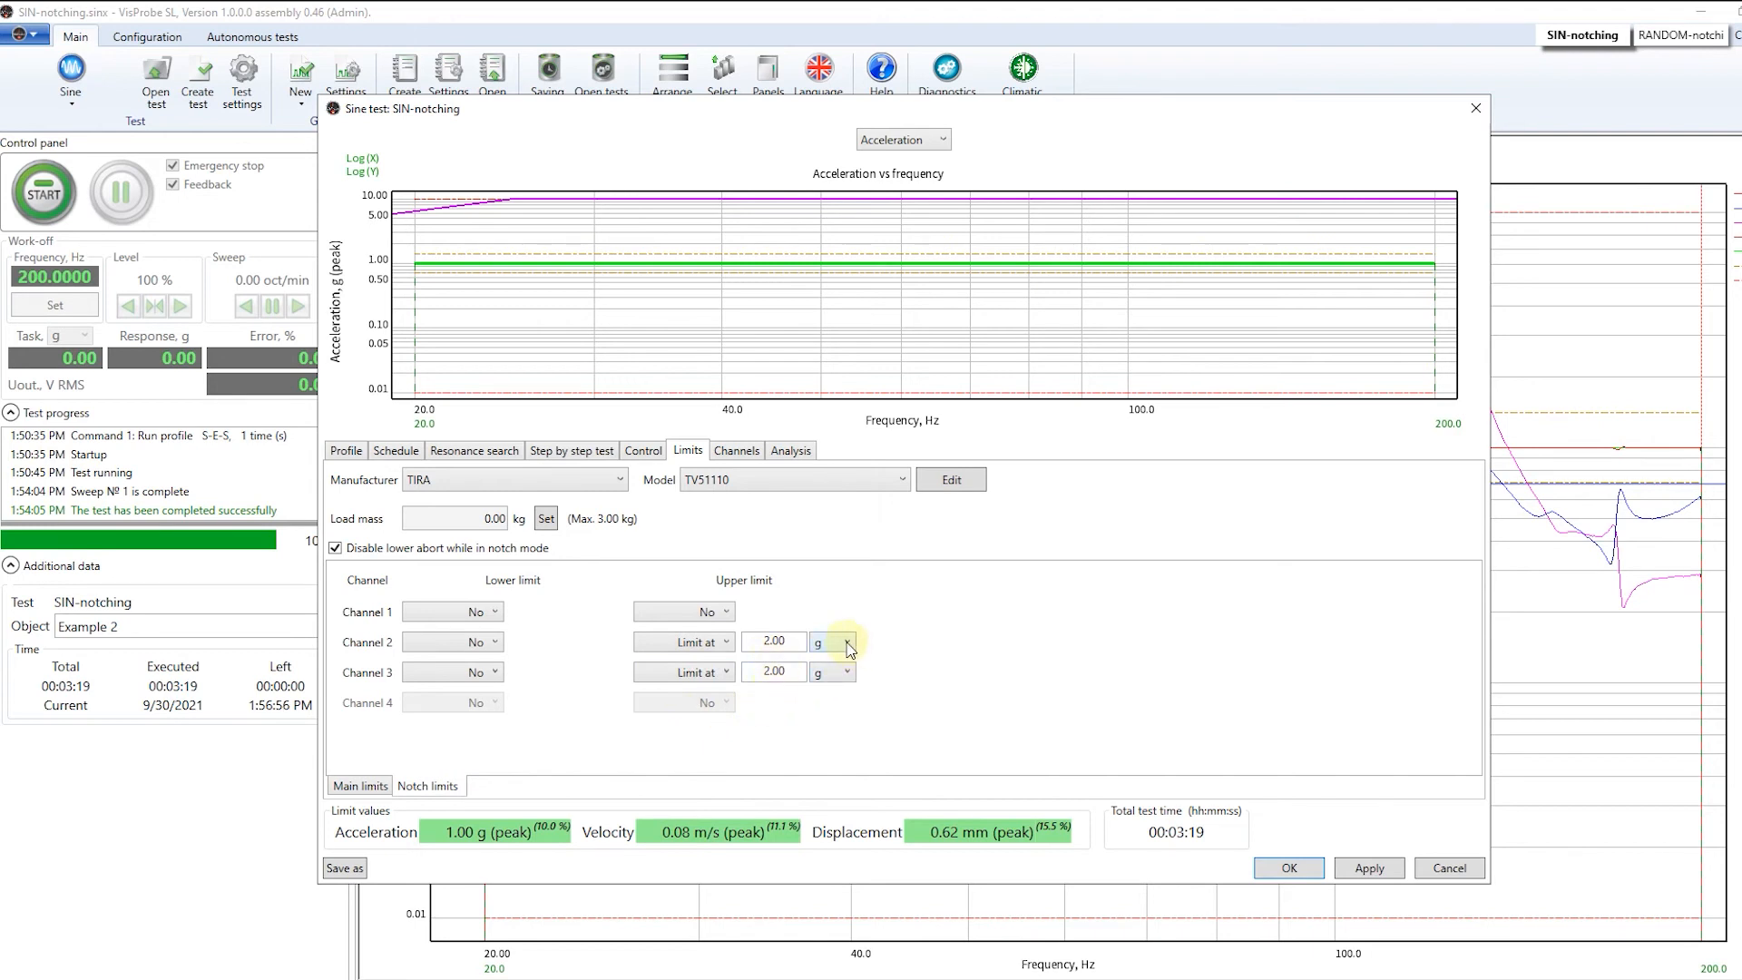
{"action": "left_click", "coordinate": [832, 642]}
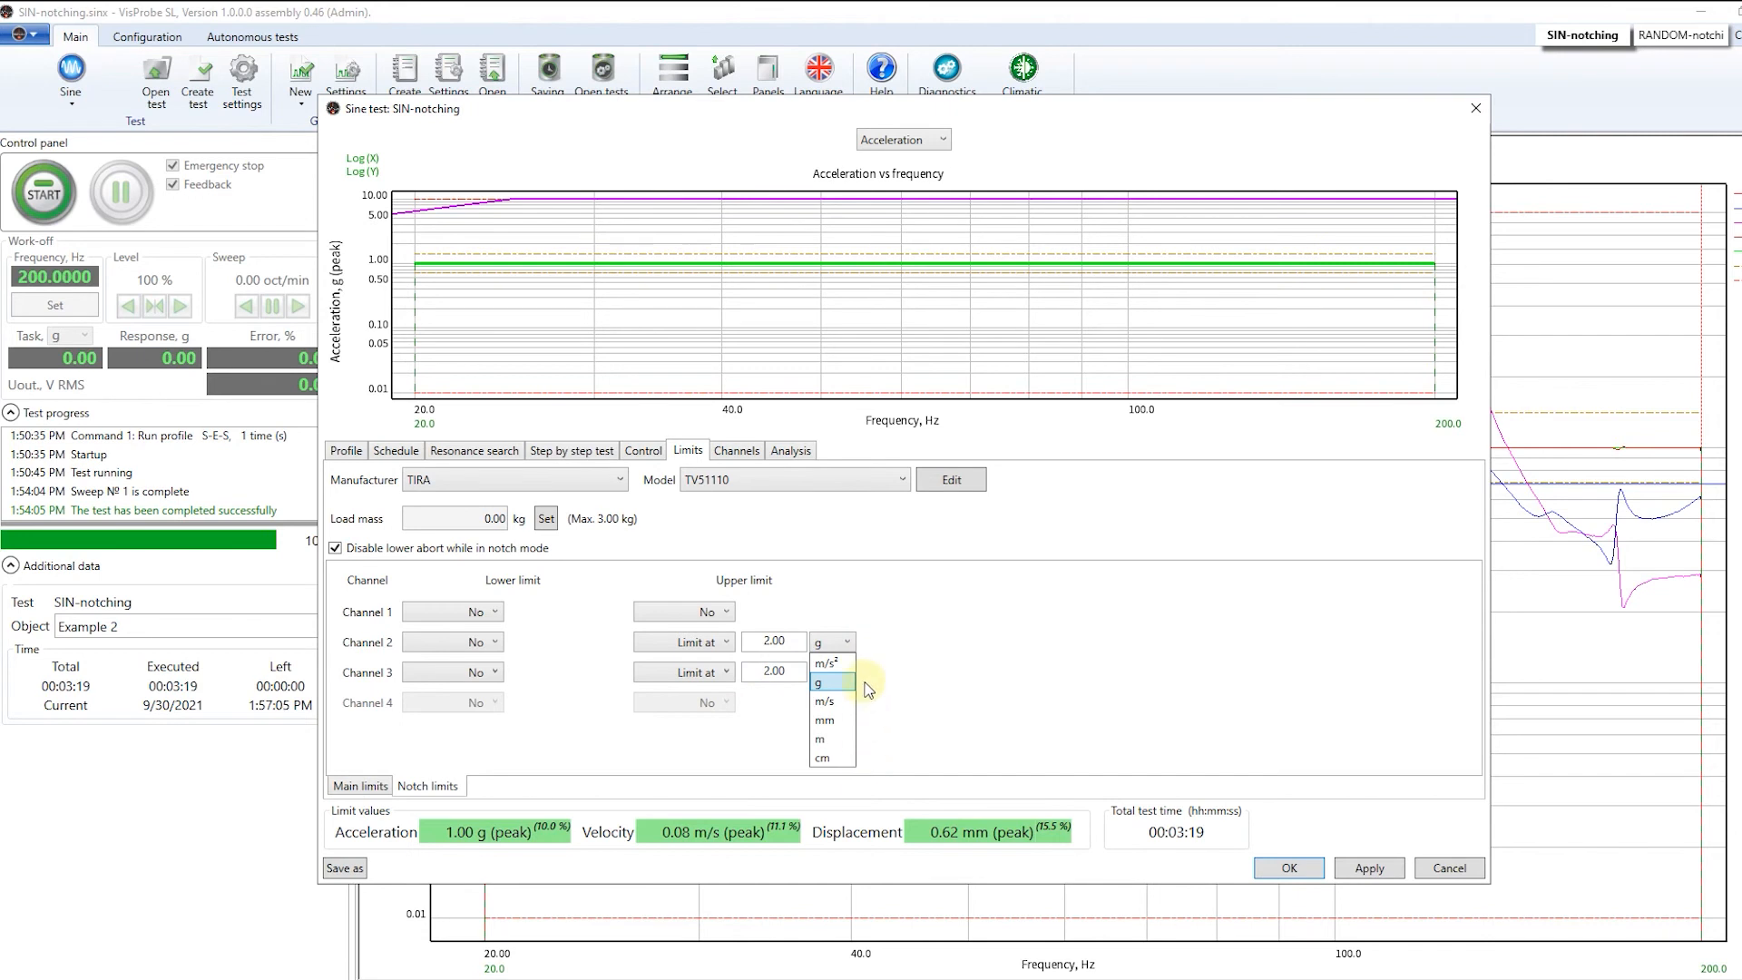
{"action": "left_click", "coordinate": [824, 682]}
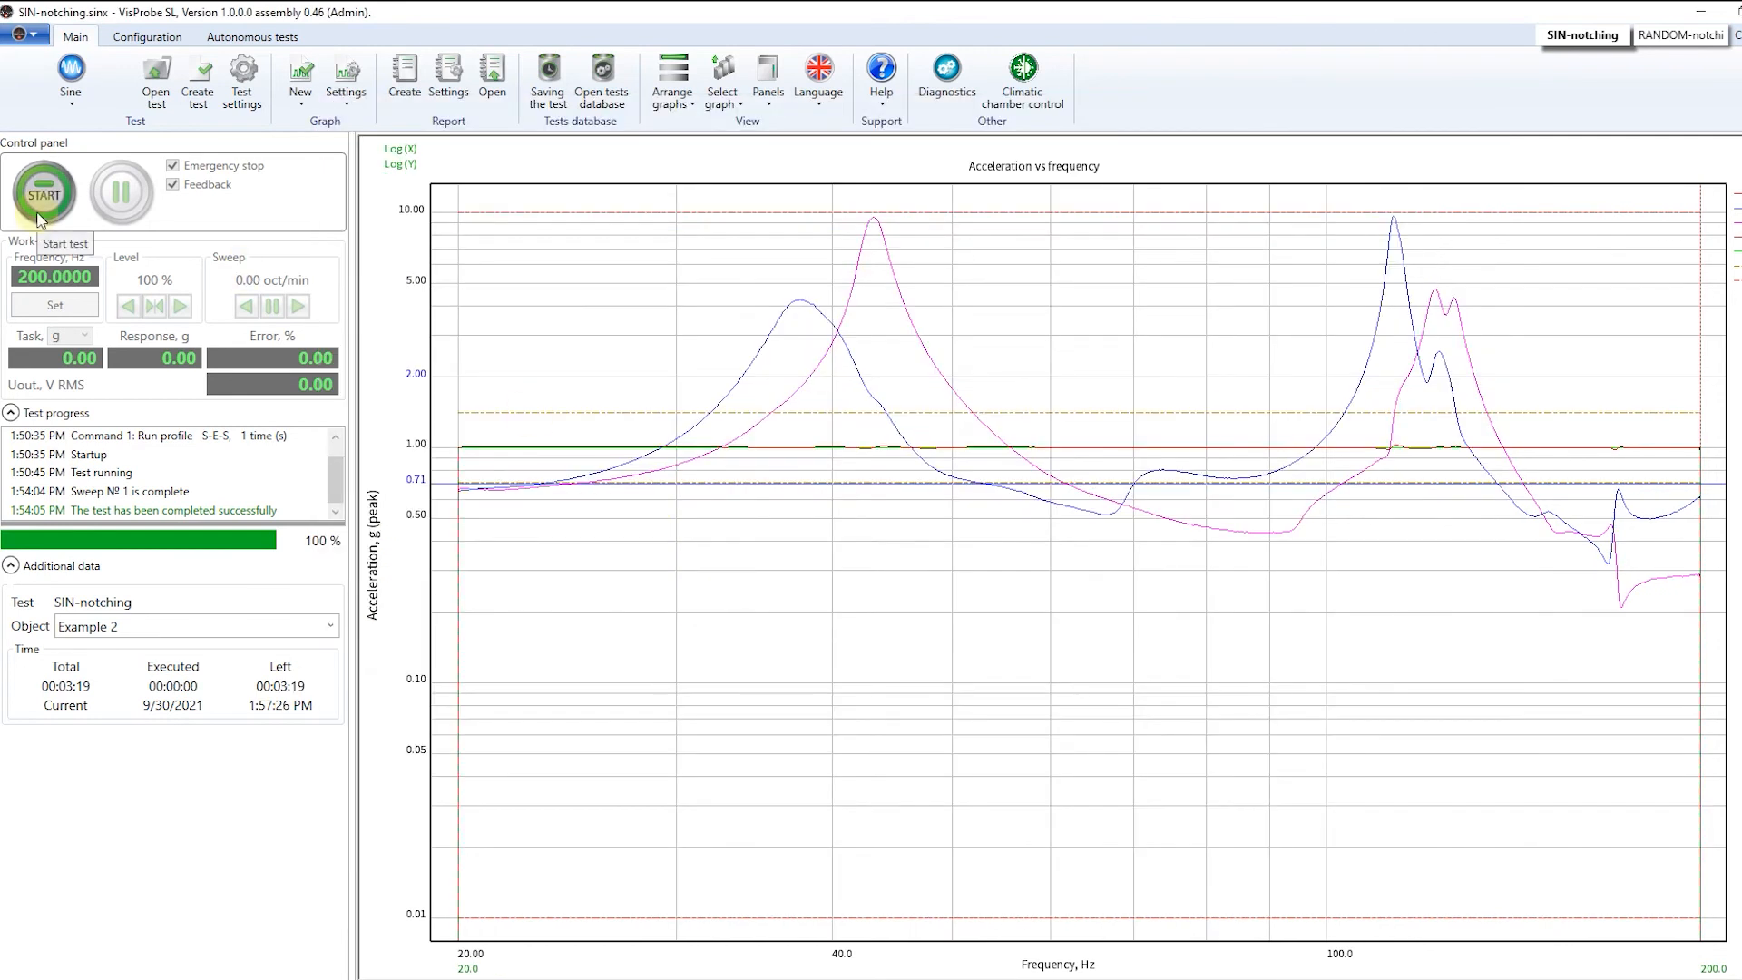
Step: Run the notched sine sweep so response peaks are capped near 2 g
{"action": "left_click", "coordinate": [41, 190]}
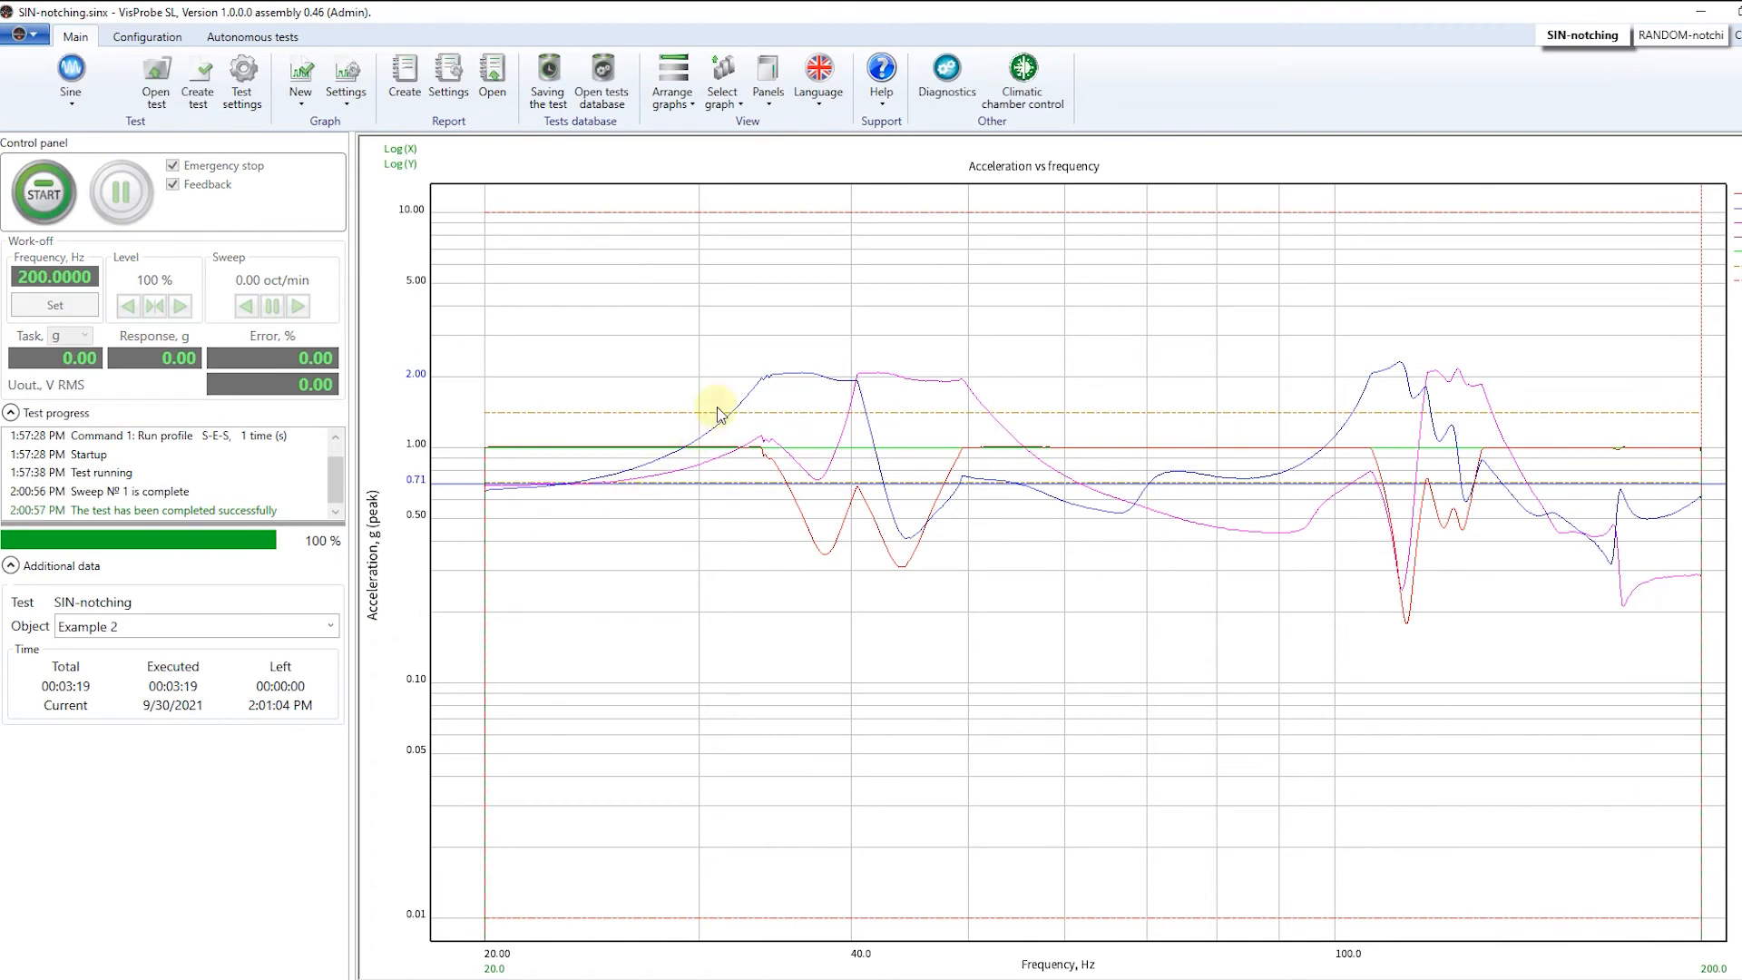
{"action": "mouse_move", "coordinate": [844, 398]}
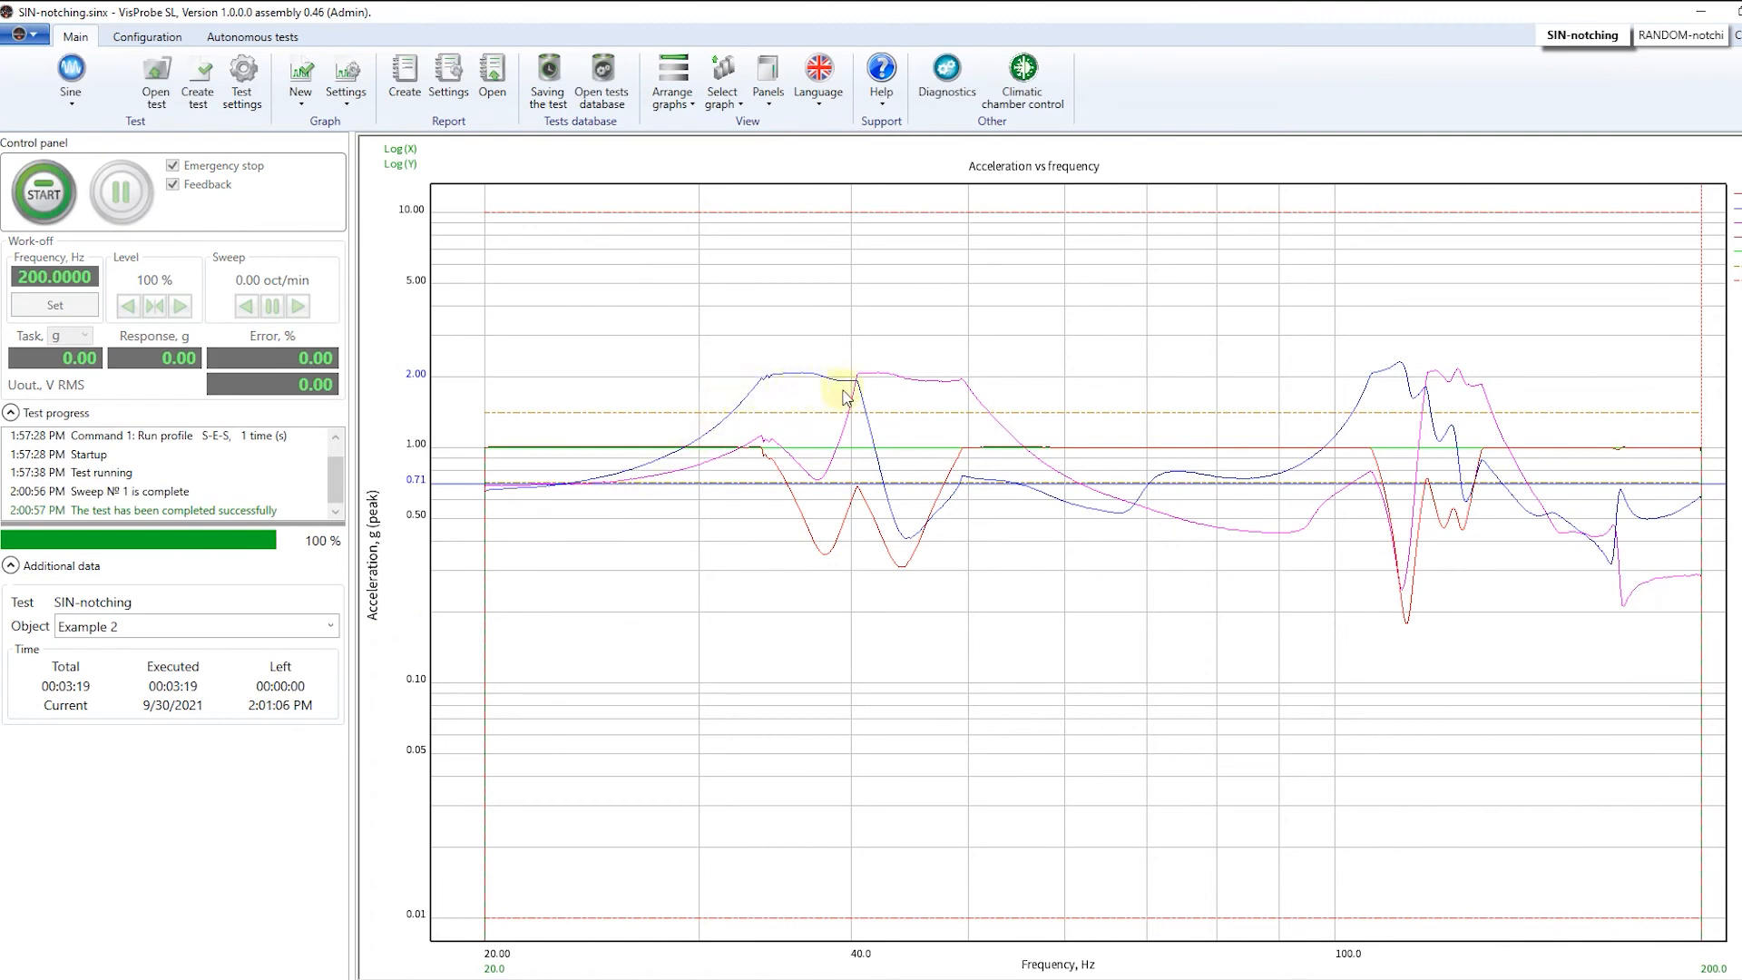
{"action": "mouse_move", "coordinate": [949, 400]}
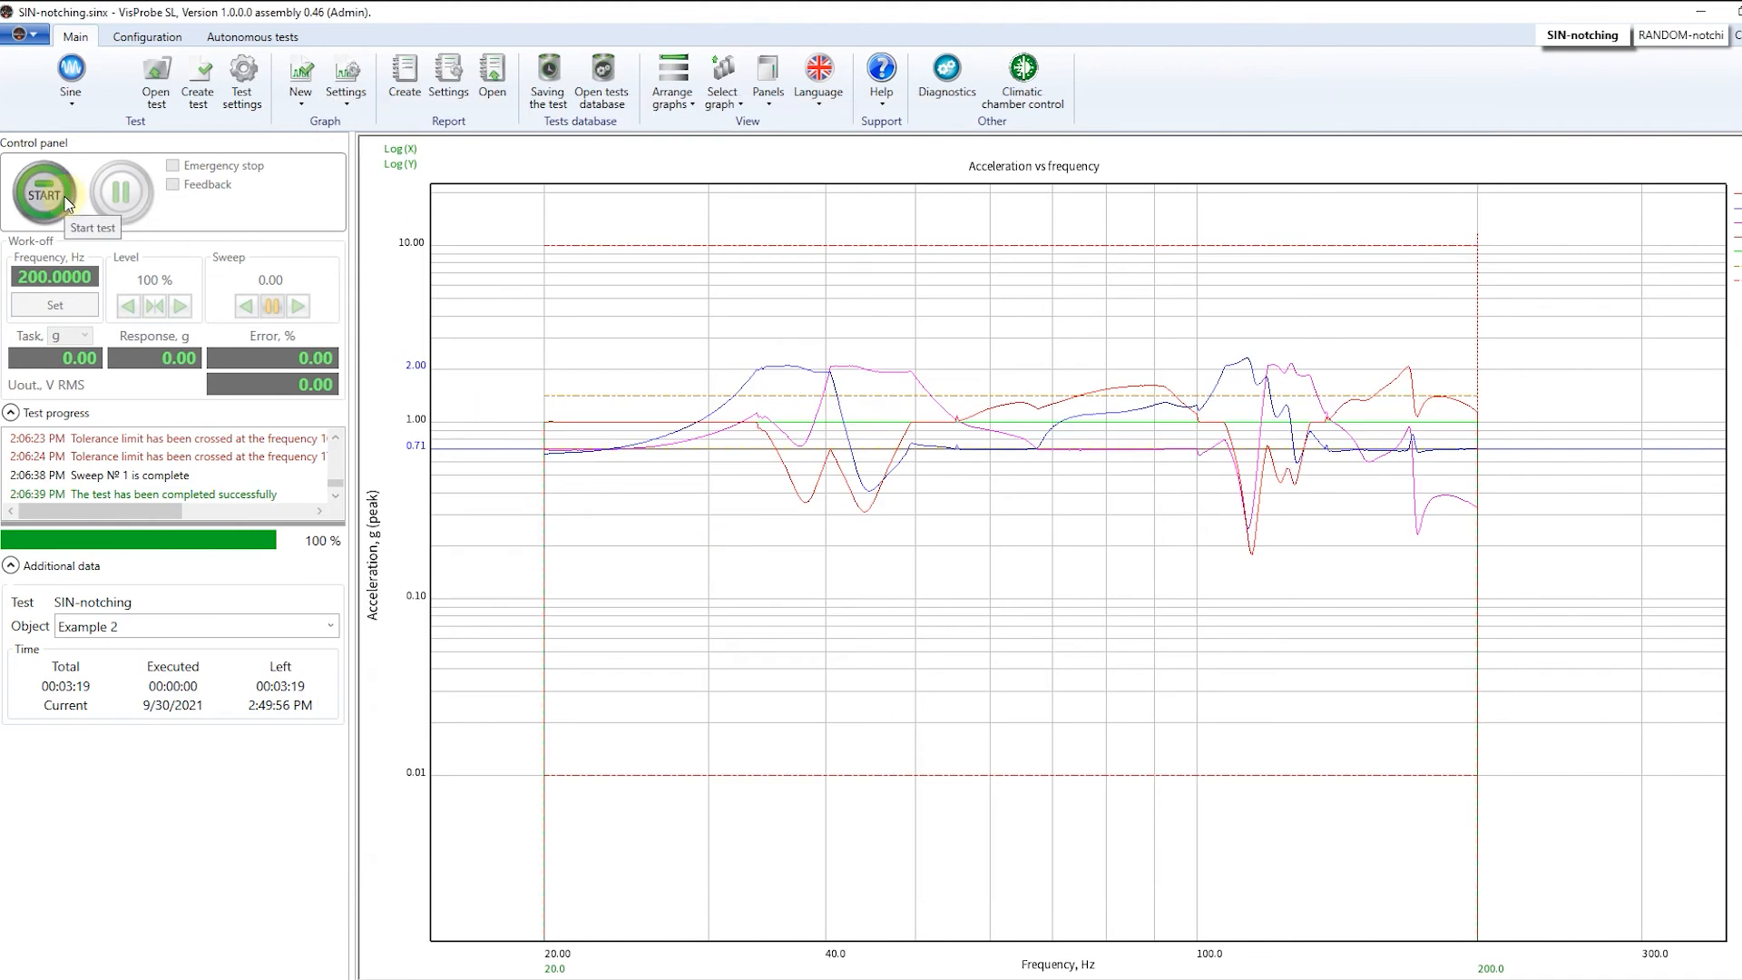
Step: Rerun the test and acknowledge the Channel 2 over-limit warning
{"action": "left_click", "coordinate": [44, 190]}
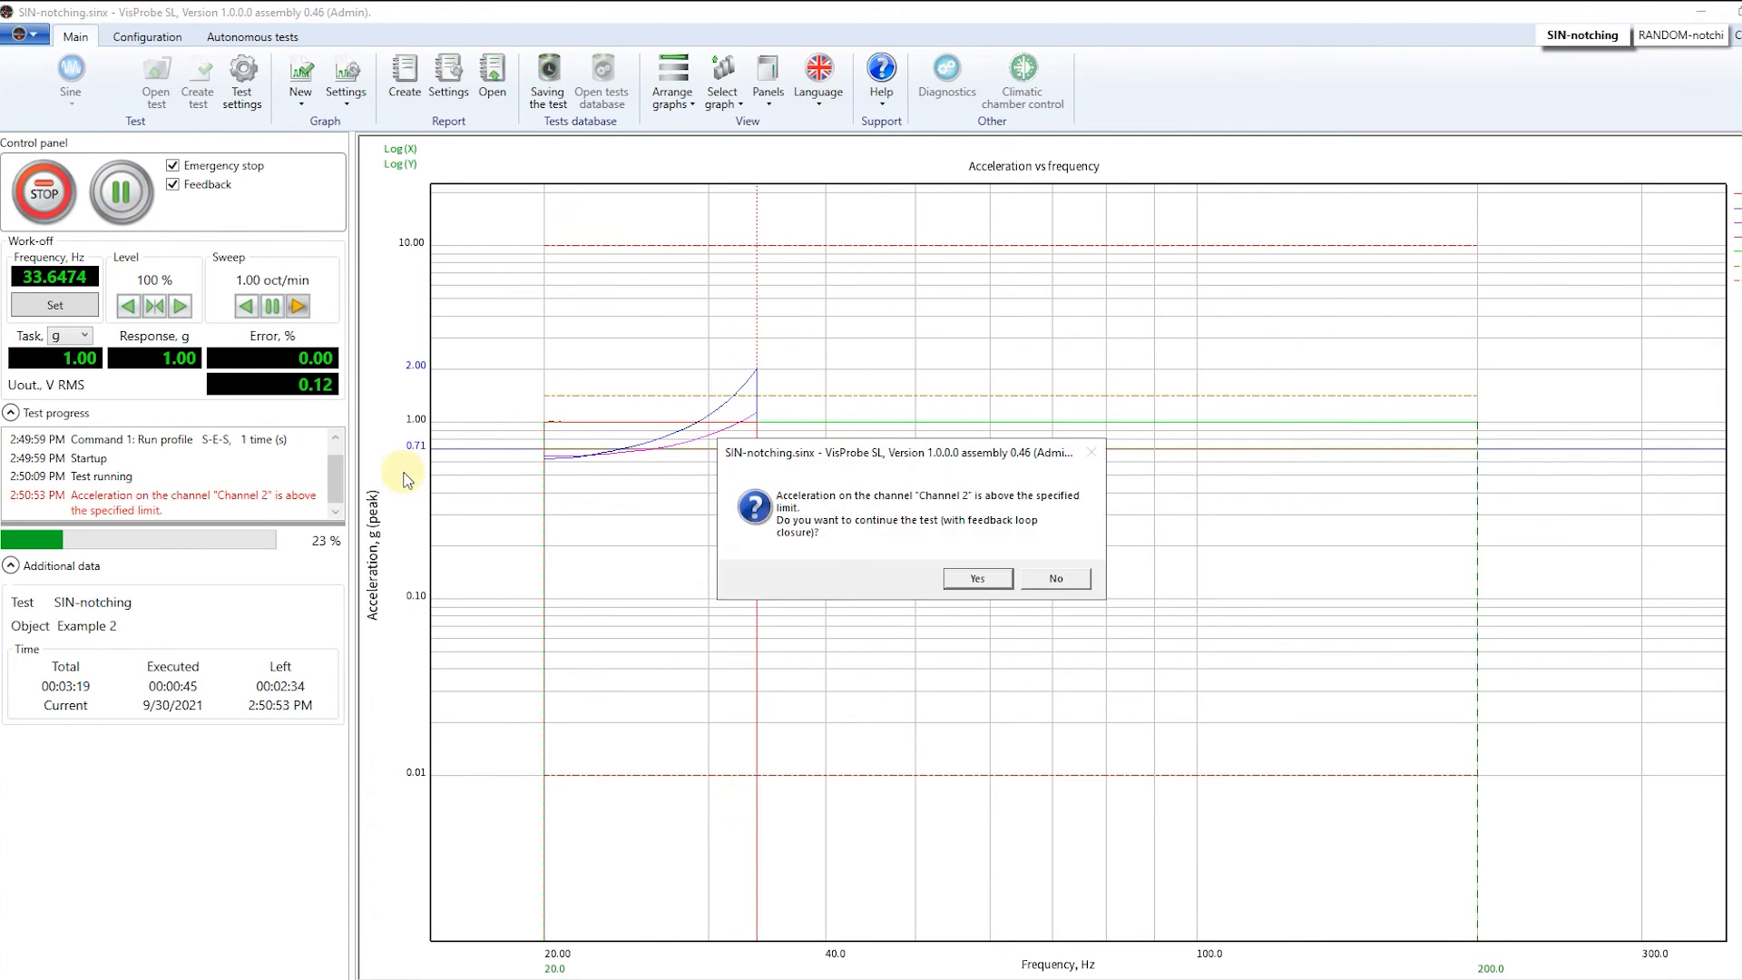
{"action": "left_click", "coordinate": [975, 577]}
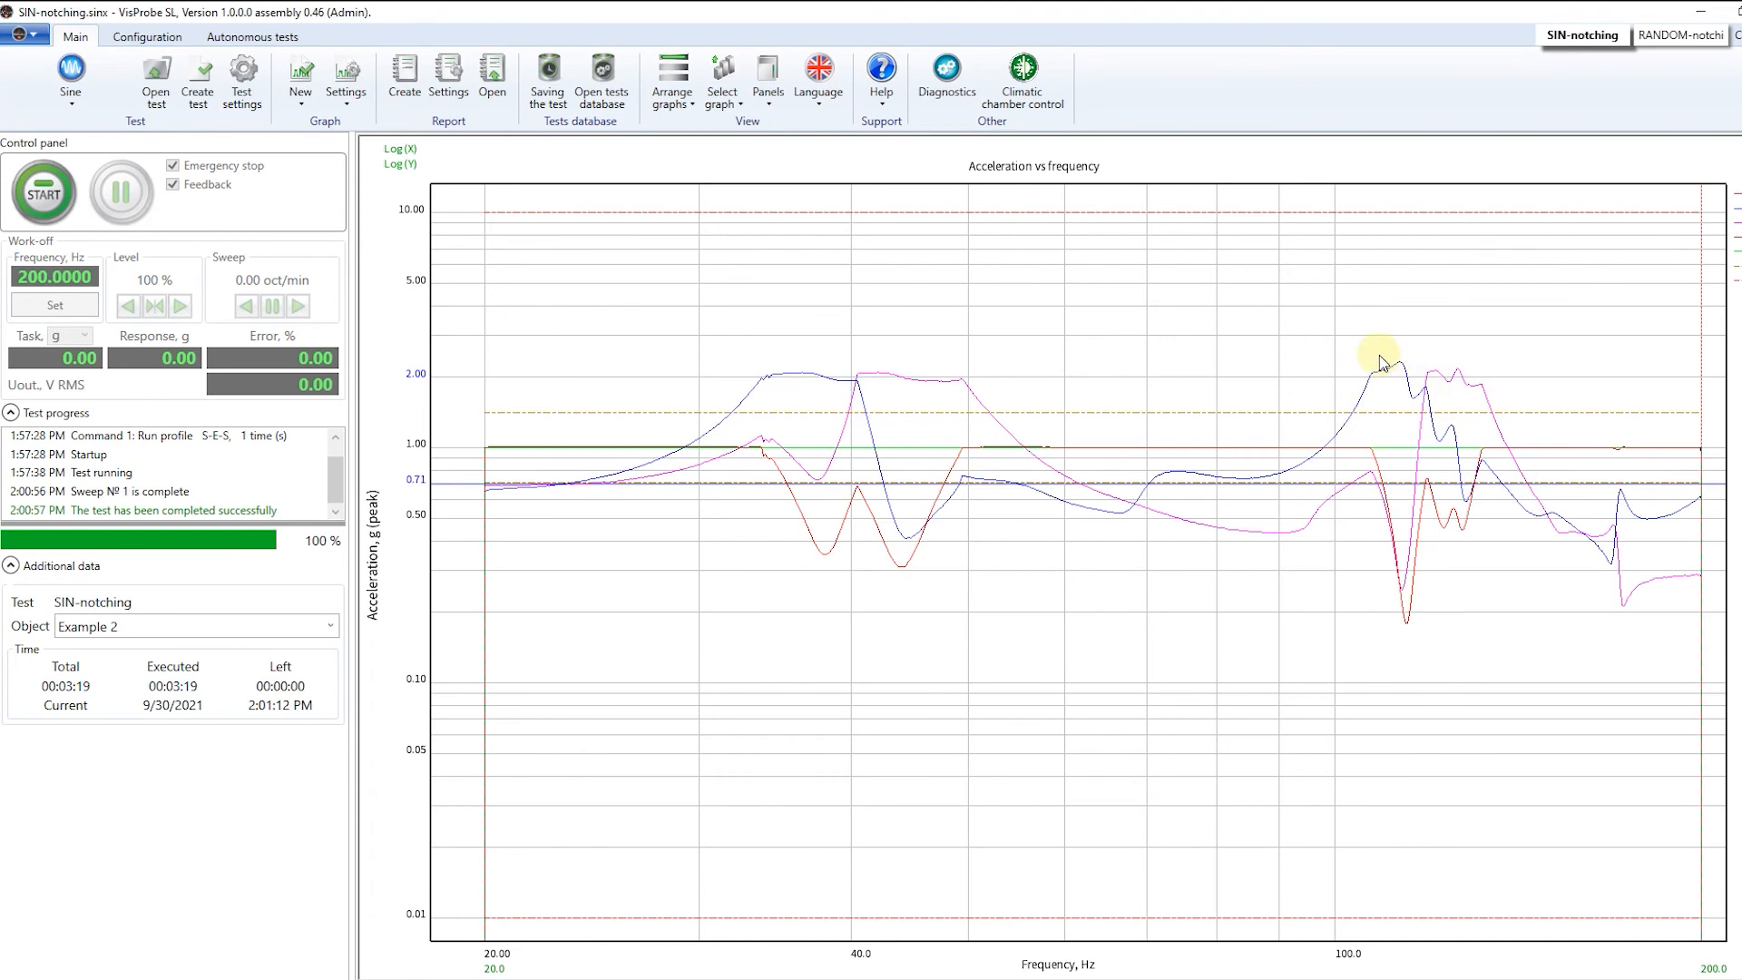
{"action": "mouse_move", "coordinate": [444, 383]}
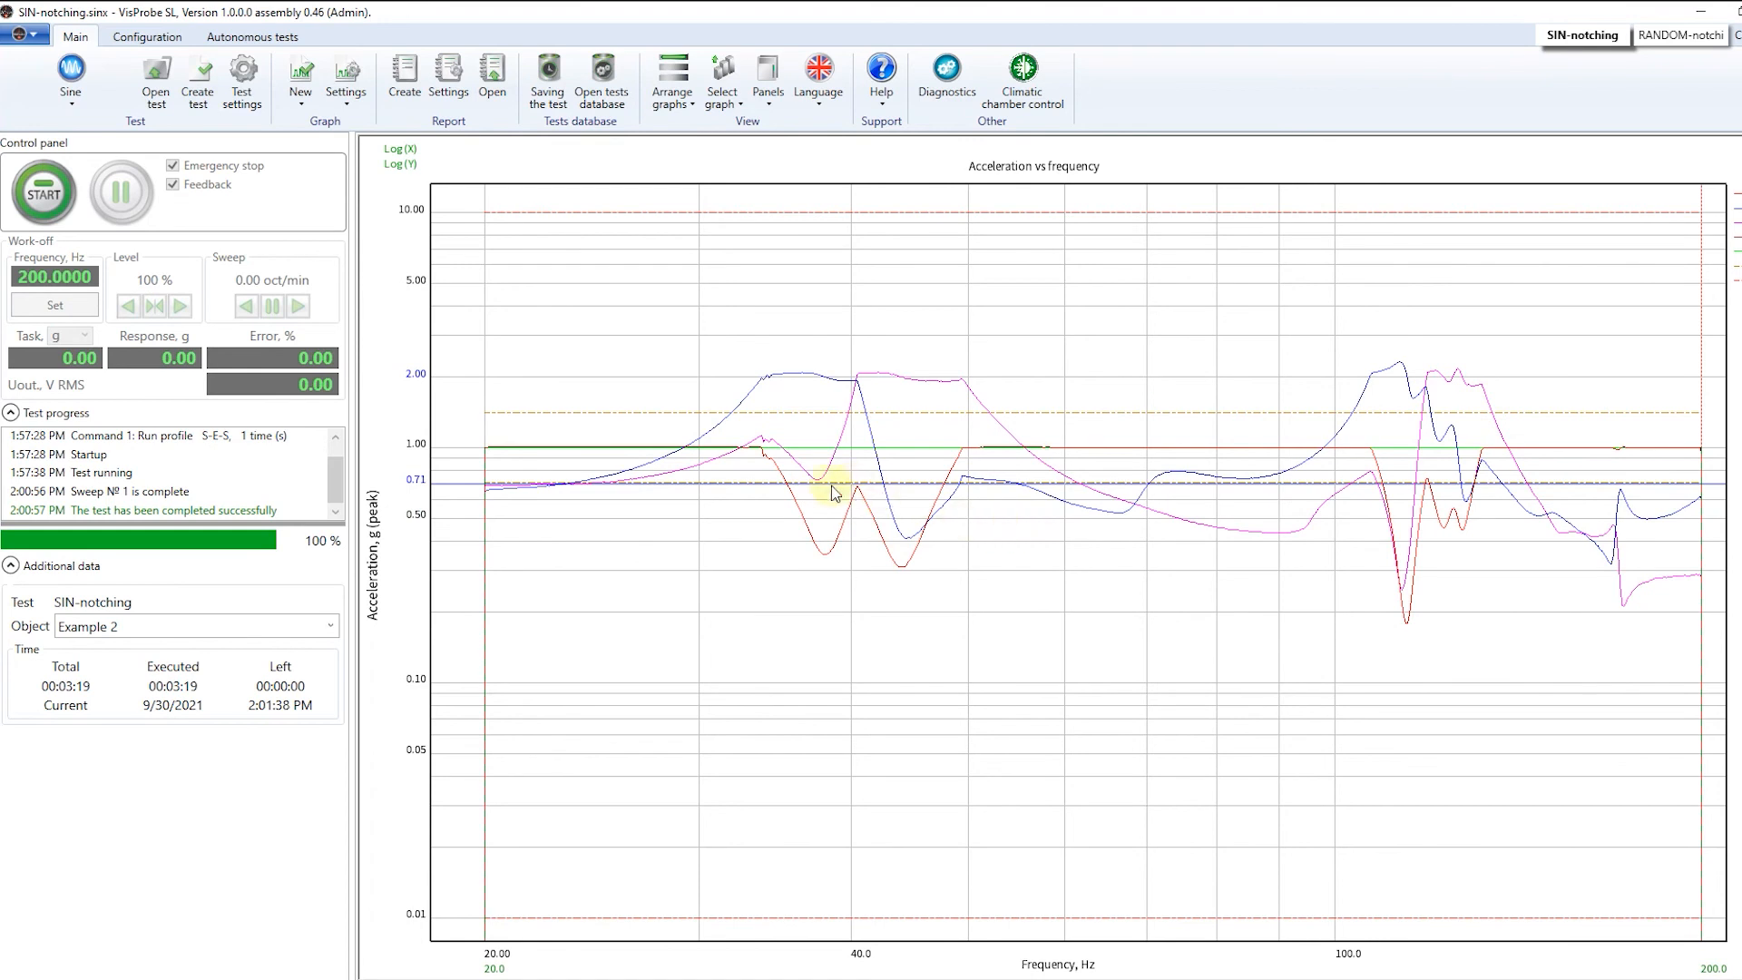
{"action": "mouse_move", "coordinate": [924, 495]}
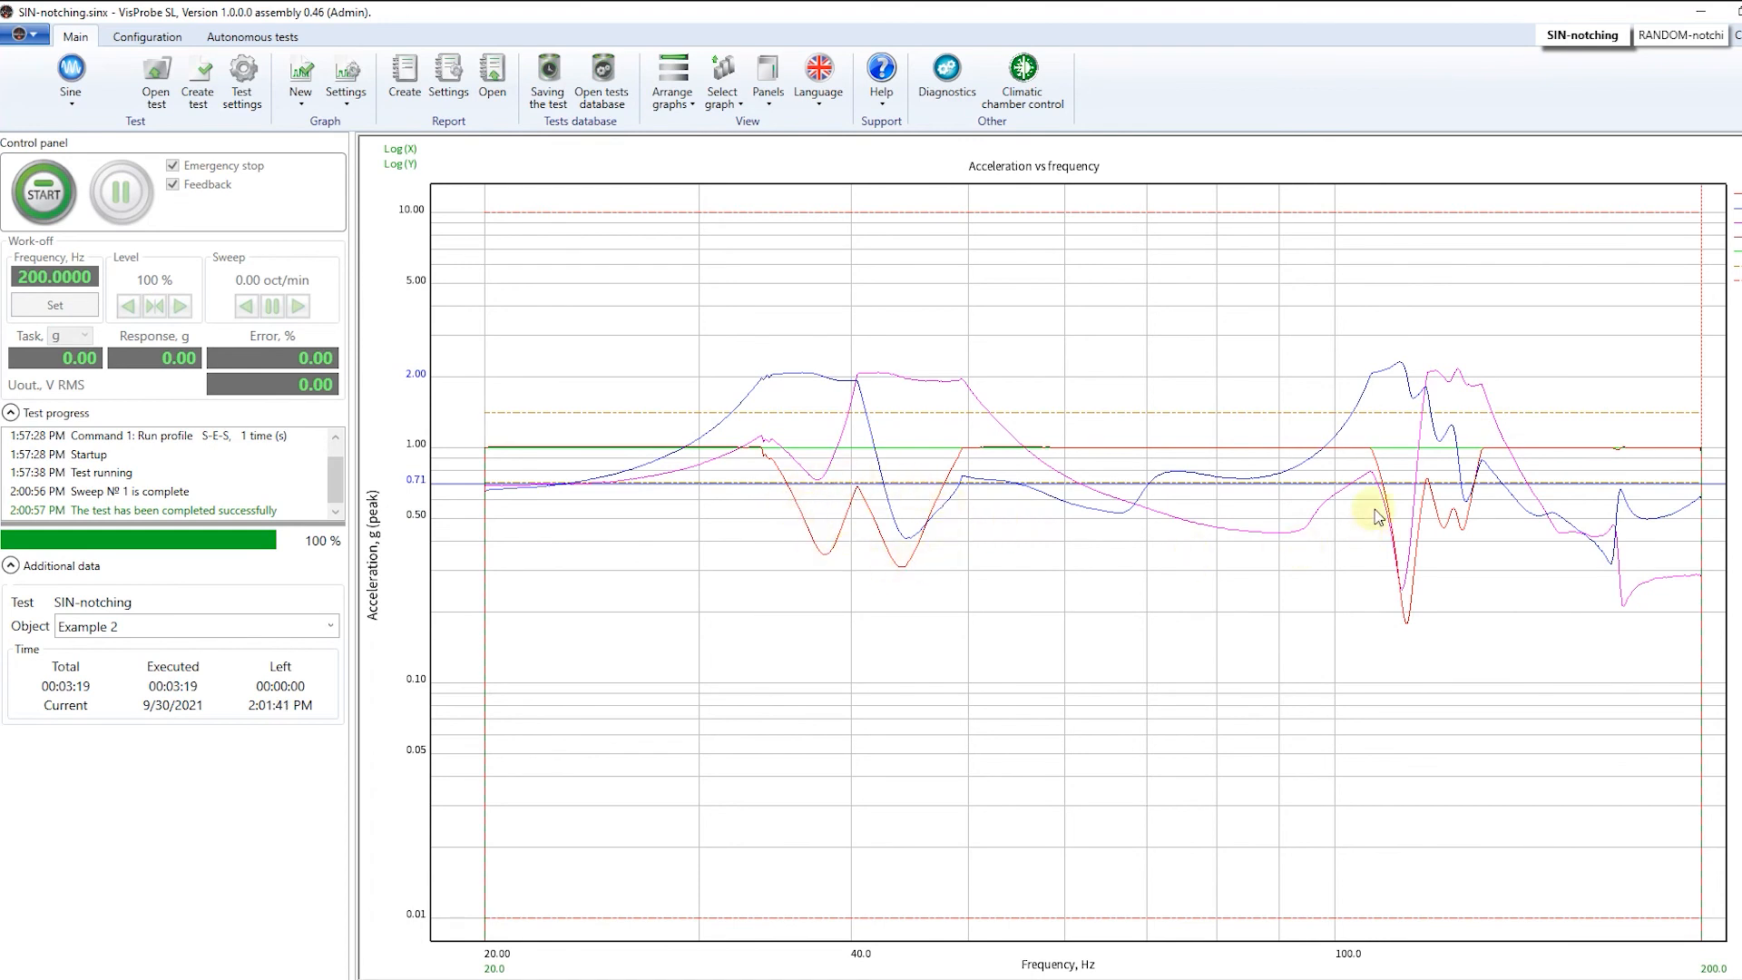
{"action": "mouse_move", "coordinate": [1527, 511]}
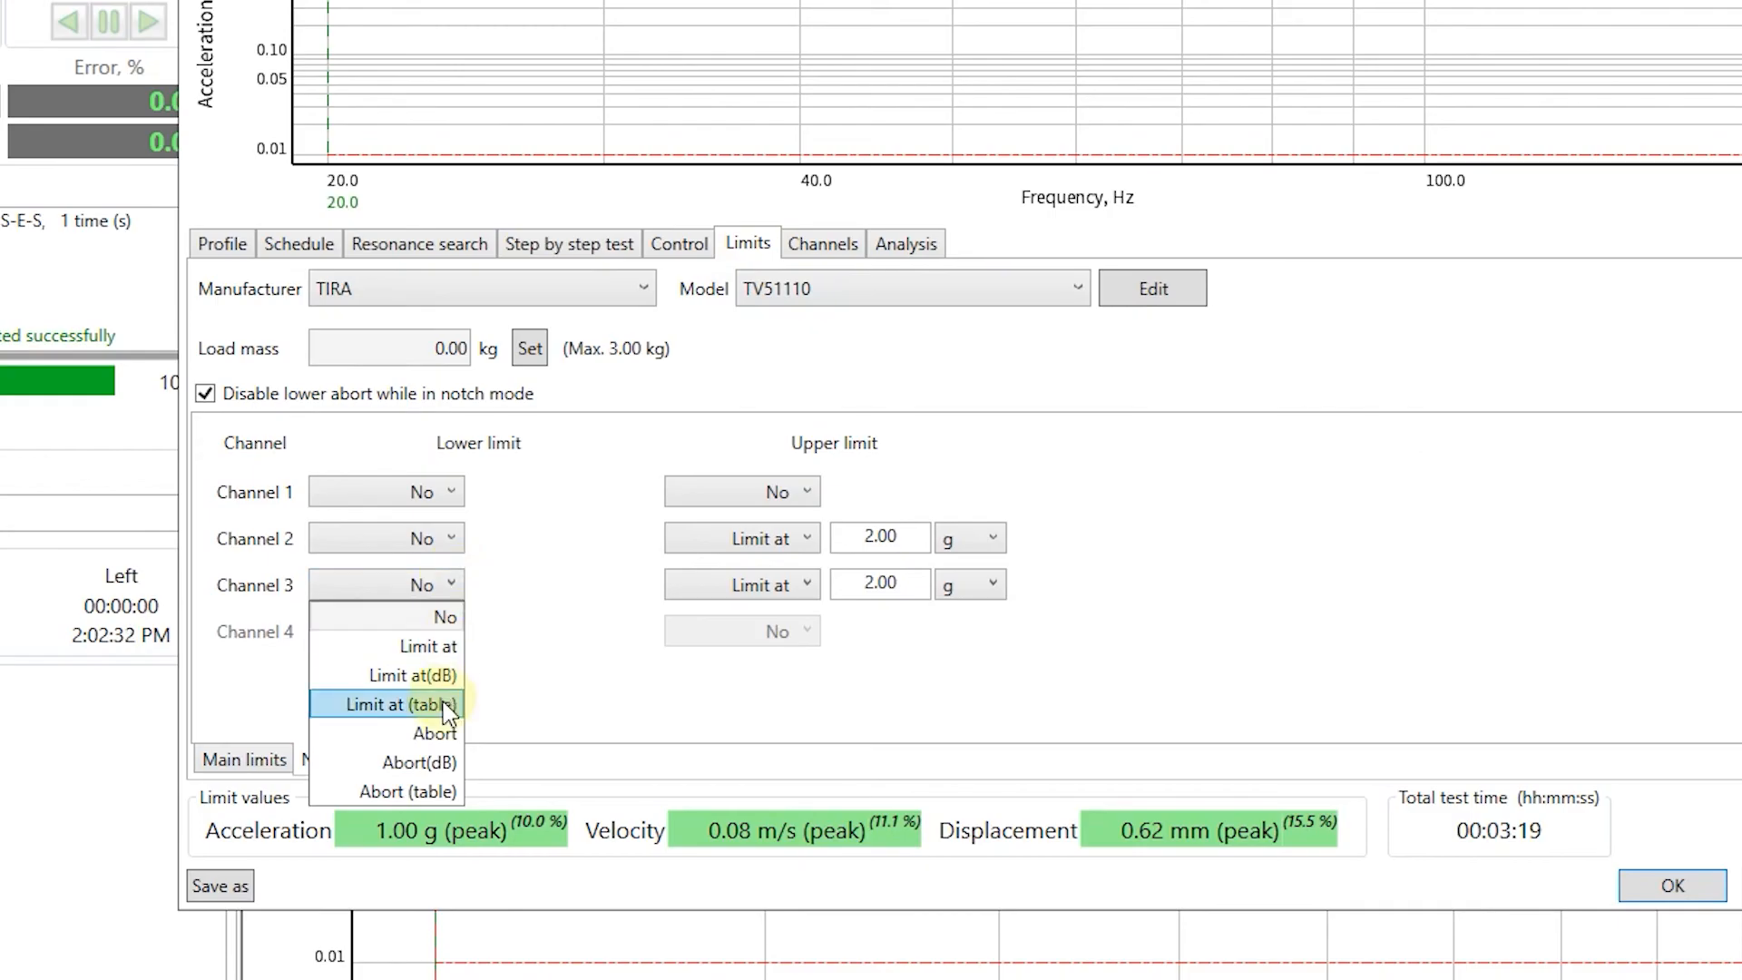
Step: Give Channel 3 a 'Limit at (table)' lower limit of 0.70 g from 61 to 100 Hz
{"action": "left_click", "coordinate": [382, 704]}
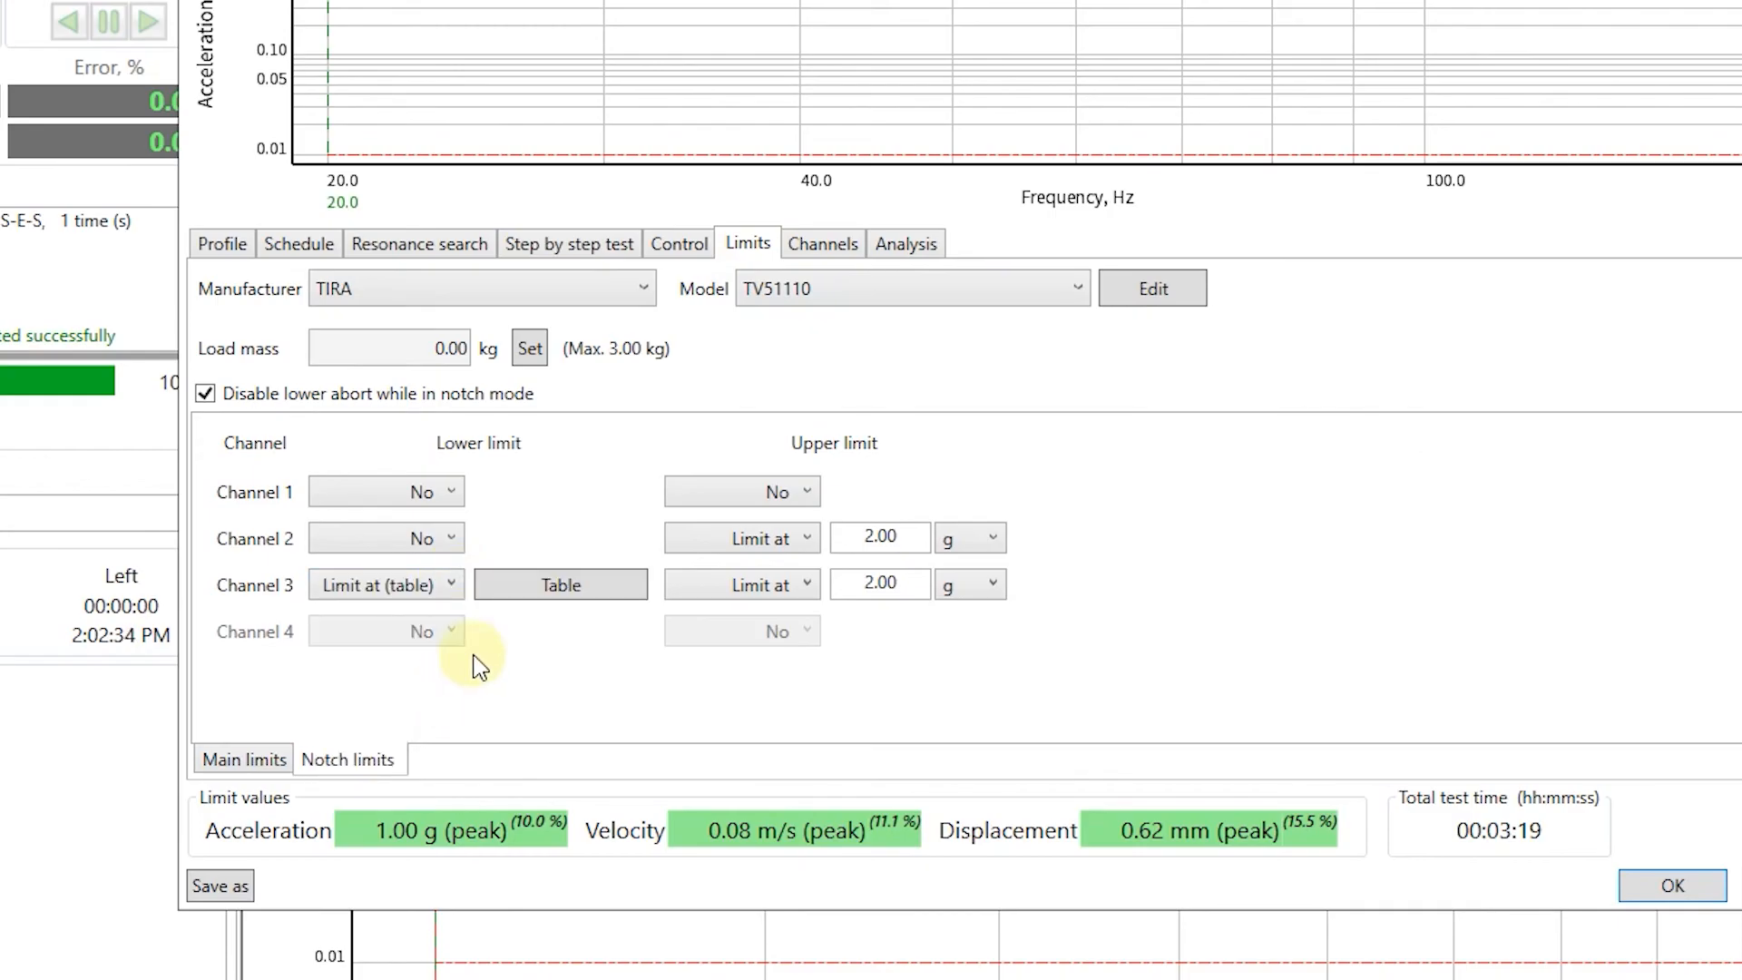
{"action": "left_click", "coordinate": [561, 584]}
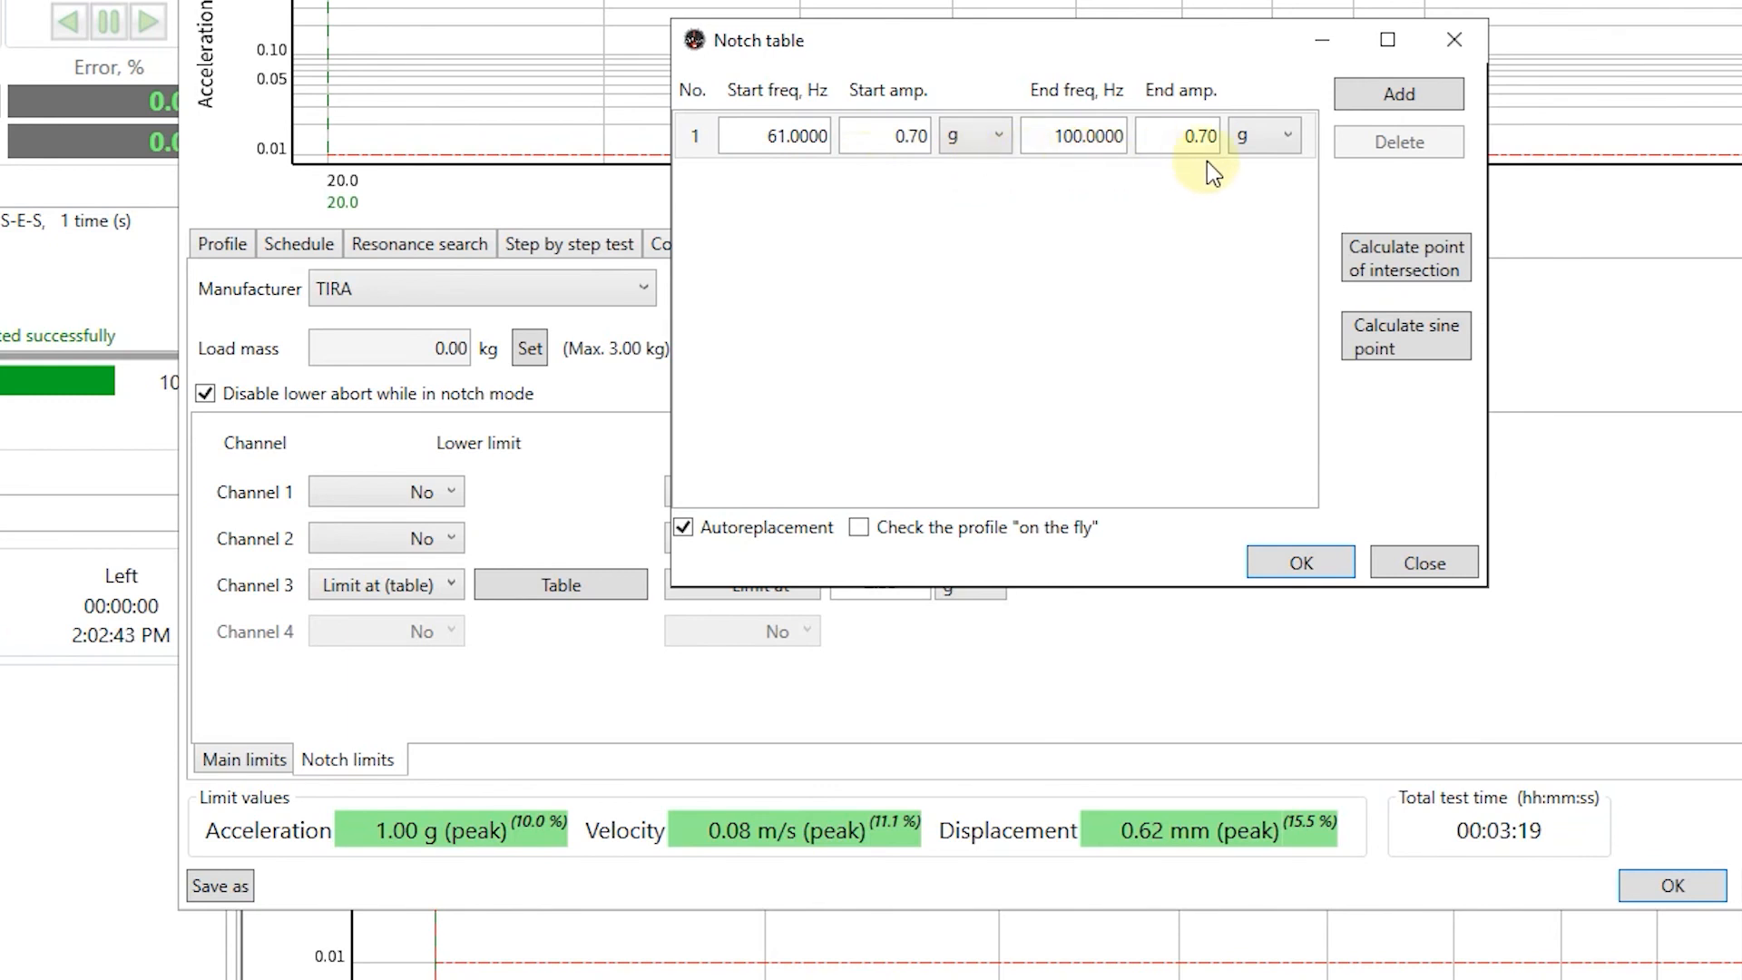
{"action": "left_click", "coordinate": [1285, 136]}
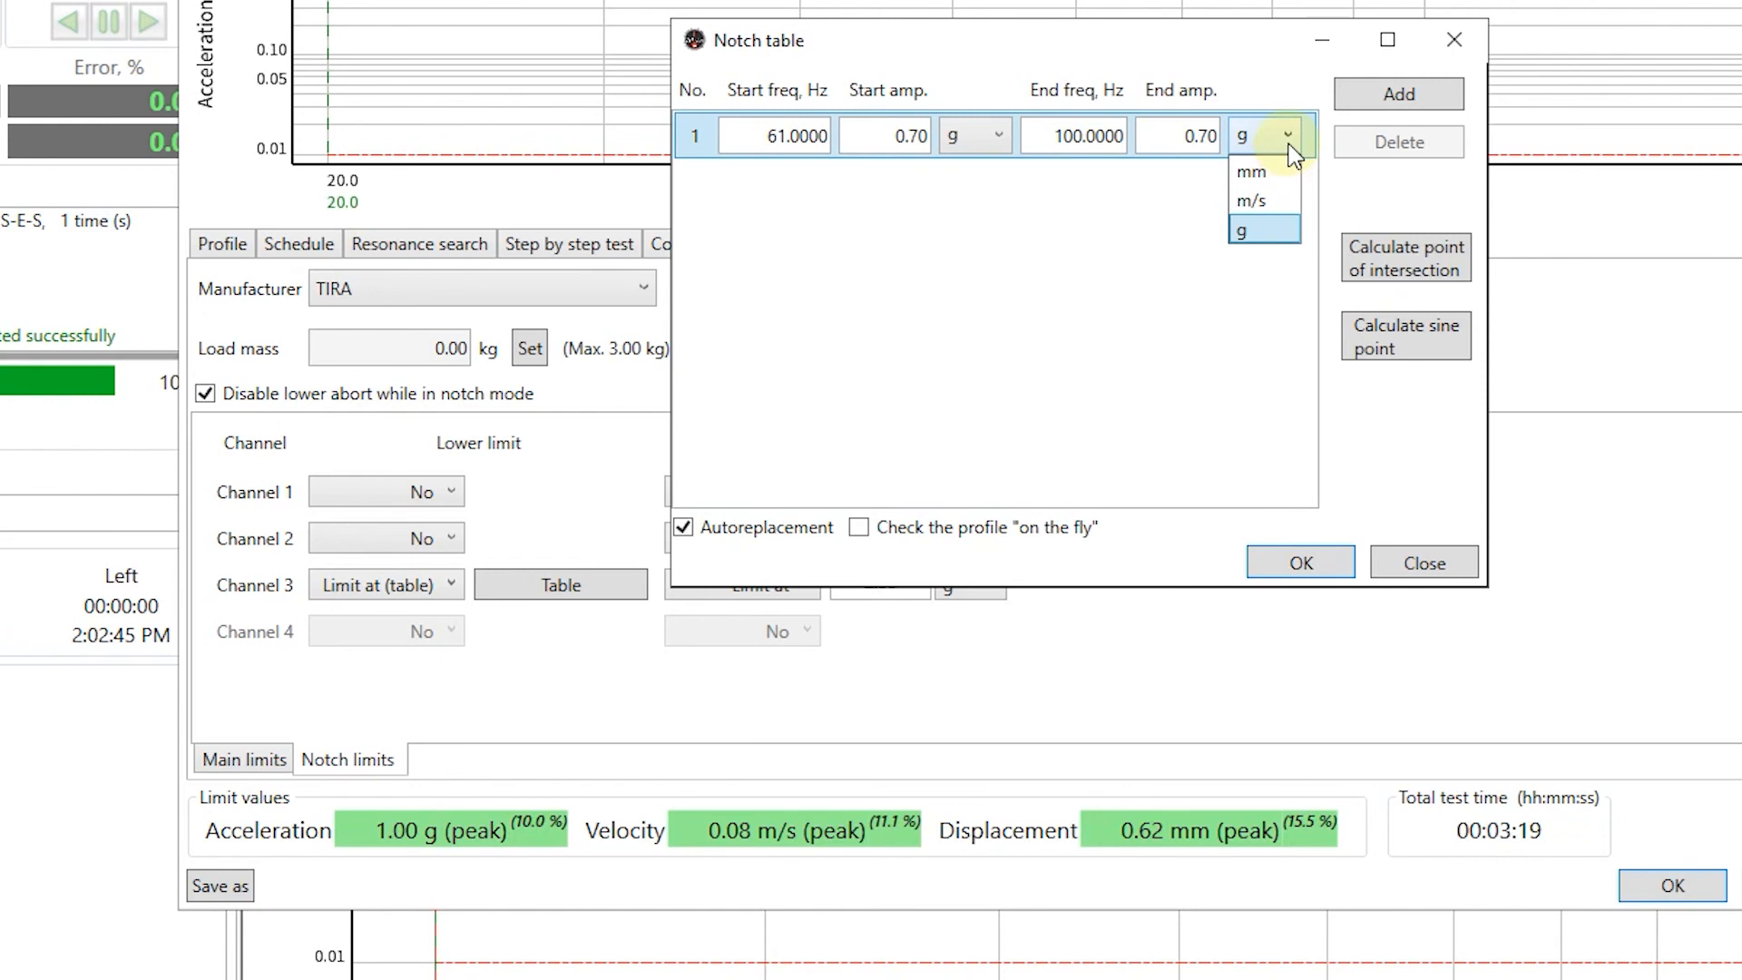
{"action": "left_click", "coordinate": [1263, 230]}
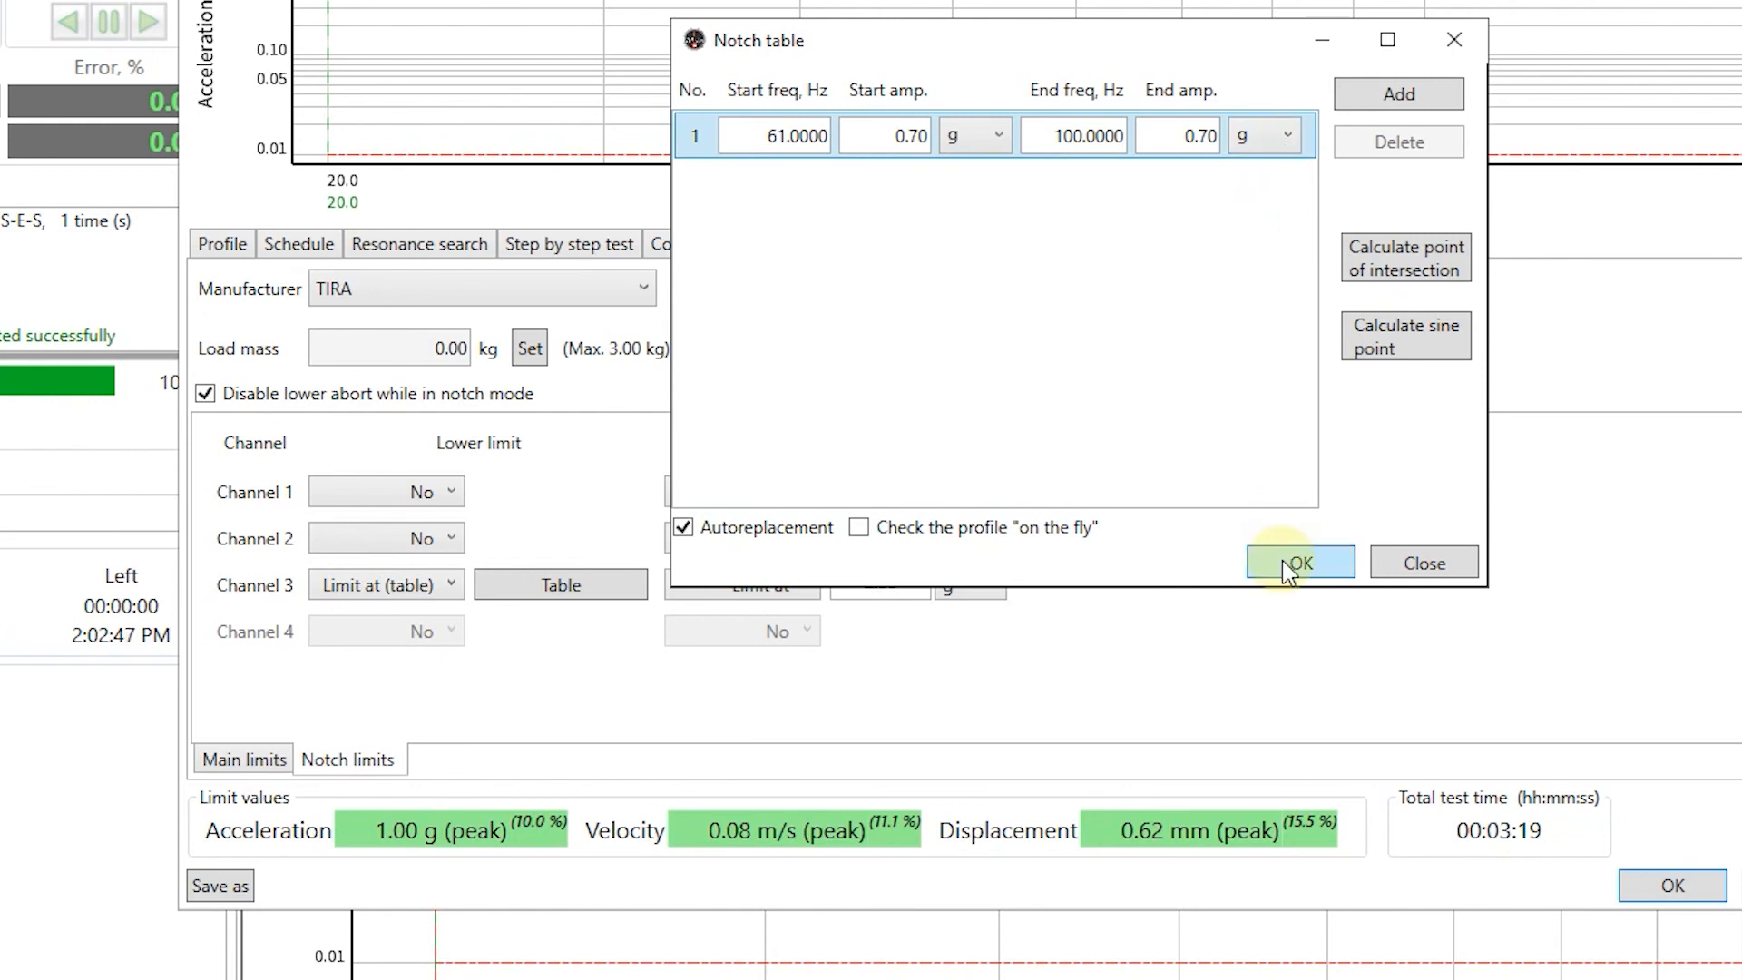
{"action": "left_click", "coordinate": [1299, 563]}
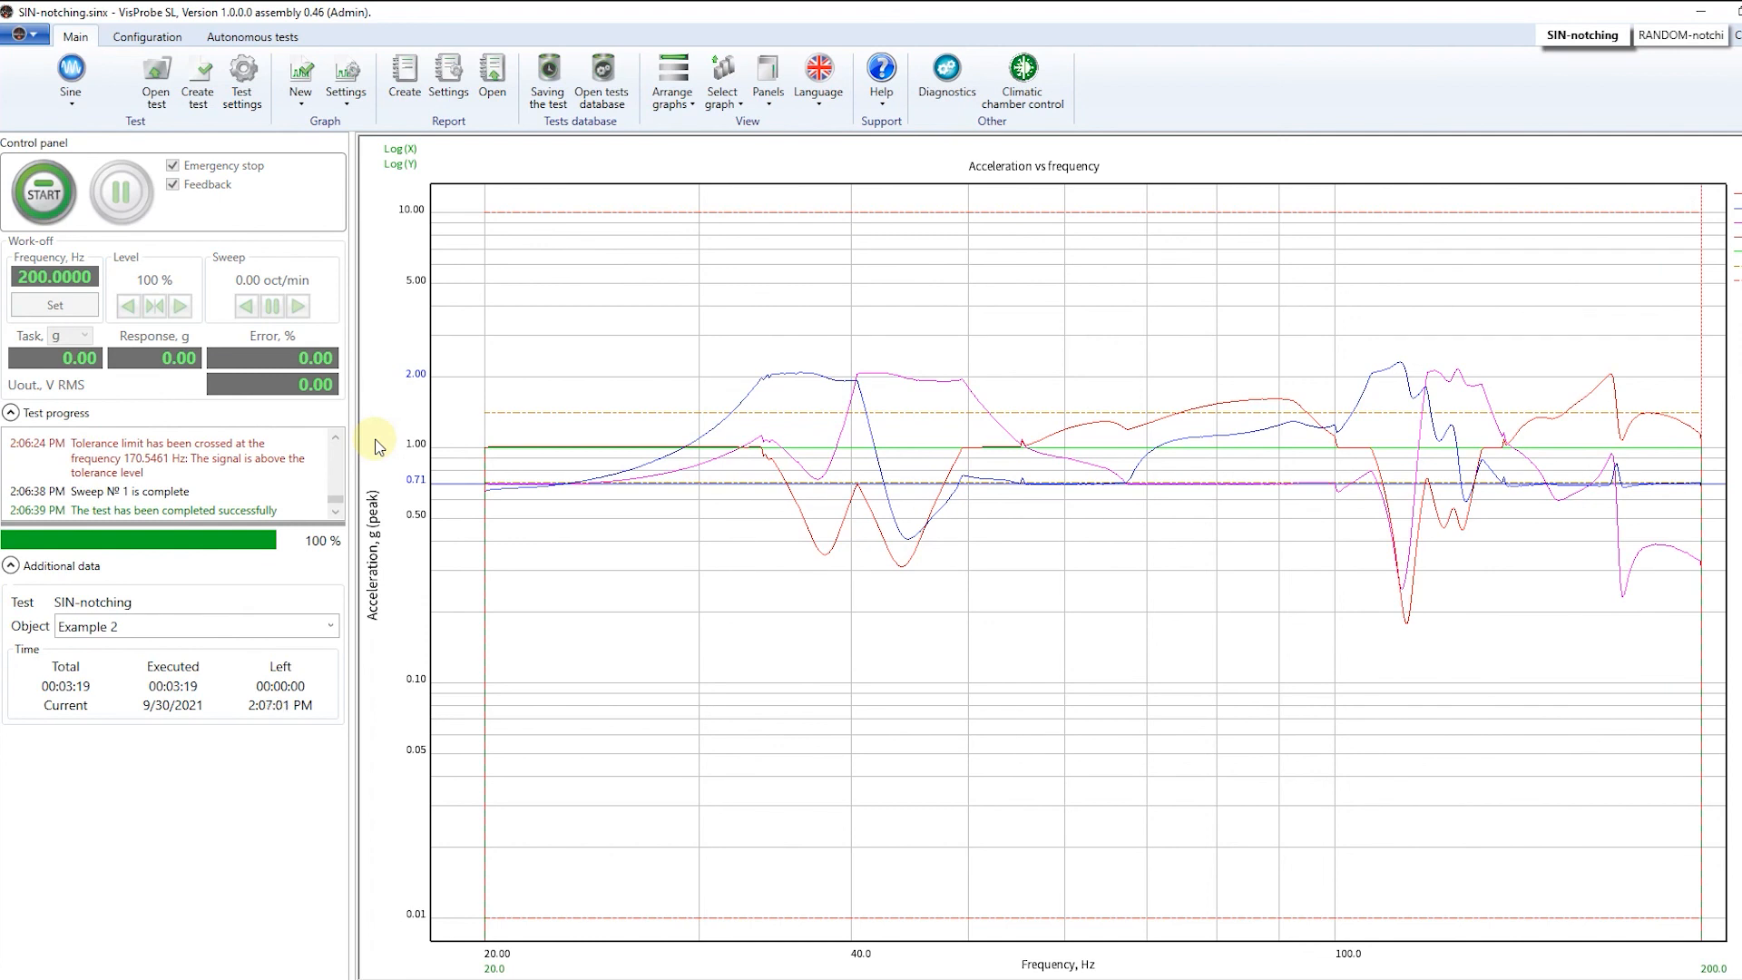
{"action": "mouse_move", "coordinate": [769, 534]}
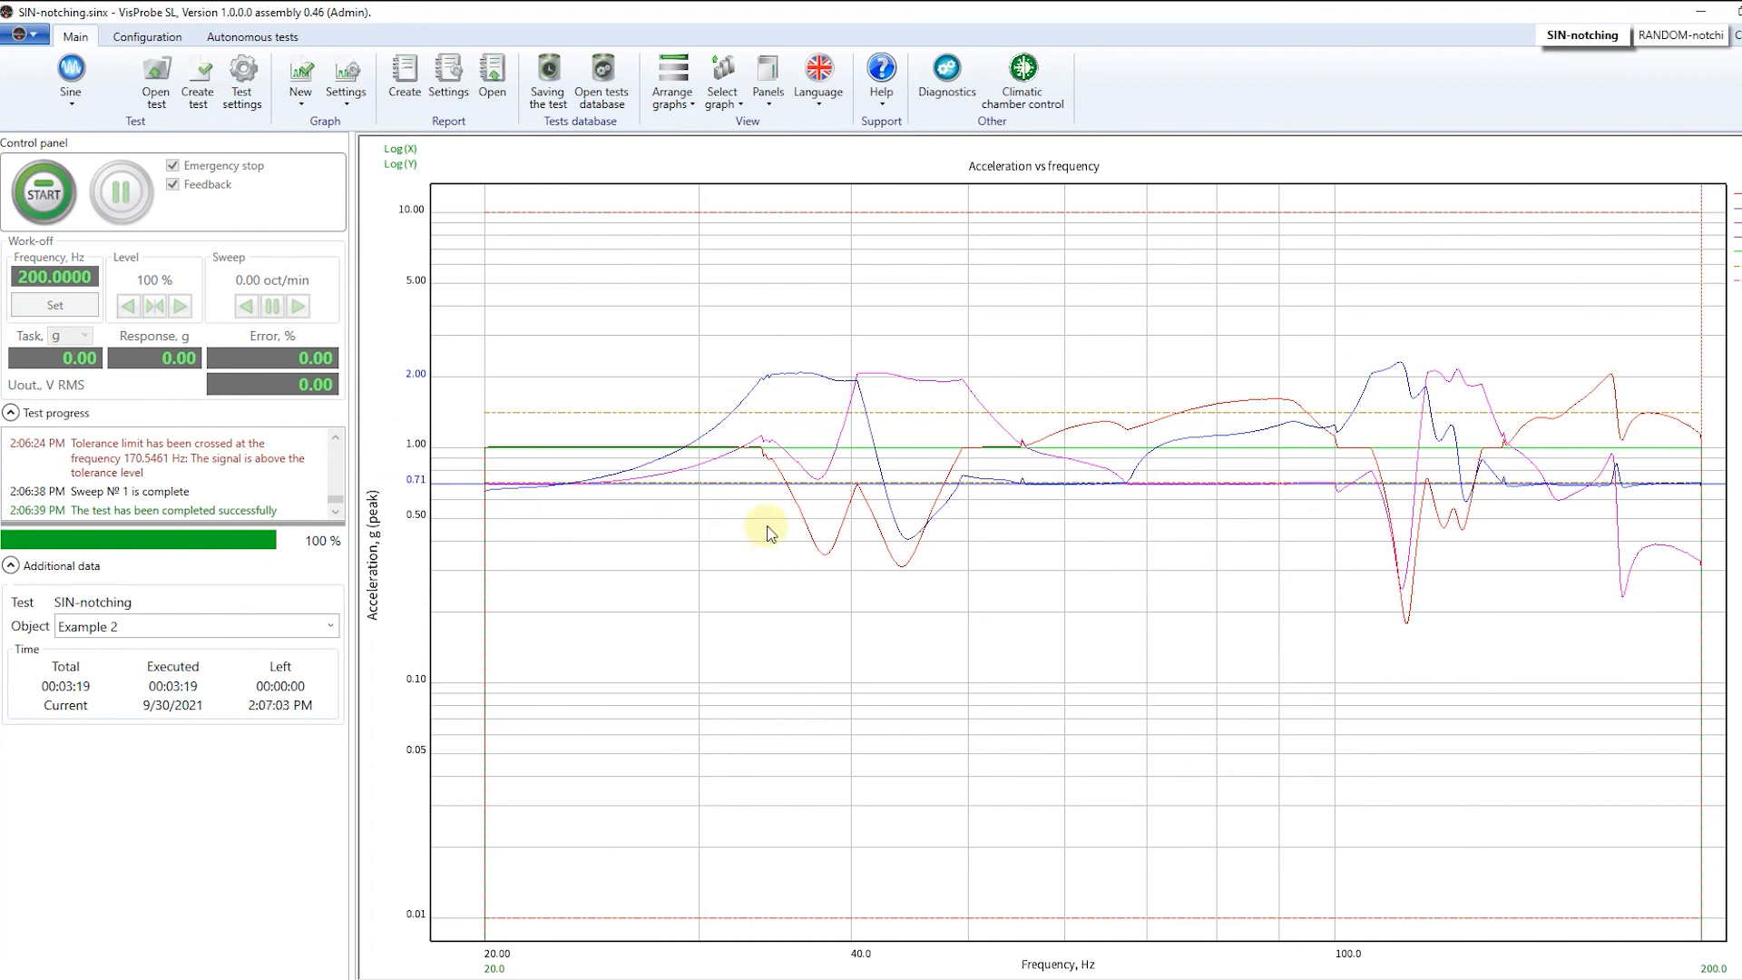
{"action": "mouse_move", "coordinate": [989, 520]}
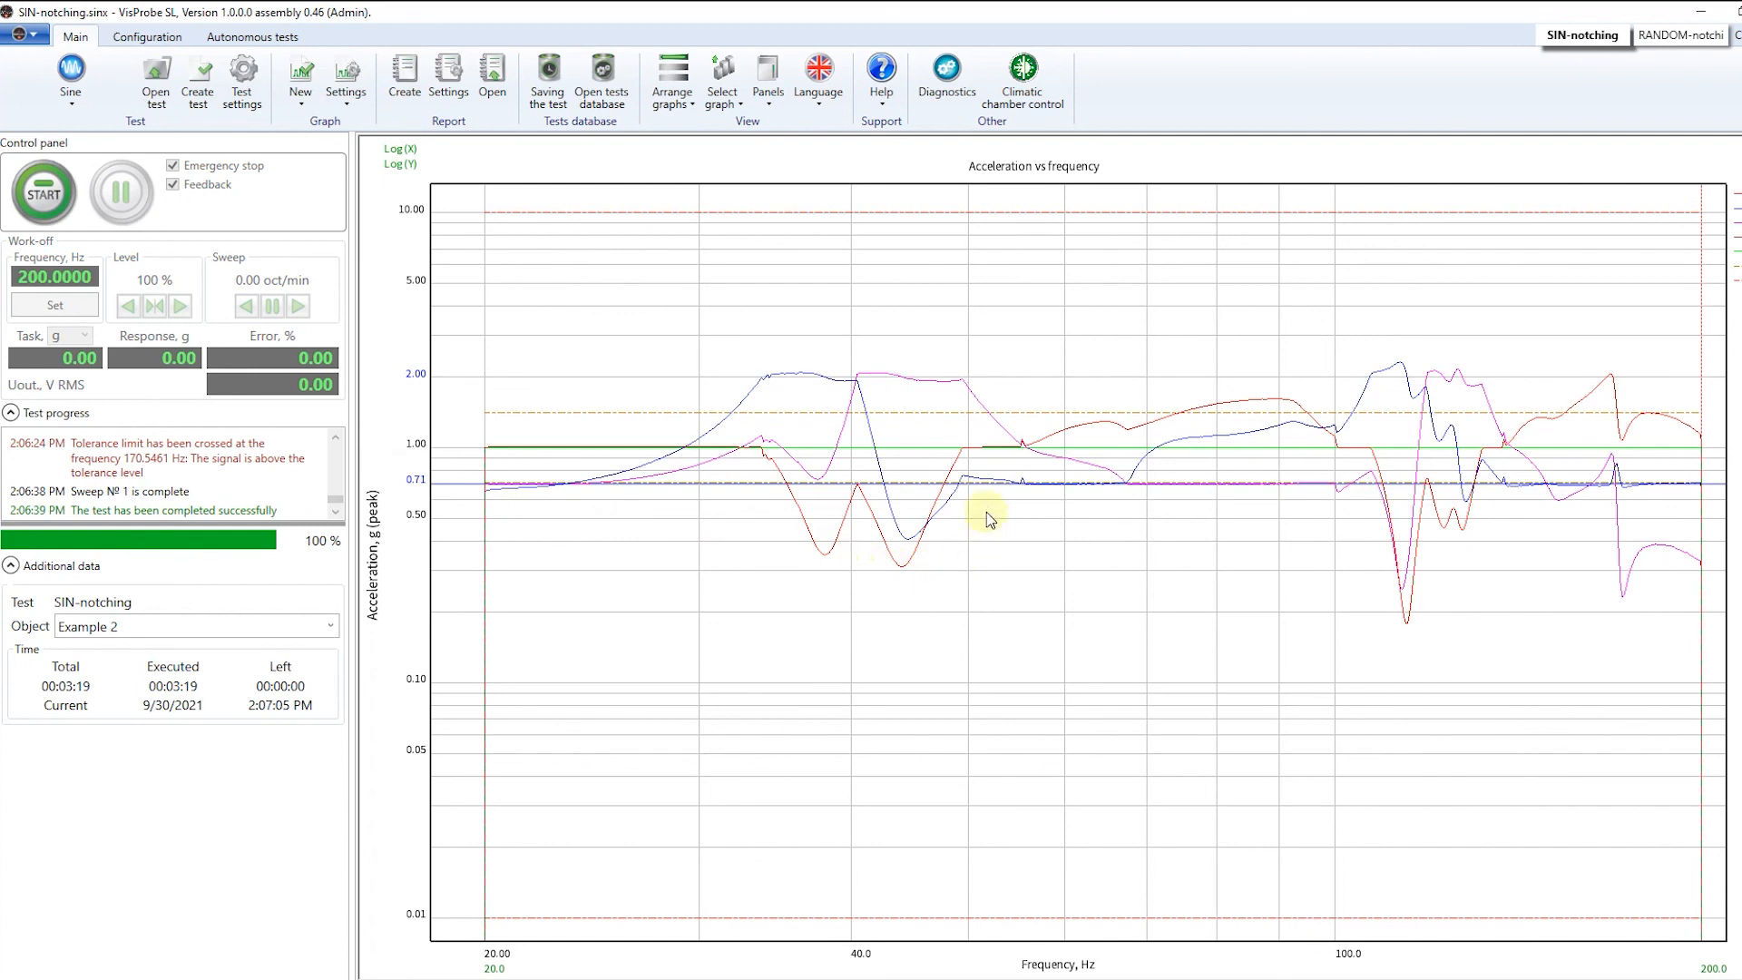
{"action": "mouse_move", "coordinate": [984, 509]}
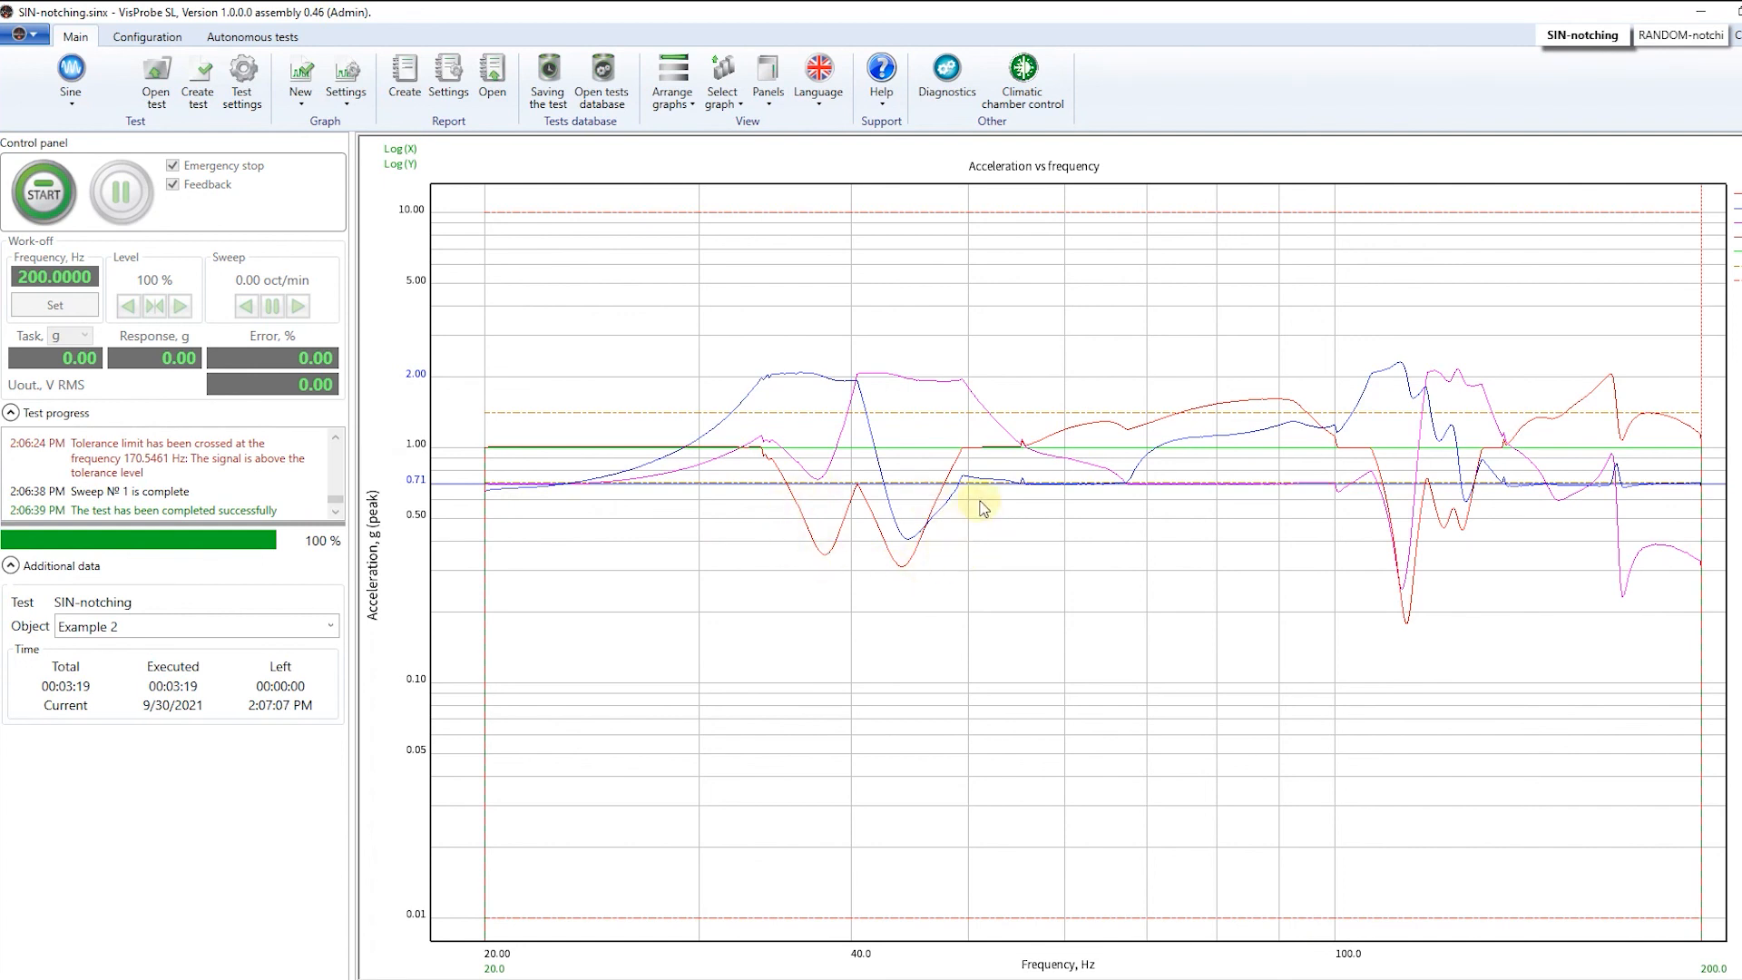
{"action": "mouse_move", "coordinate": [1231, 499]}
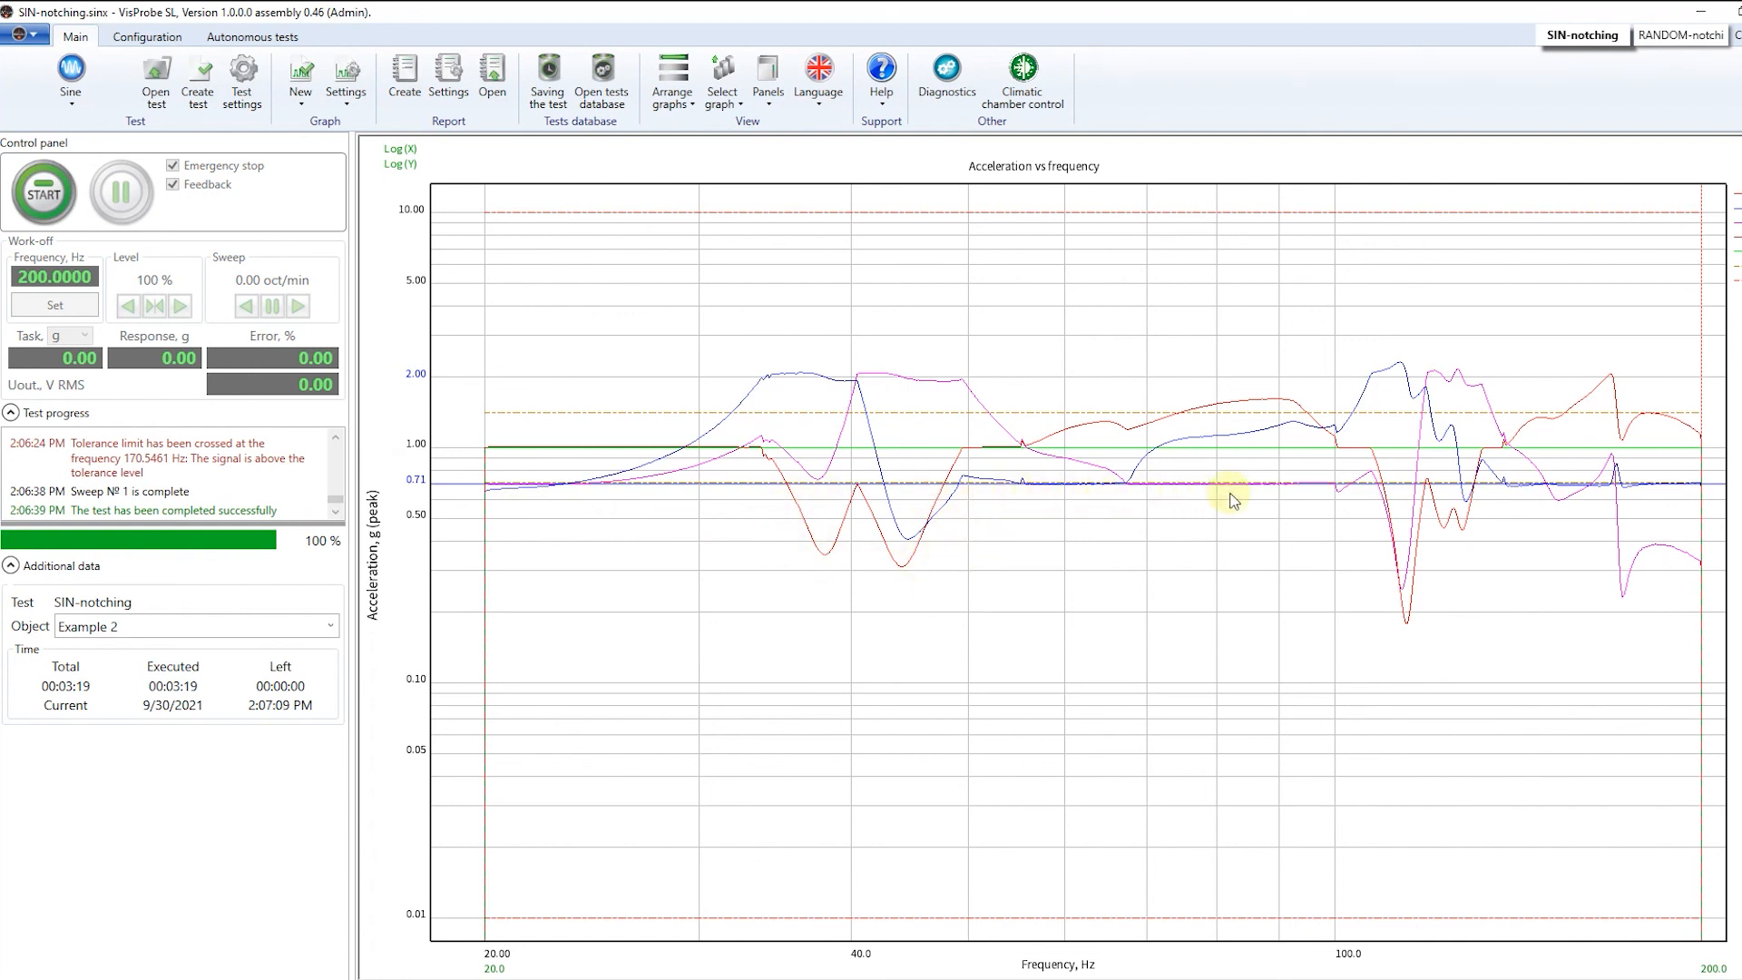
{"action": "mouse_move", "coordinate": [1449, 603]}
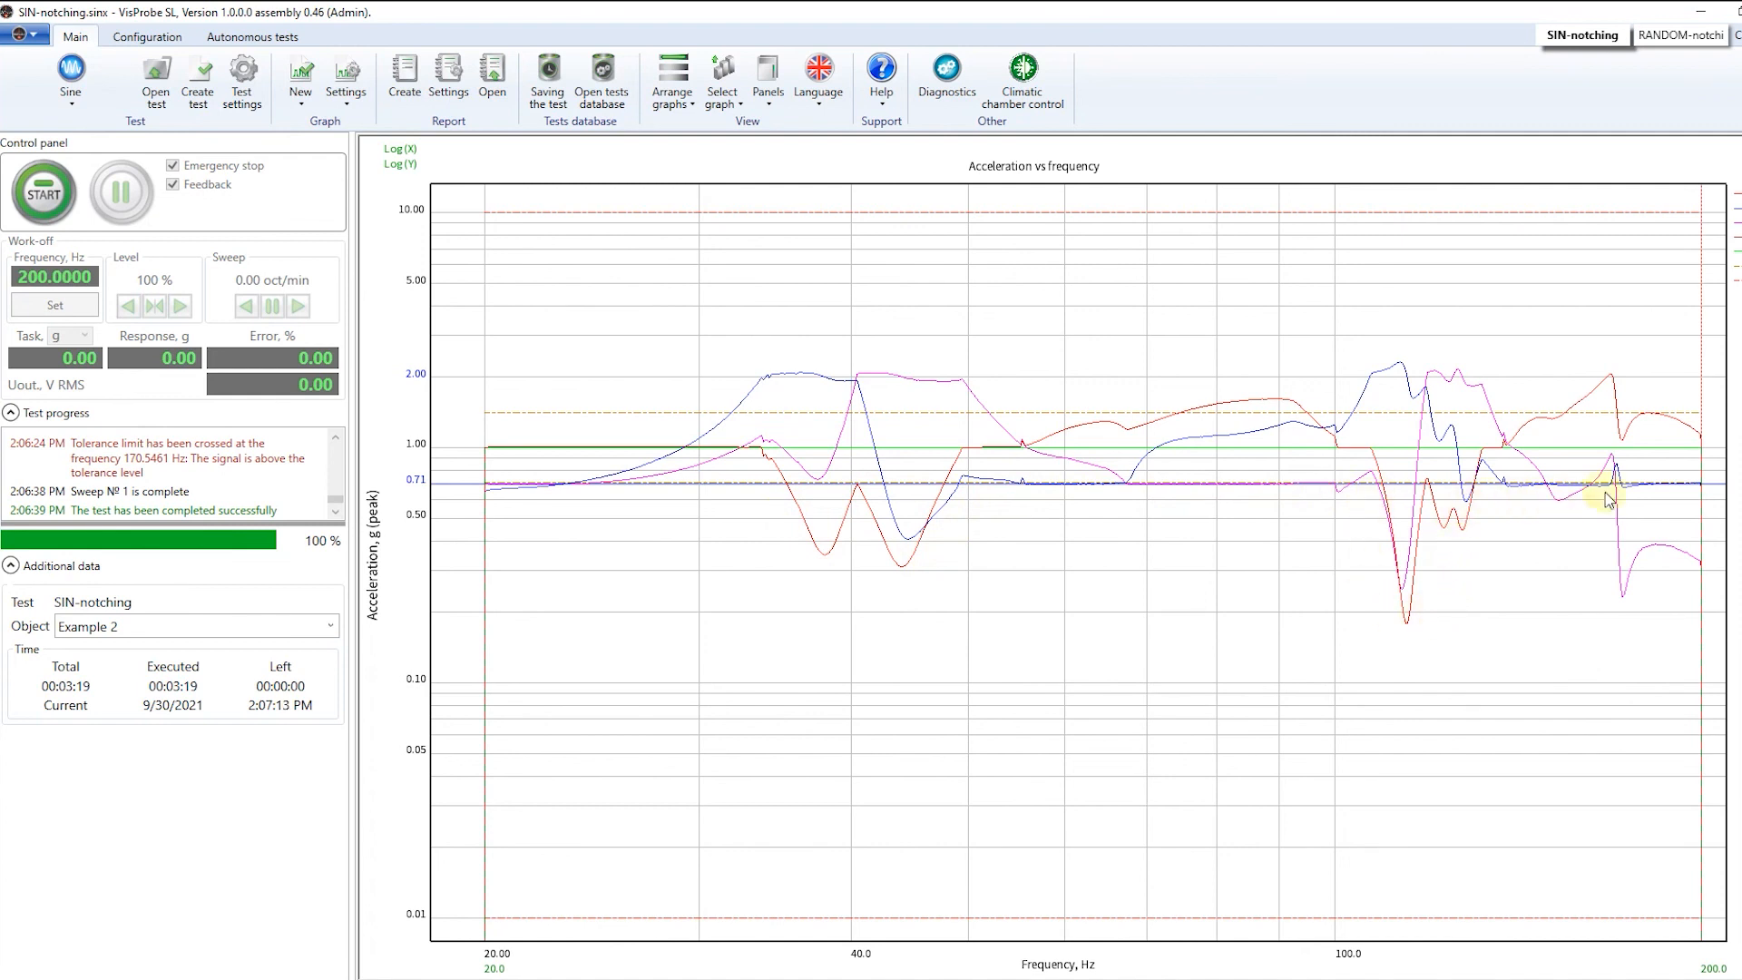
{"action": "mouse_move", "coordinate": [1694, 494]}
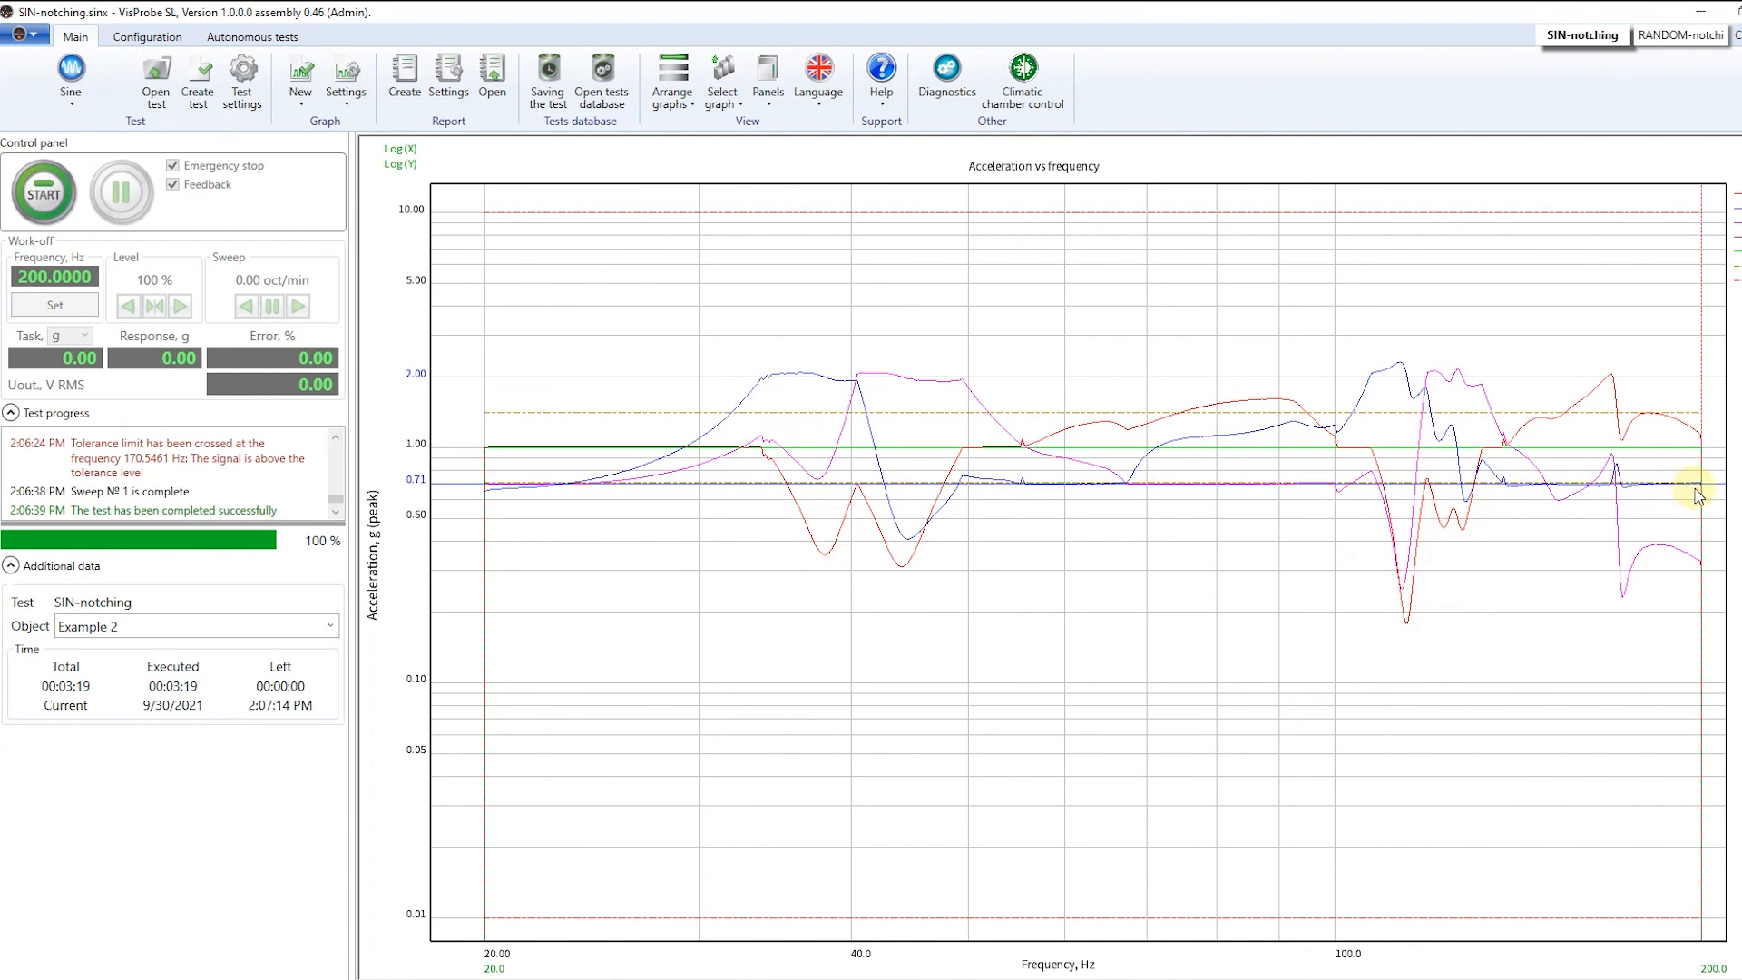